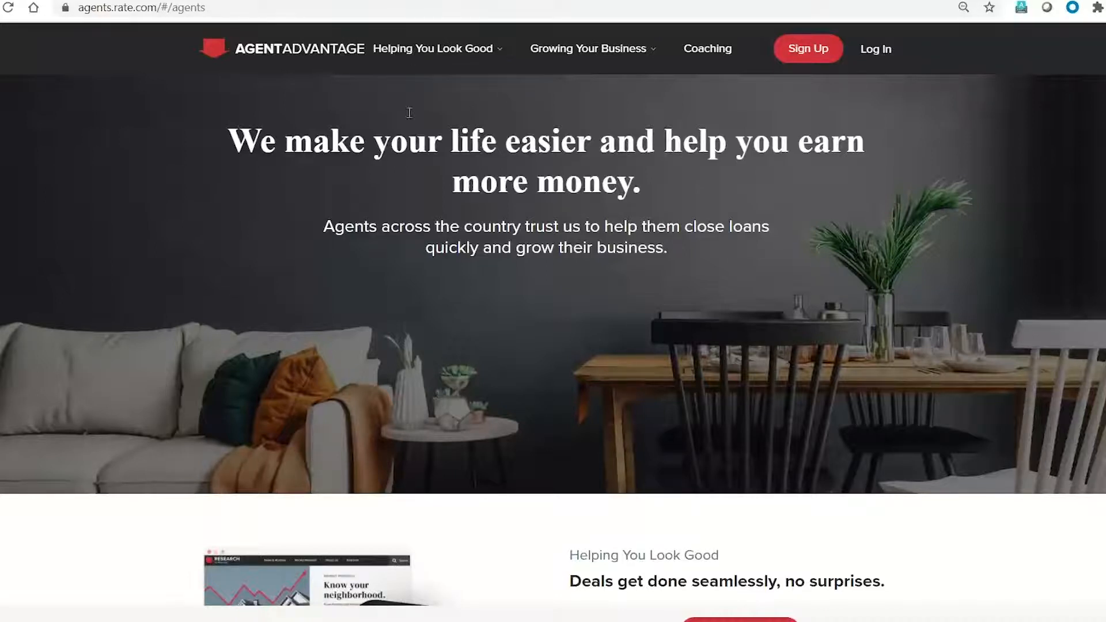
pyautogui.moveTo(440, 49)
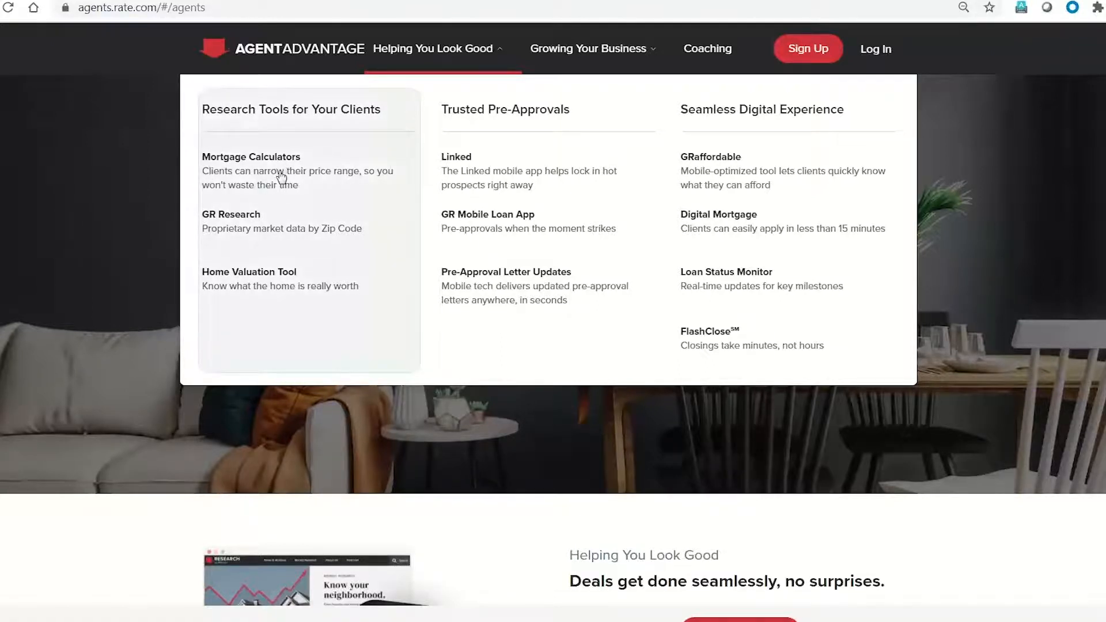
# Step: Go to Helping You Look Good > Mortgage Calculators and scroll through the research tools page
pyautogui.click(251, 157)
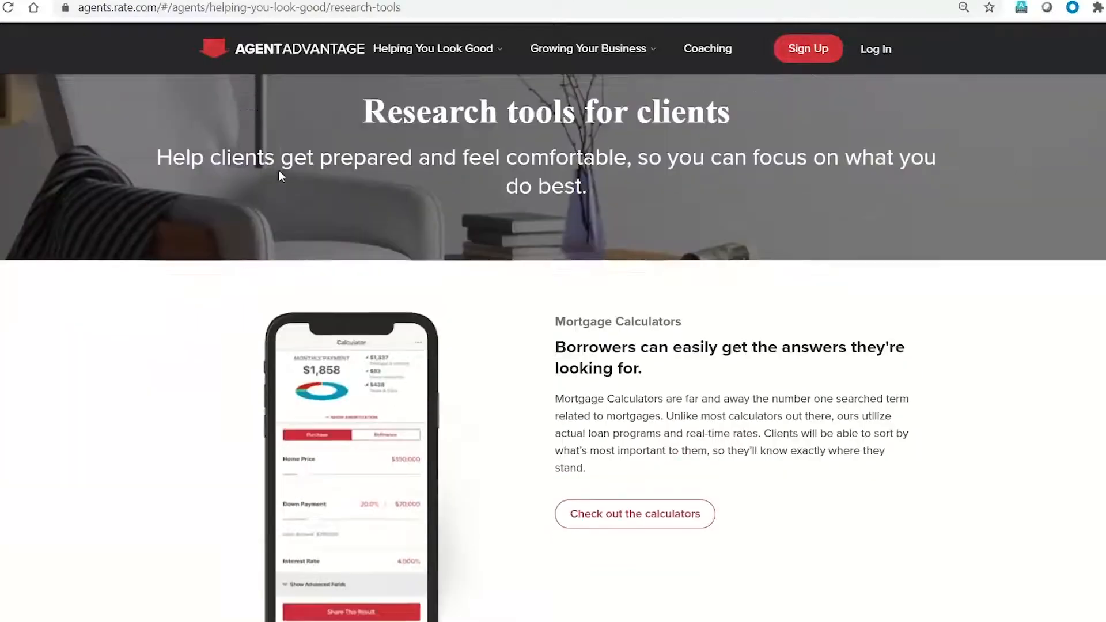
pyautogui.scroll(-3)
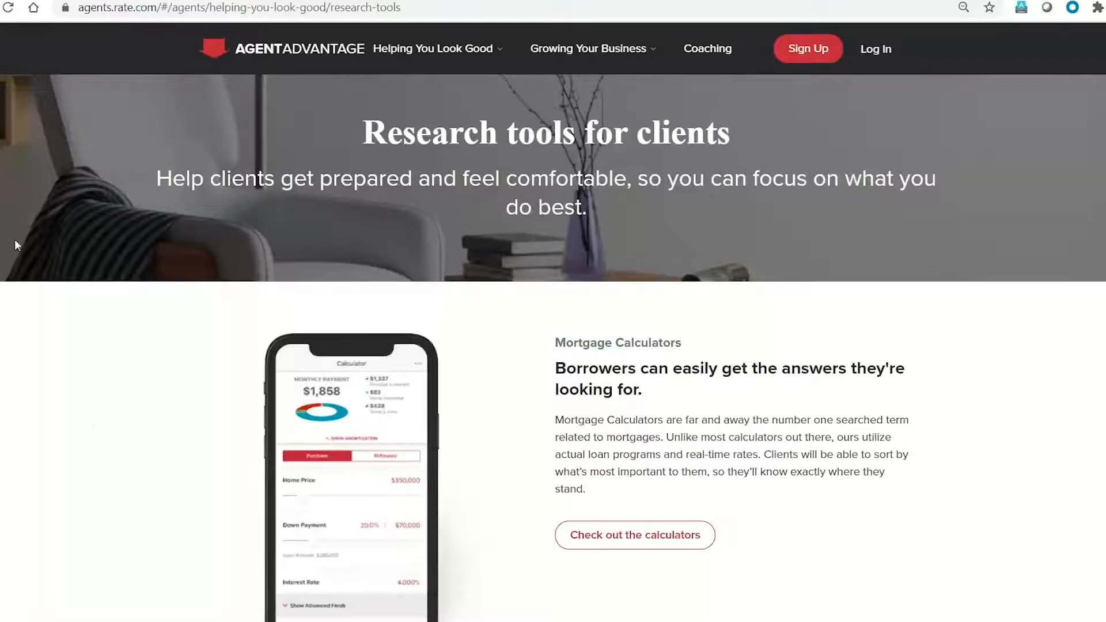
pyautogui.moveTo(113, 406)
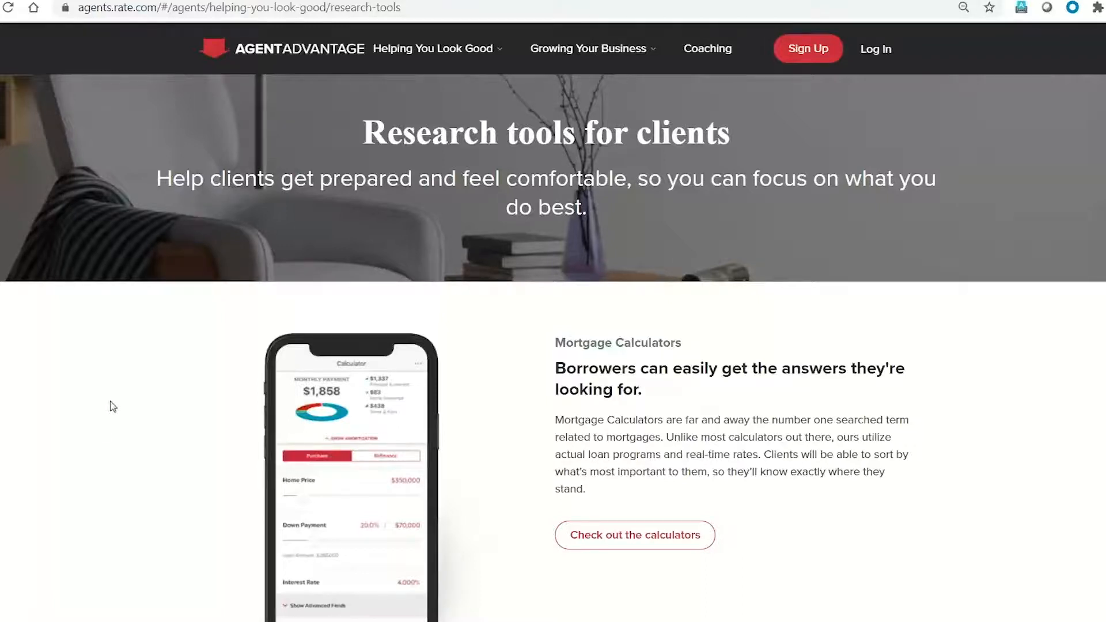
pyautogui.scroll(-3)
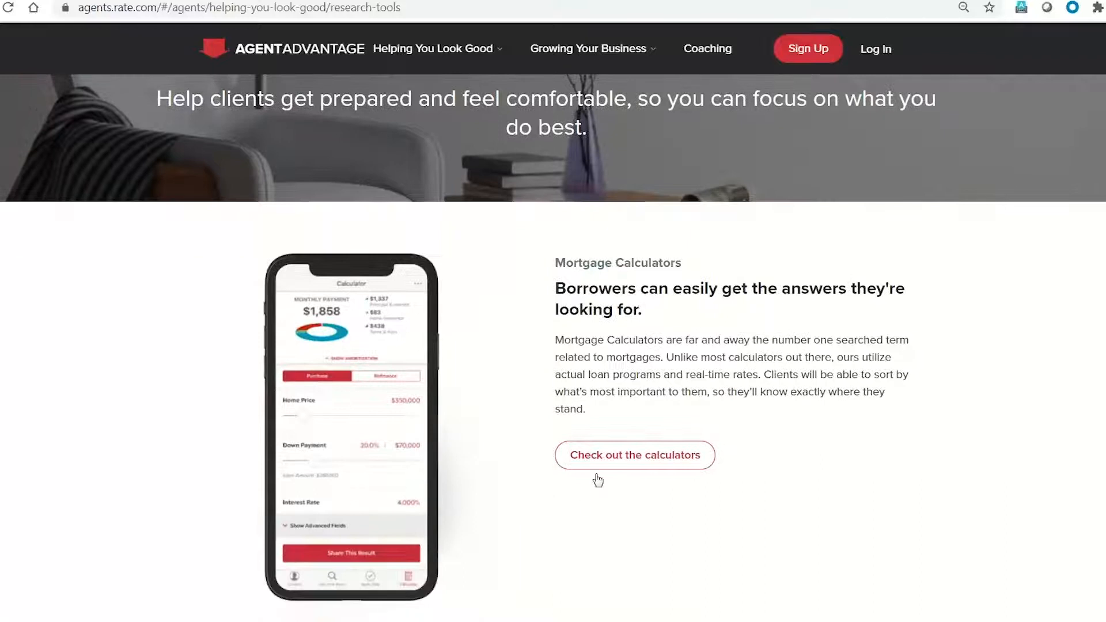
pyautogui.moveTo(634, 455)
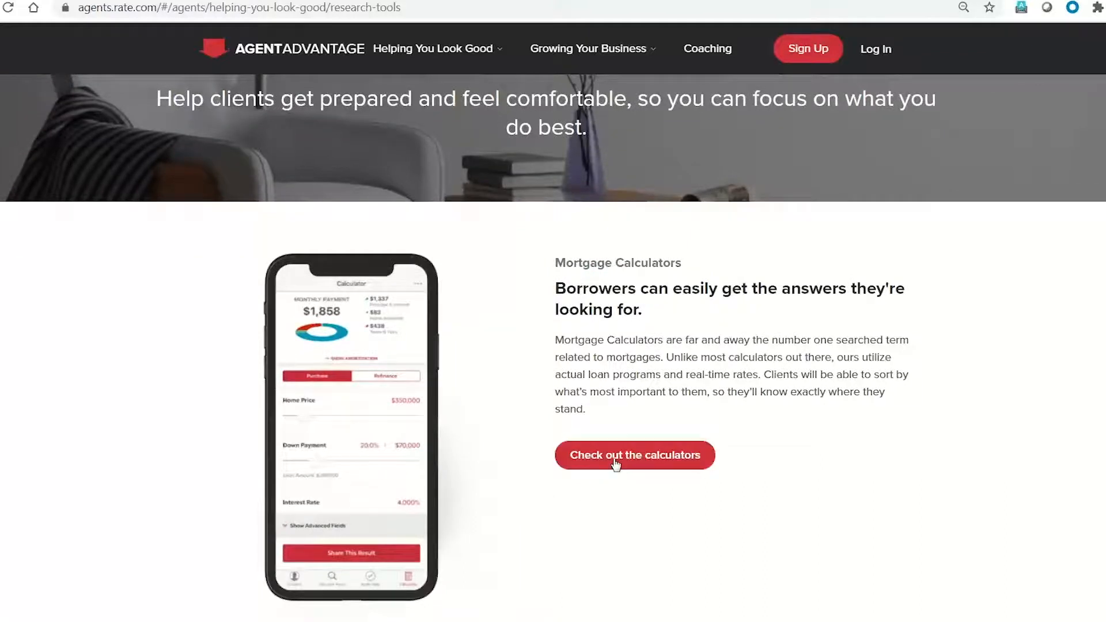
# Step: Open the rate.com calculator, drag down payment to 21.6%, and expand Advanced Settings
pyautogui.click(634, 455)
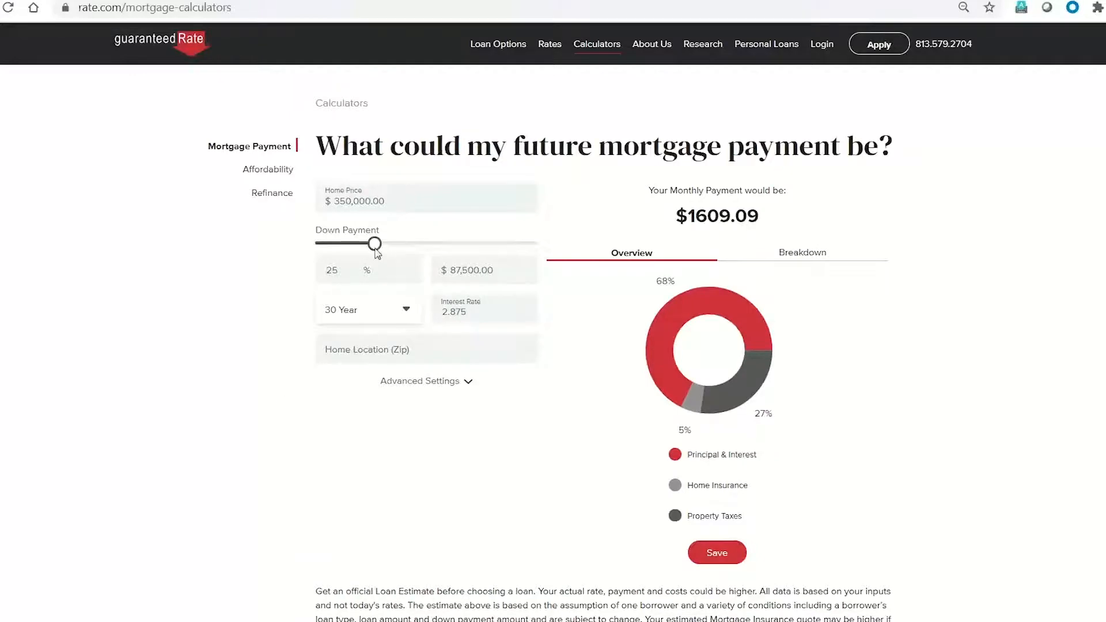
pyautogui.moveTo(375, 243); pyautogui.dragTo(367, 243)
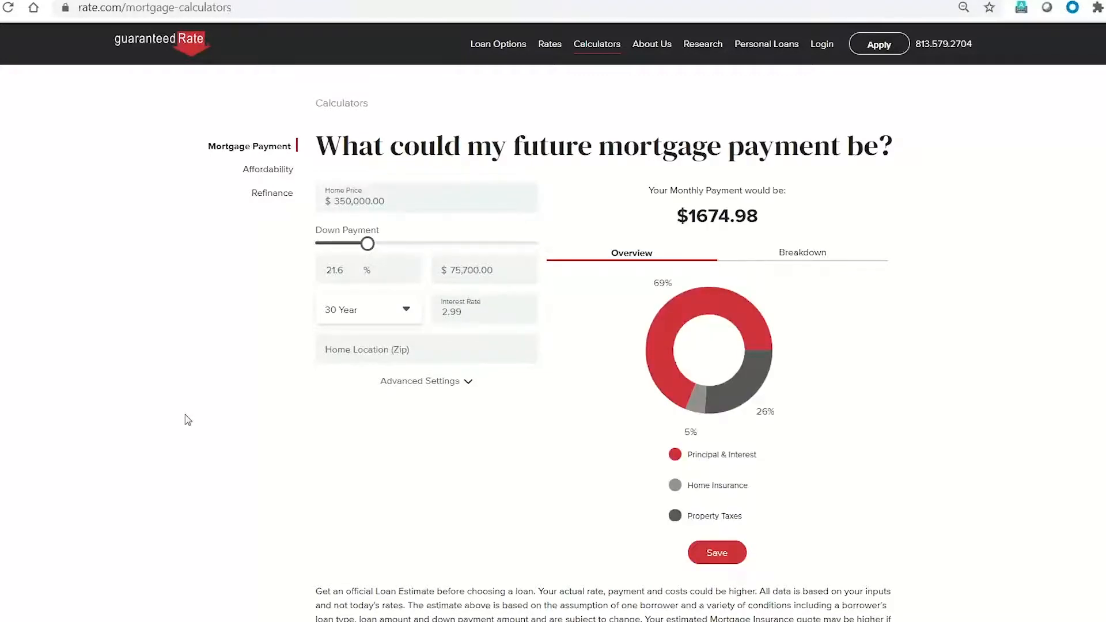
pyautogui.moveTo(770, 365)
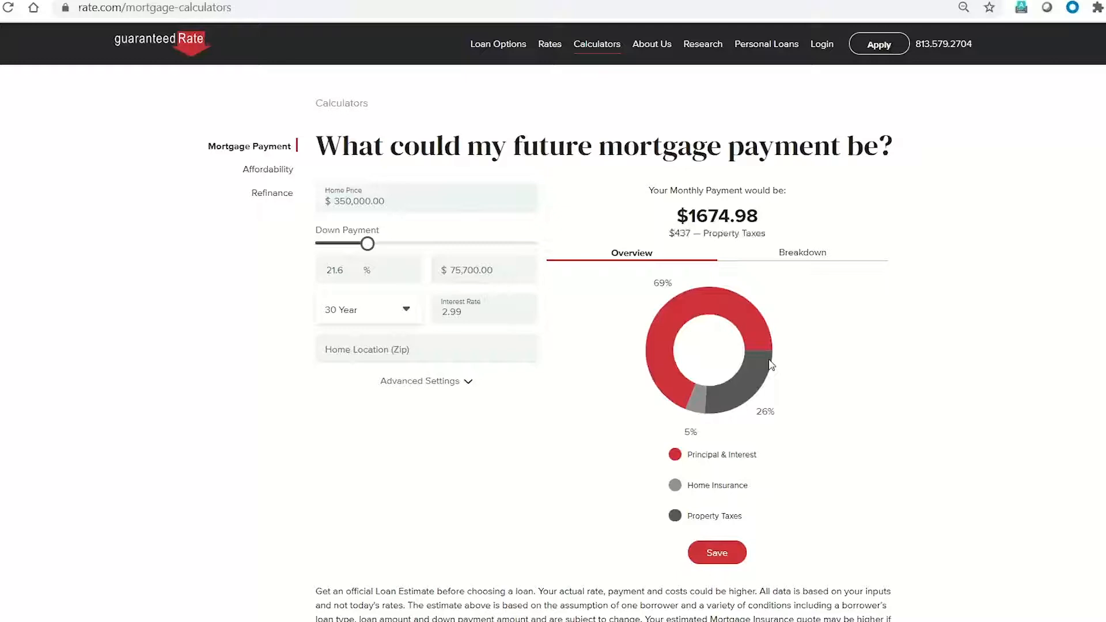
pyautogui.click(427, 381)
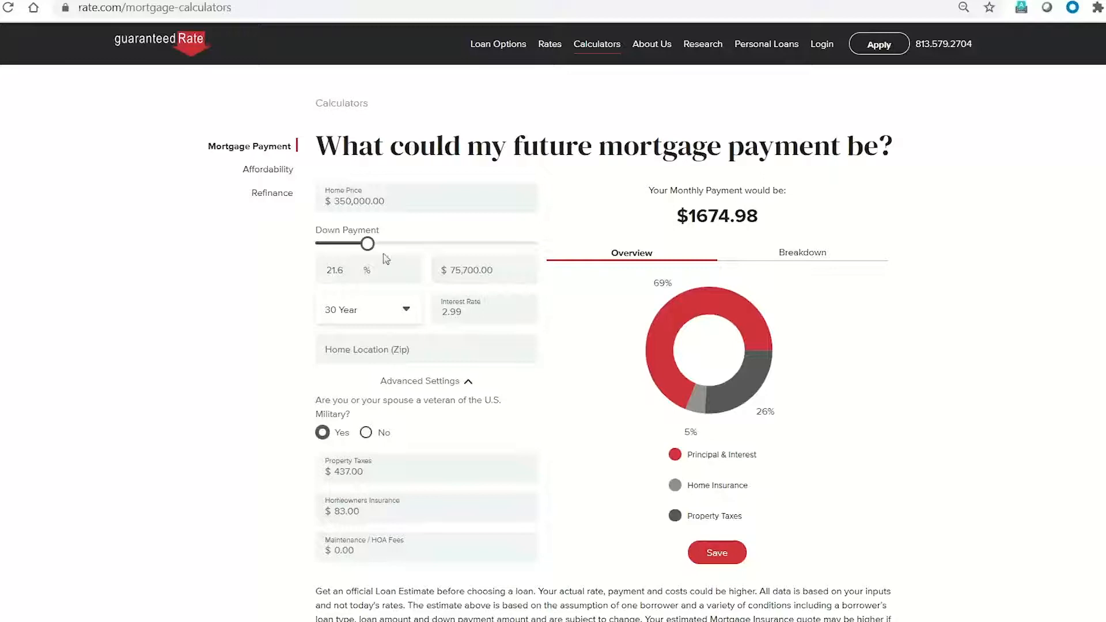
pyautogui.moveTo(431, 260)
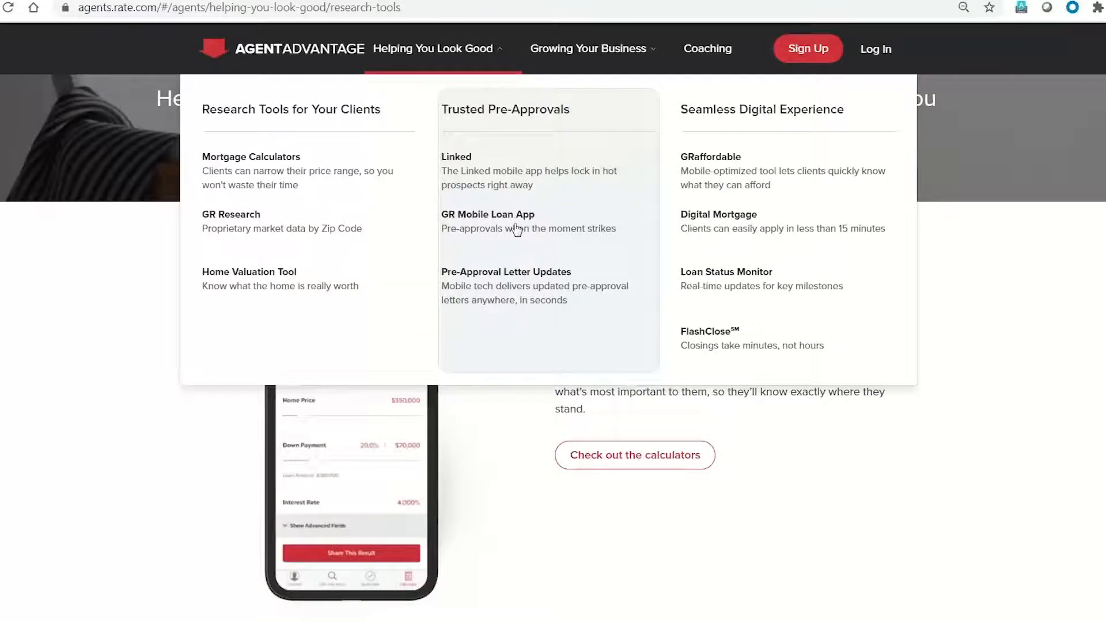
pyautogui.moveTo(637, 188)
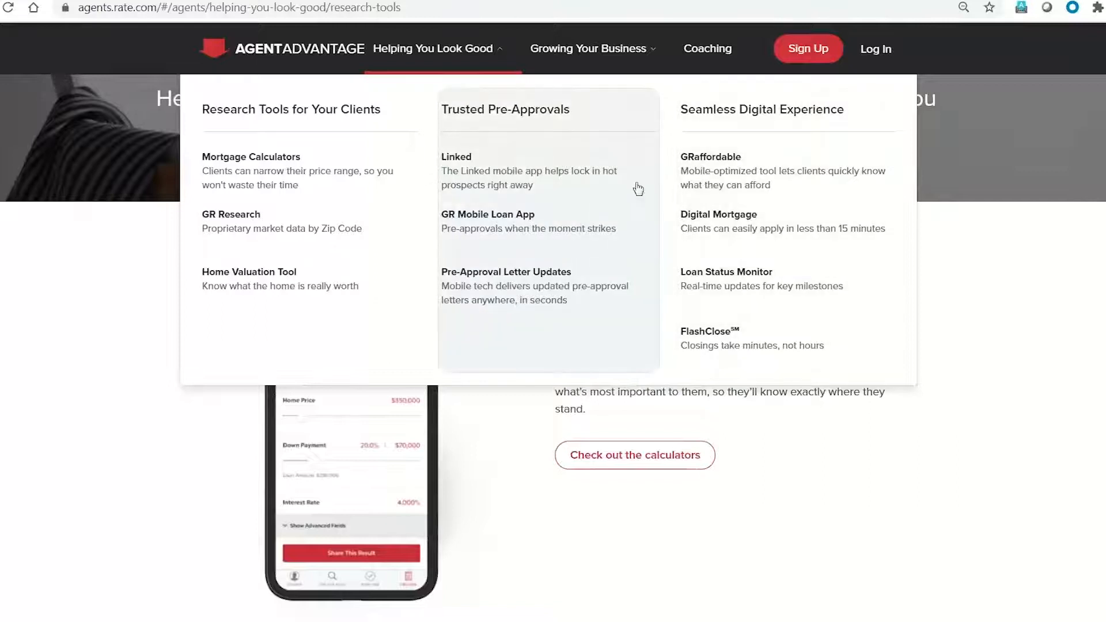
# Step: Open Seamless Digital Experience and scroll through GRaffordable, Digital Mortgage and Loan Status Manager
pyautogui.click(761, 109)
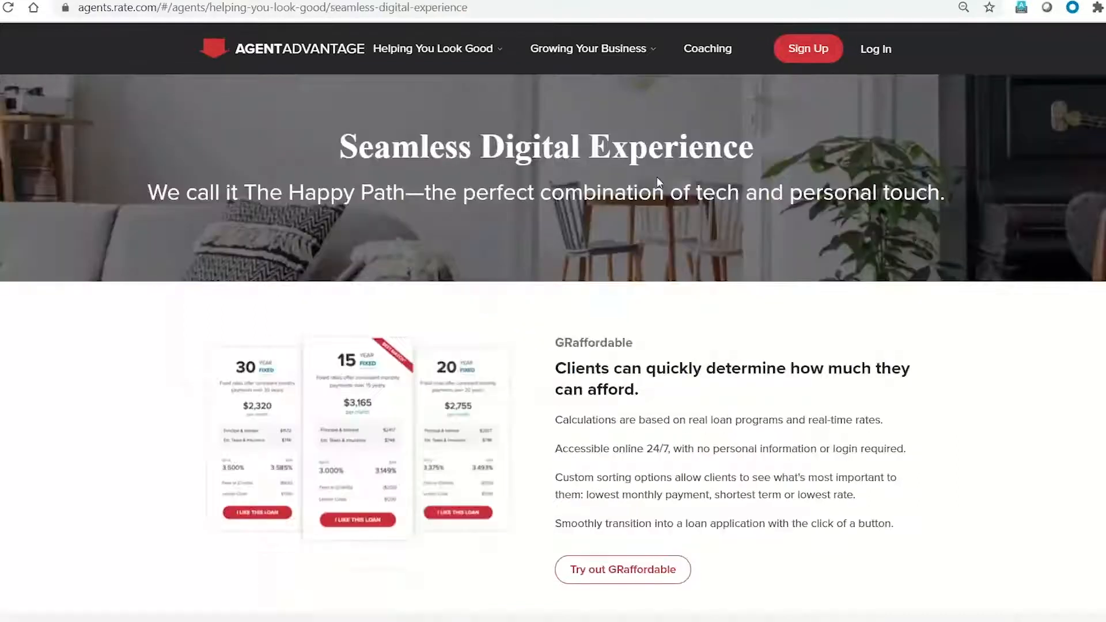
pyautogui.scroll(-3)
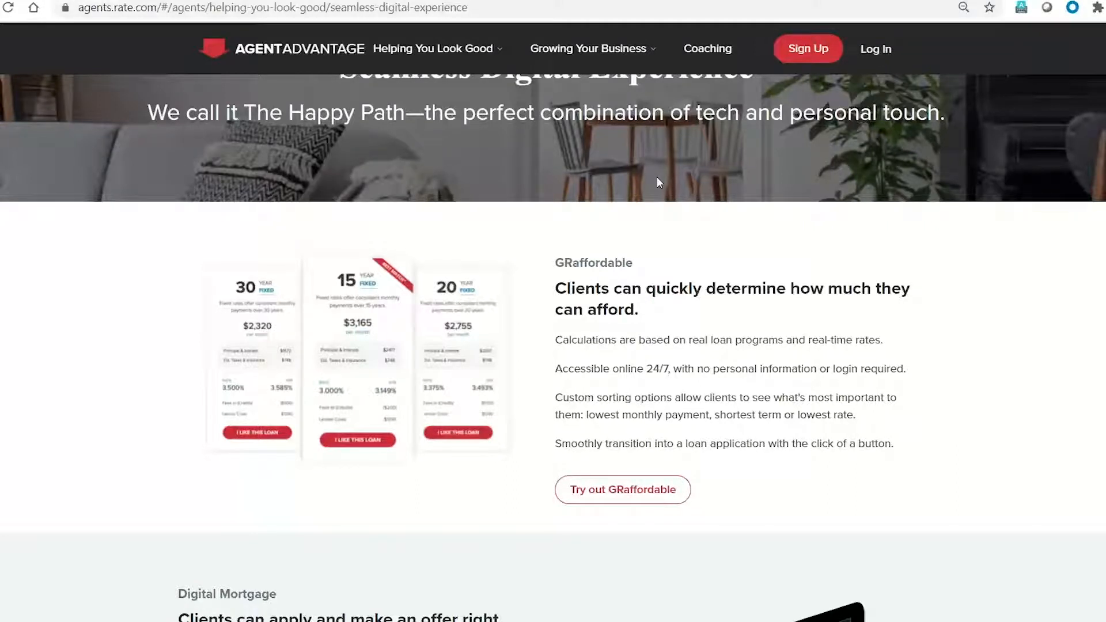
pyautogui.moveTo(275, 269)
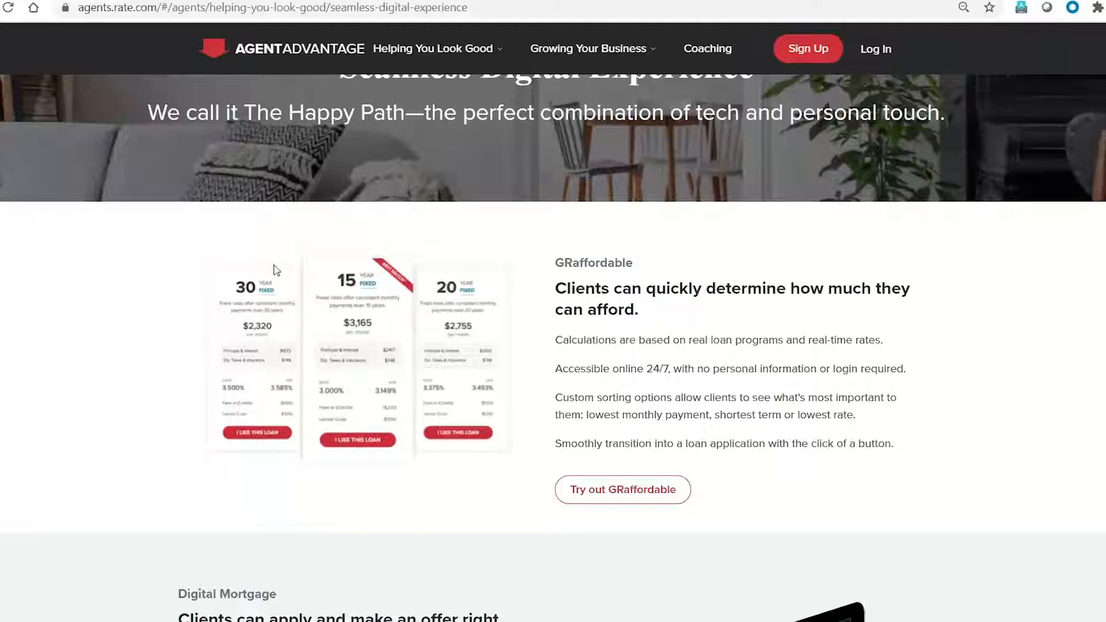
pyautogui.scroll(-3)
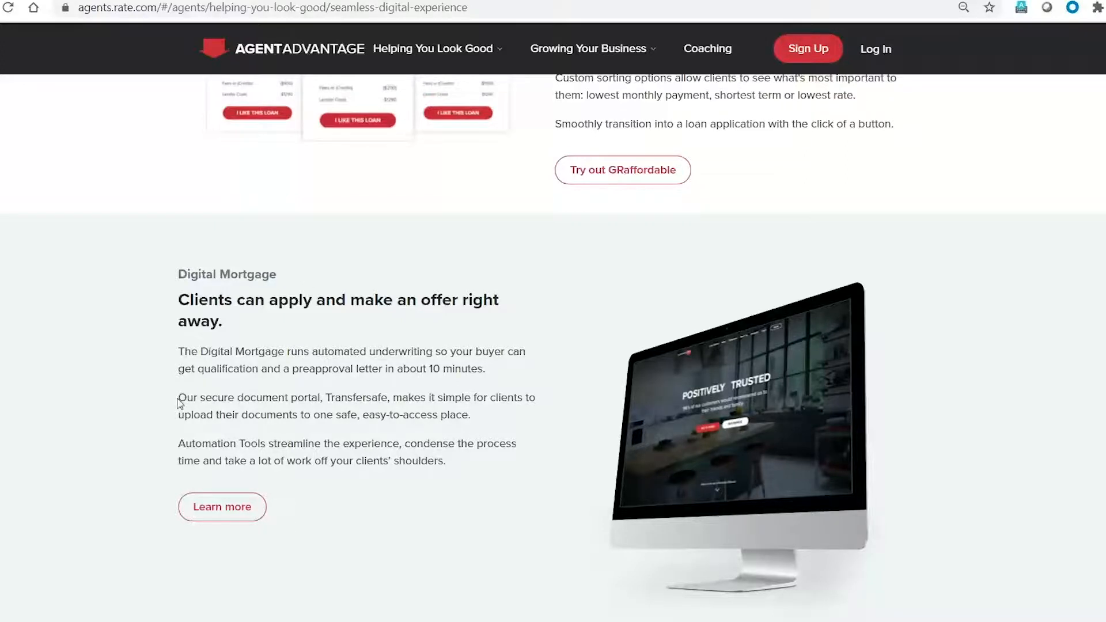
pyautogui.scroll(-3)
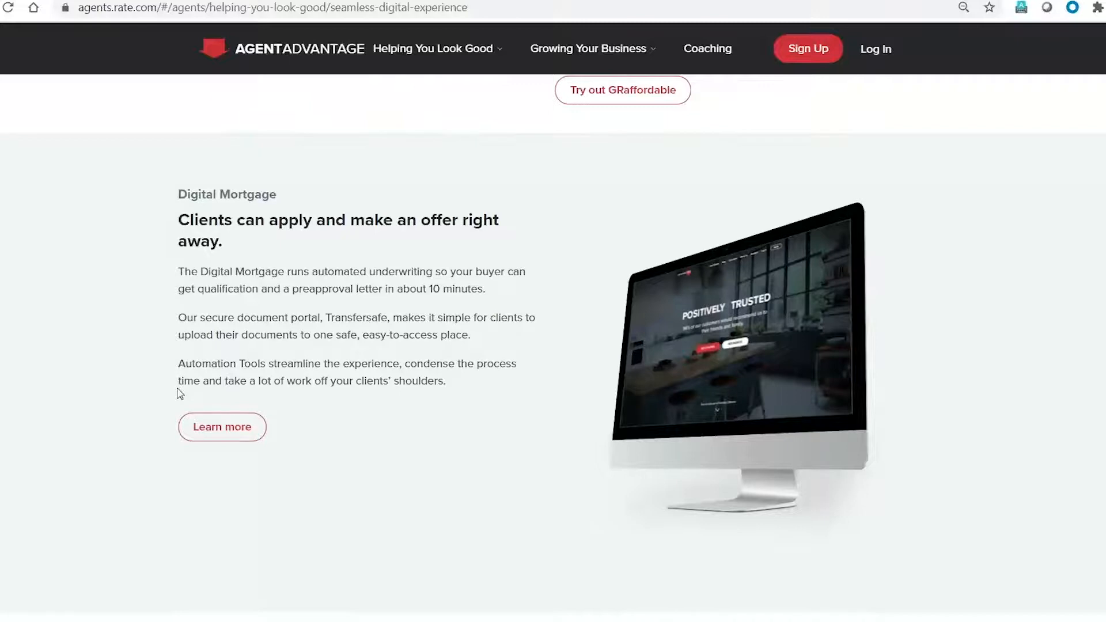
pyautogui.moveTo(141, 386)
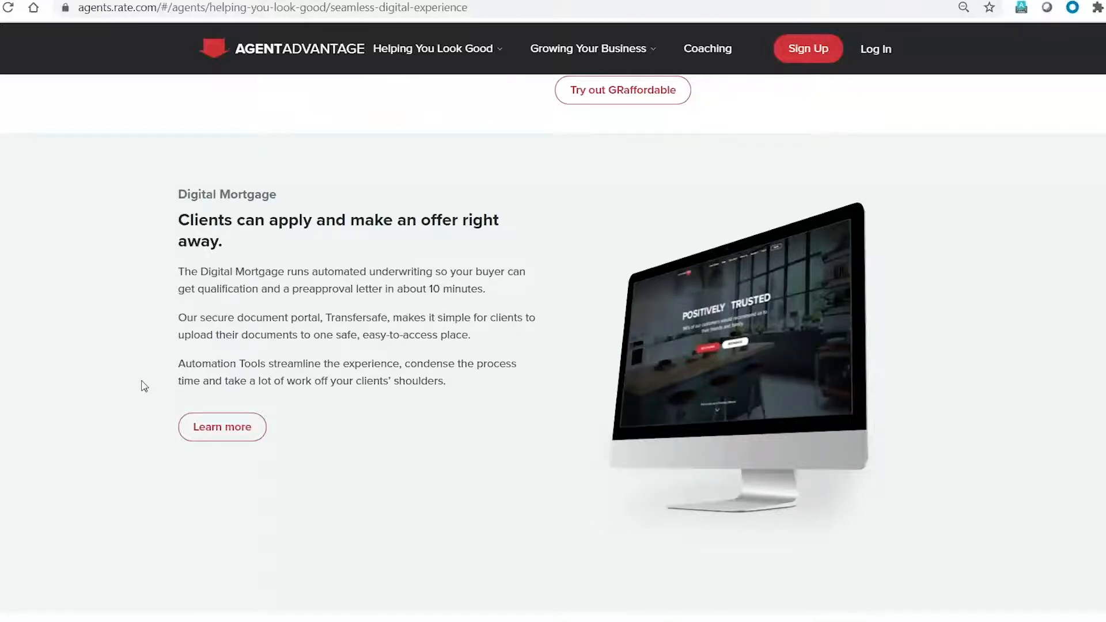
pyautogui.scroll(-3)
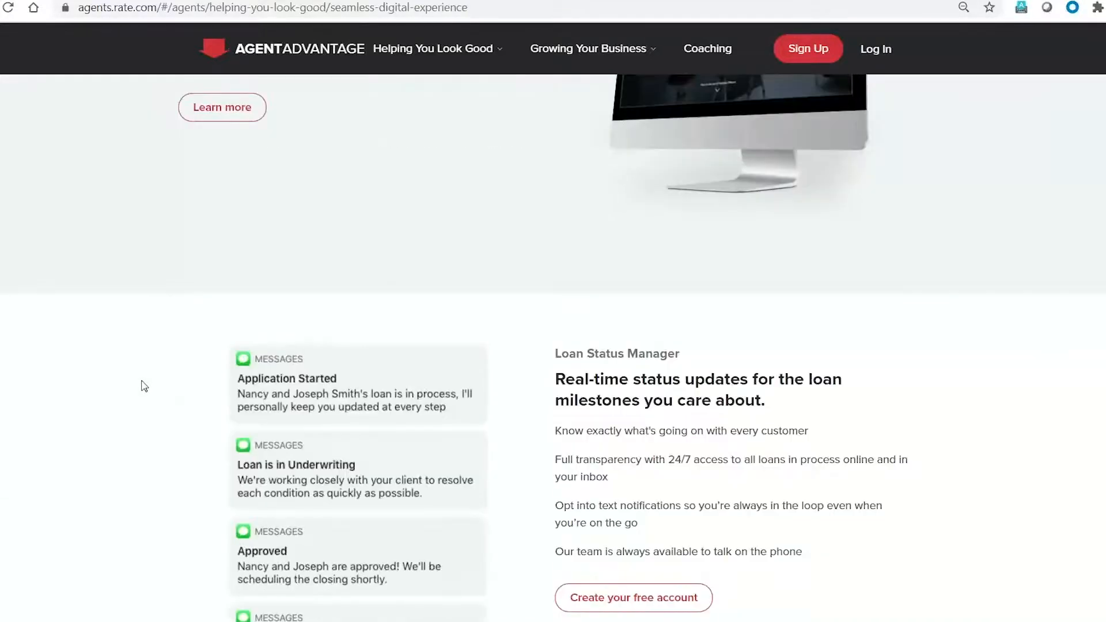
pyautogui.scroll(-3)
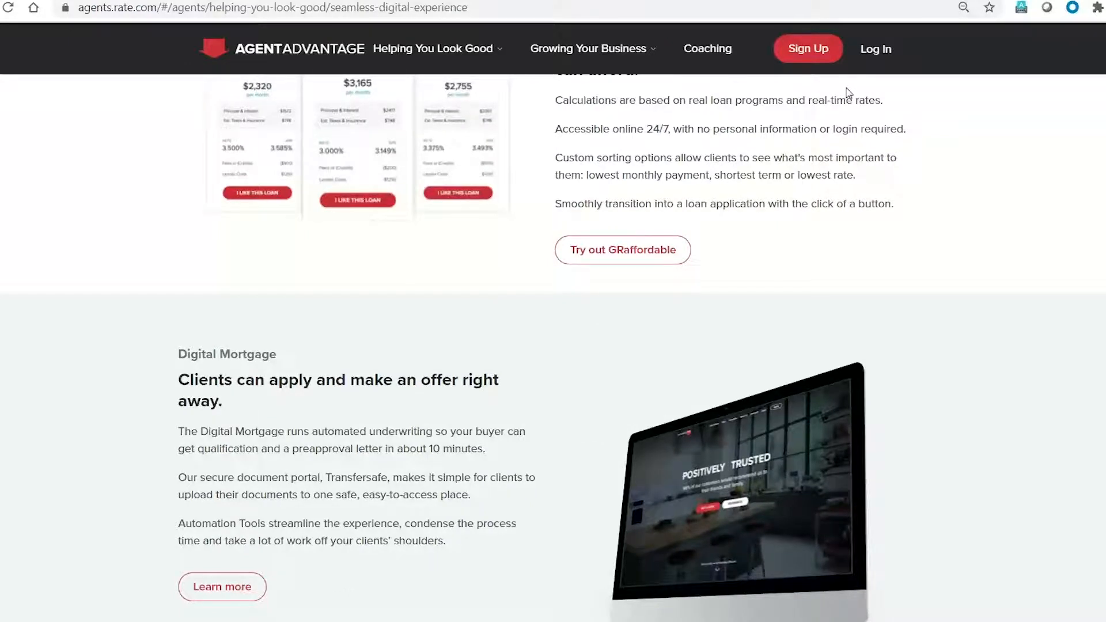
# Step: Sign in to Agent Advantage using a saved account from the email autofill list
pyautogui.click(875, 48)
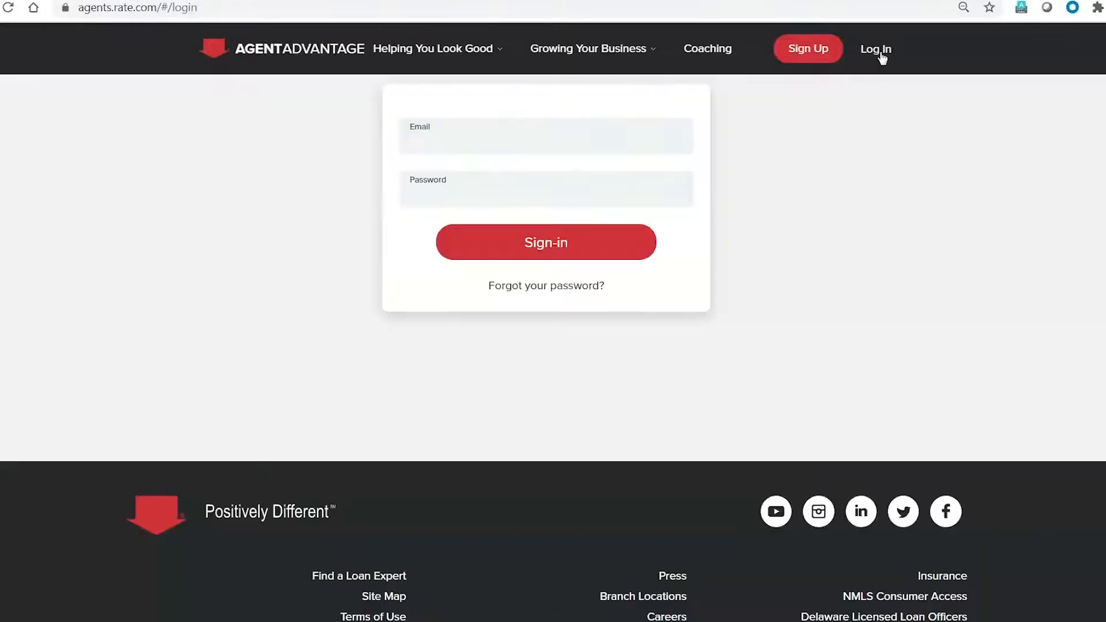
pyautogui.click(546, 136)
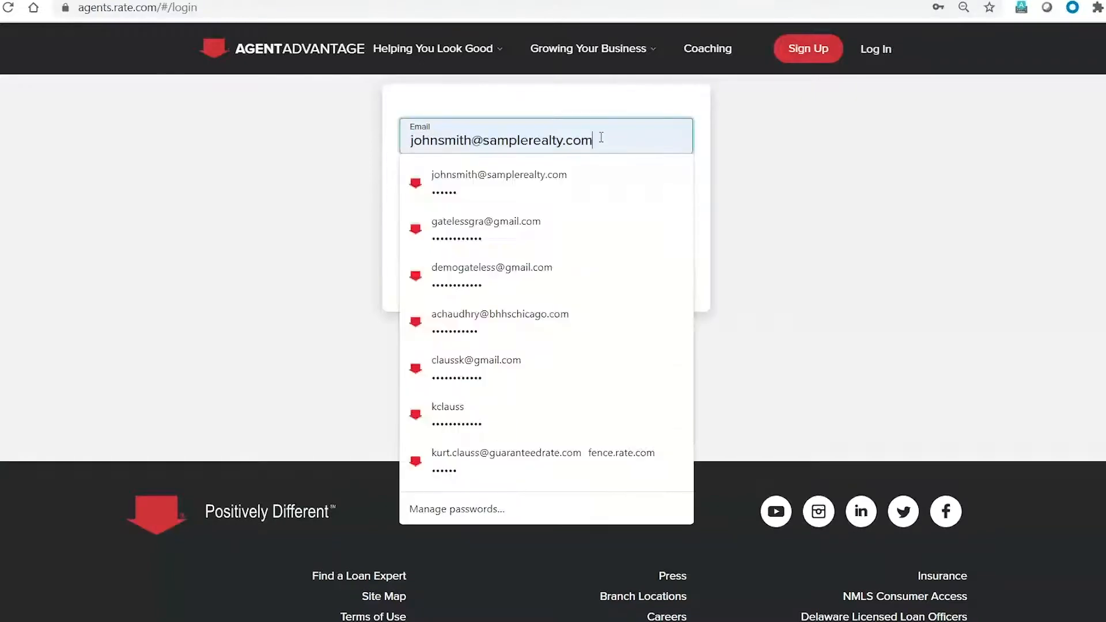
pyautogui.click(491, 266)
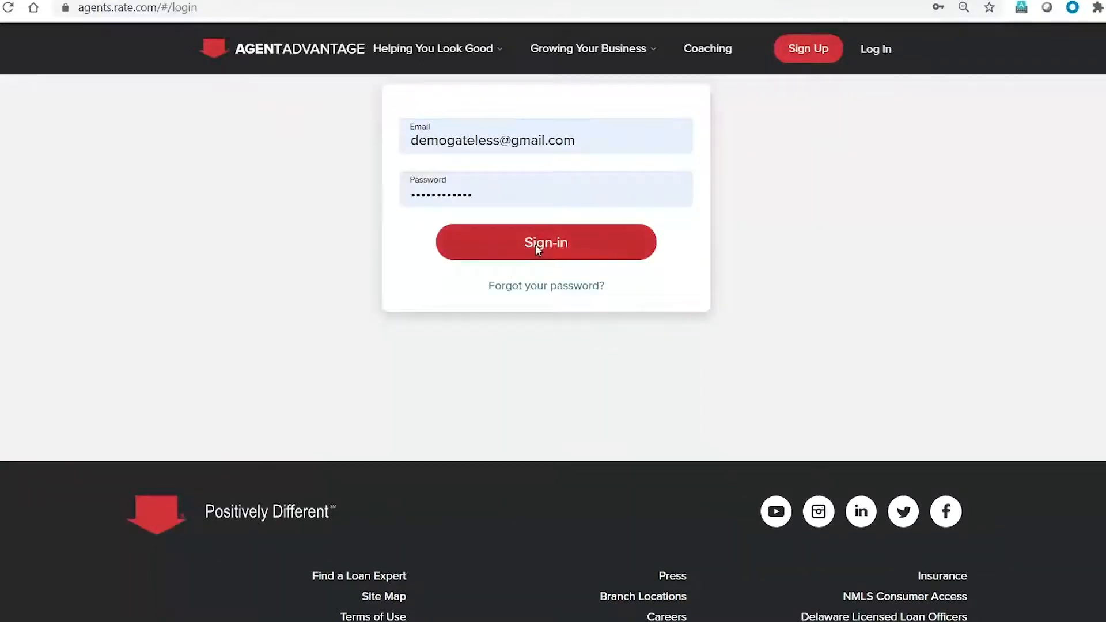
pyautogui.click(545, 242)
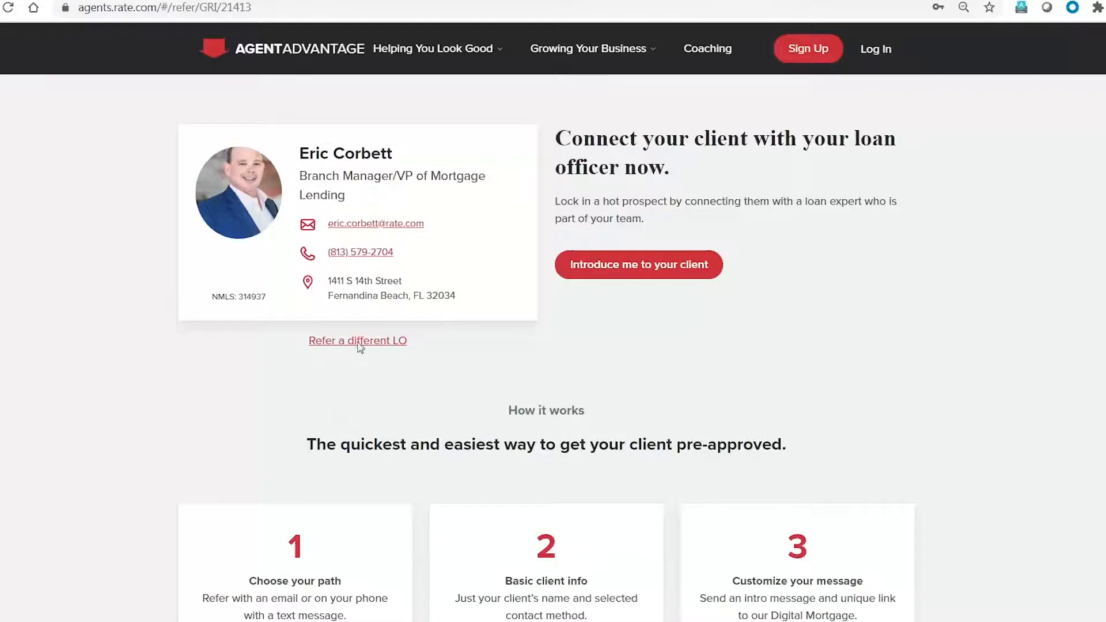
# Step: Choose to refer a different loan officer and scroll to the How it works section
pyautogui.click(358, 341)
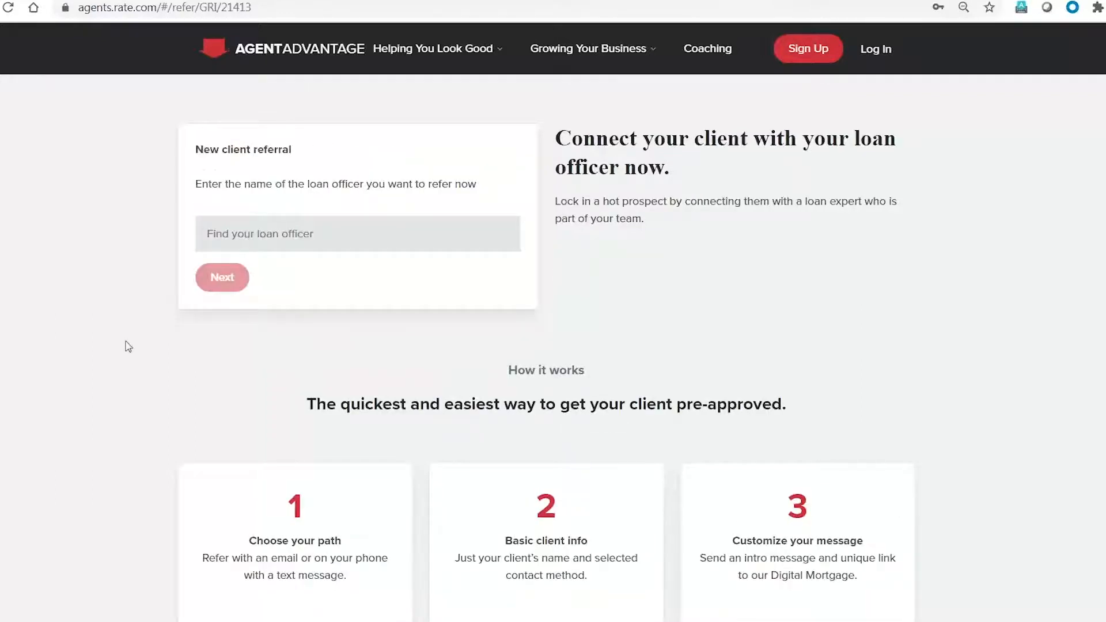
pyautogui.scroll(-3)
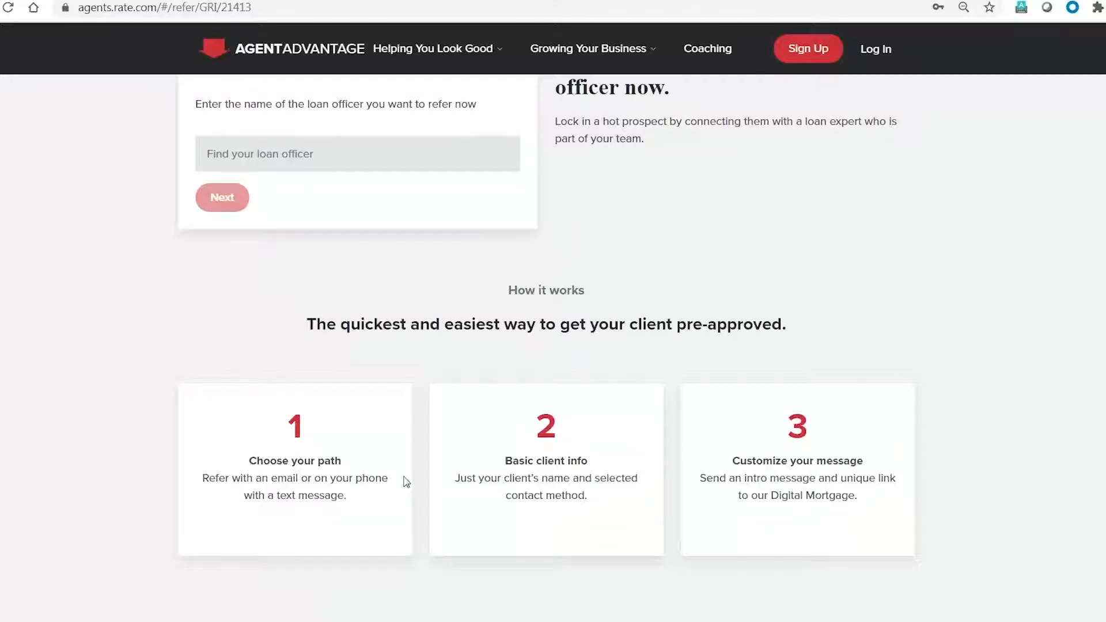
pyautogui.scroll(3)
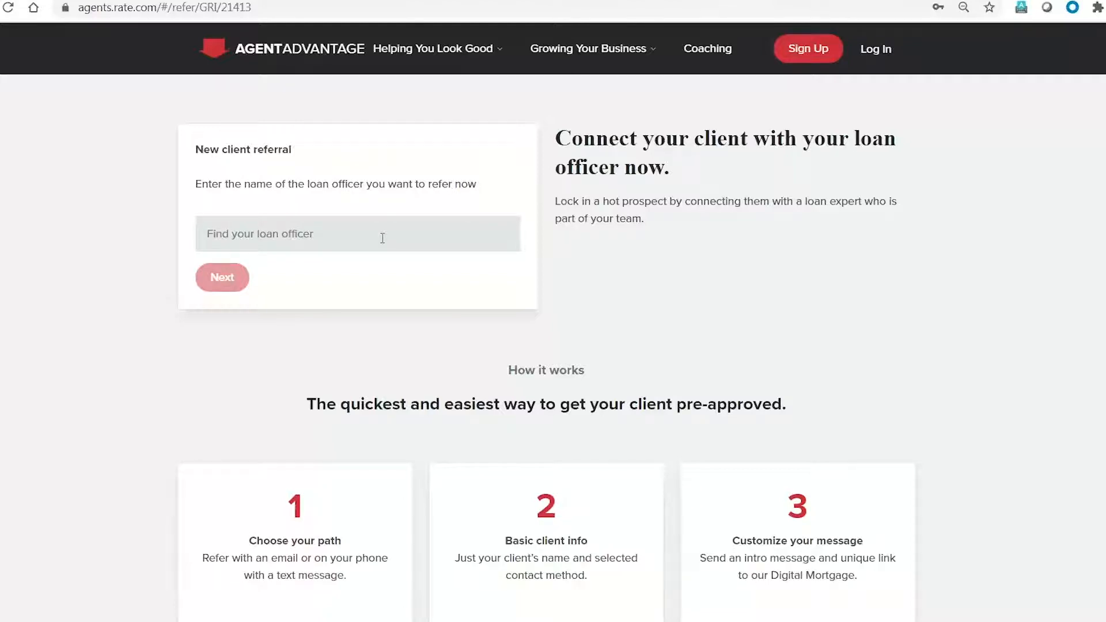
pyautogui.scroll(-3)
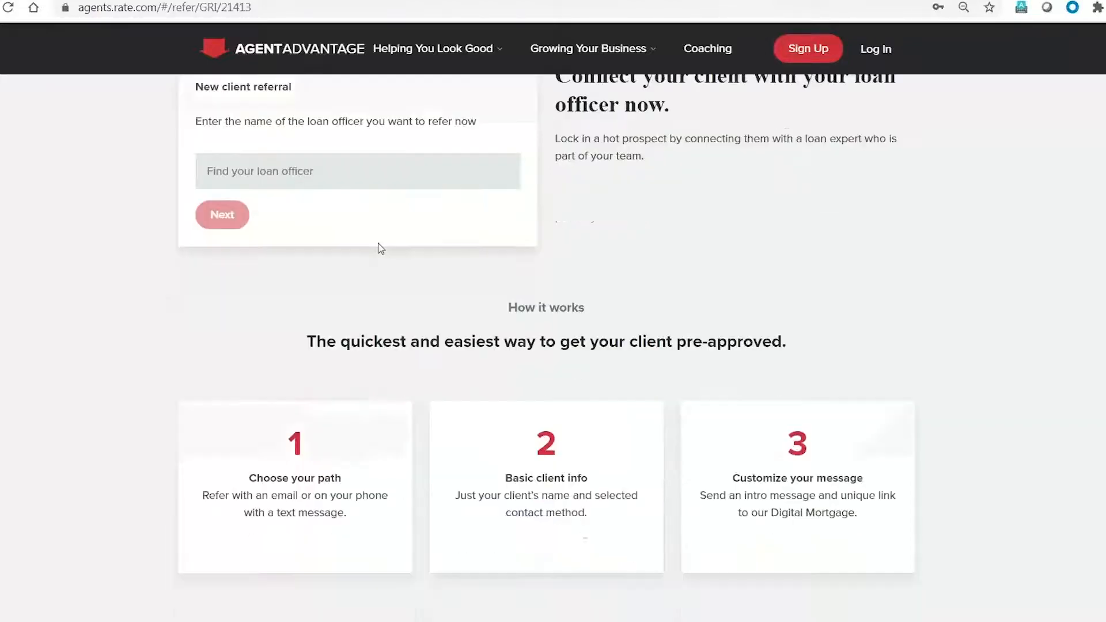
pyautogui.scroll(-3)
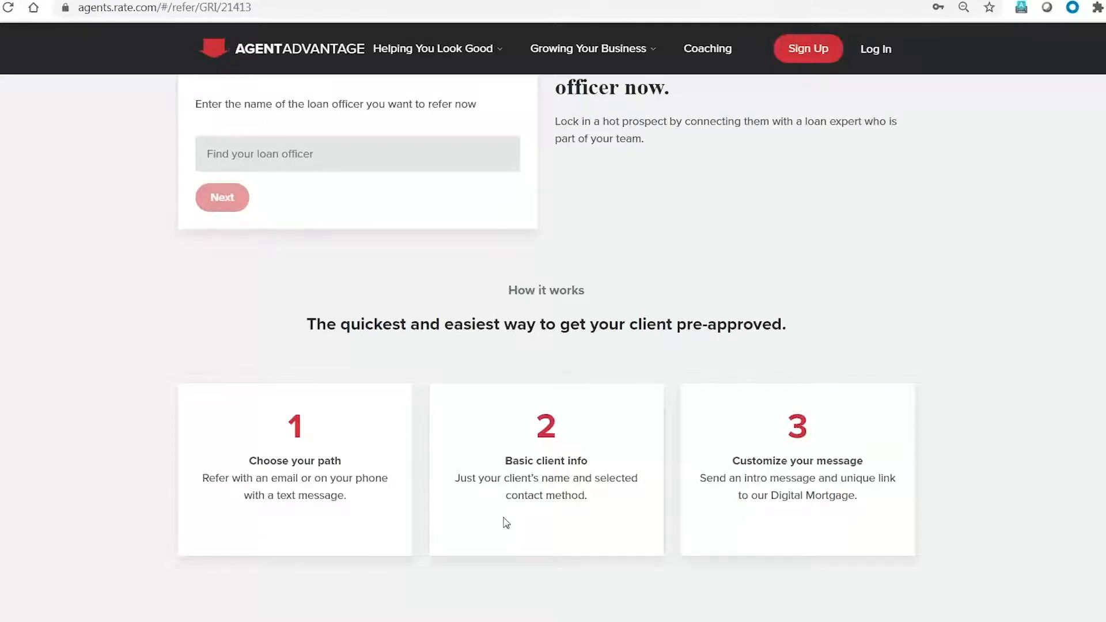
pyautogui.scroll(-3)
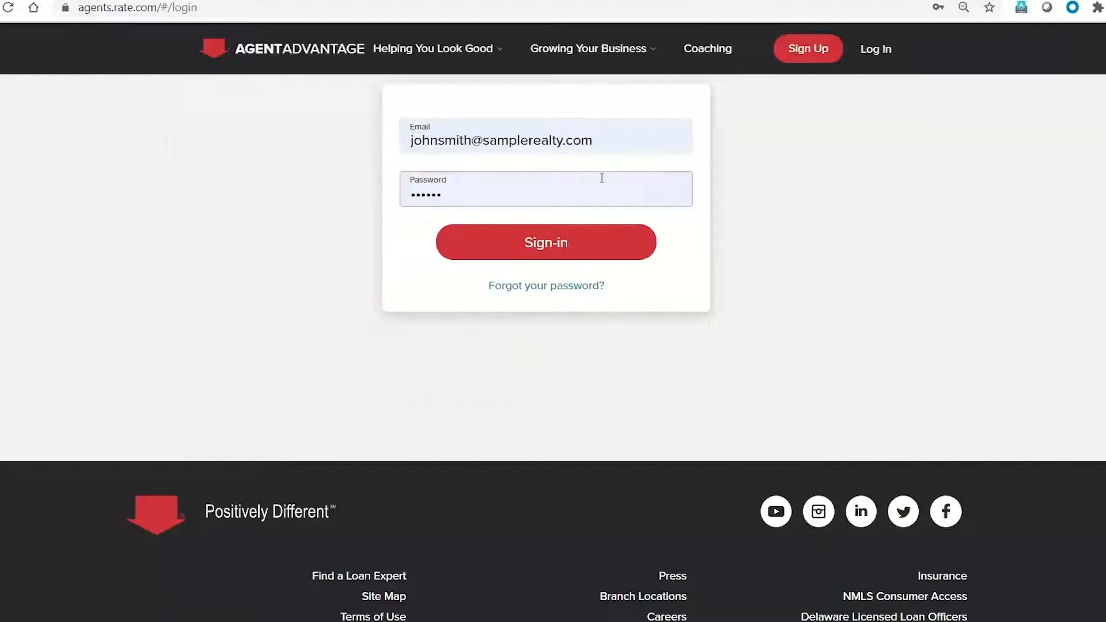
# Step: Sign in with the saved demo login from the autofill list to reach the Home dashboard
pyautogui.click(546, 135)
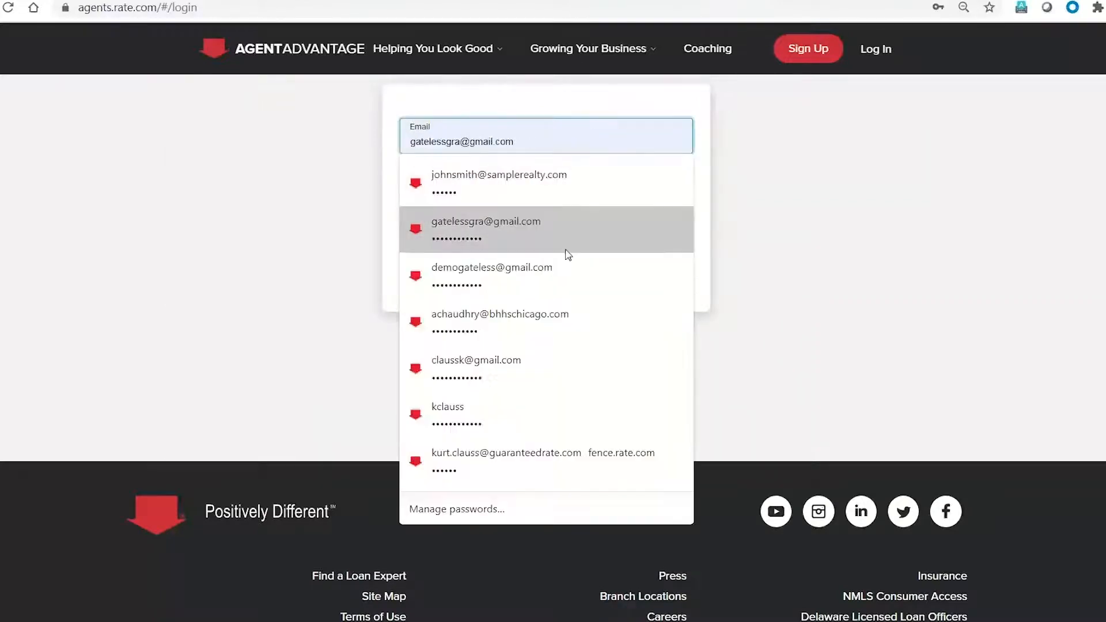
pyautogui.click(492, 275)
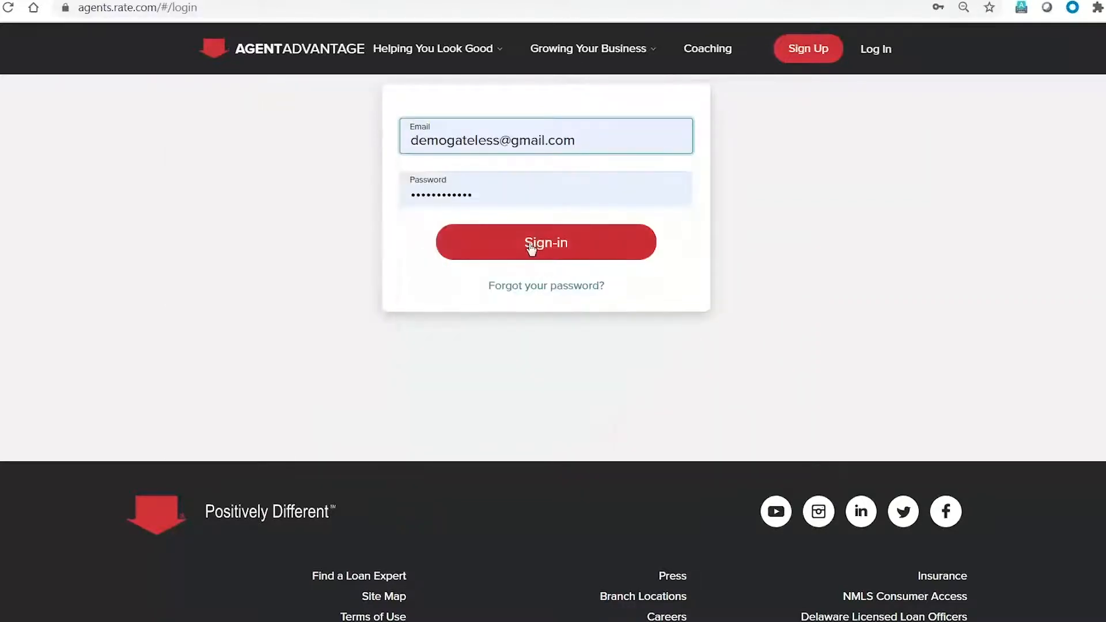
pyautogui.click(545, 242)
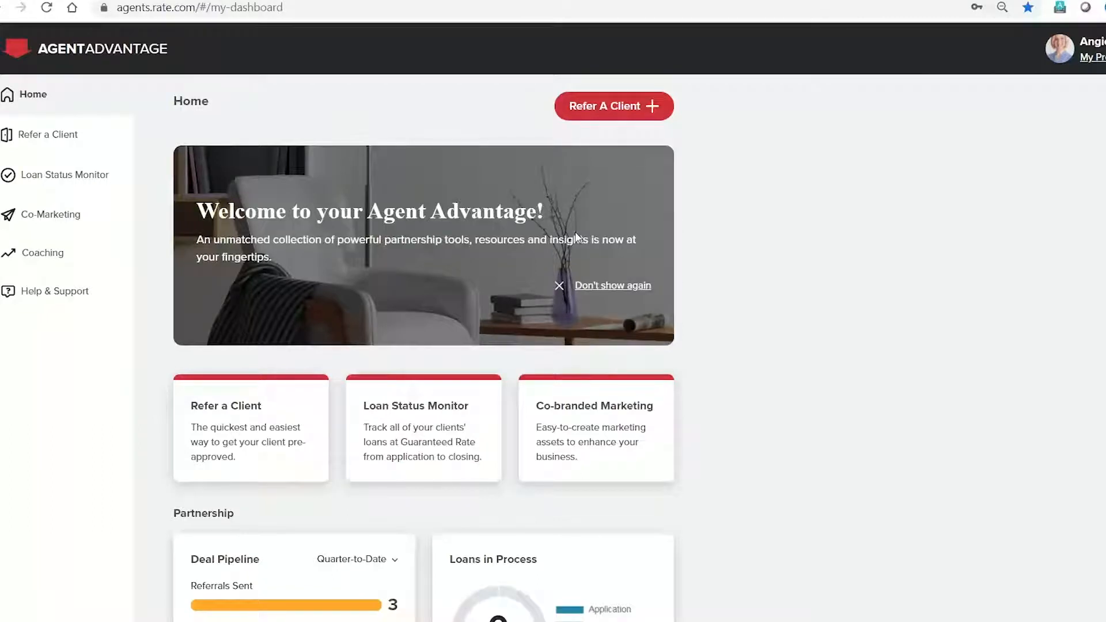
pyautogui.moveTo(455, 222)
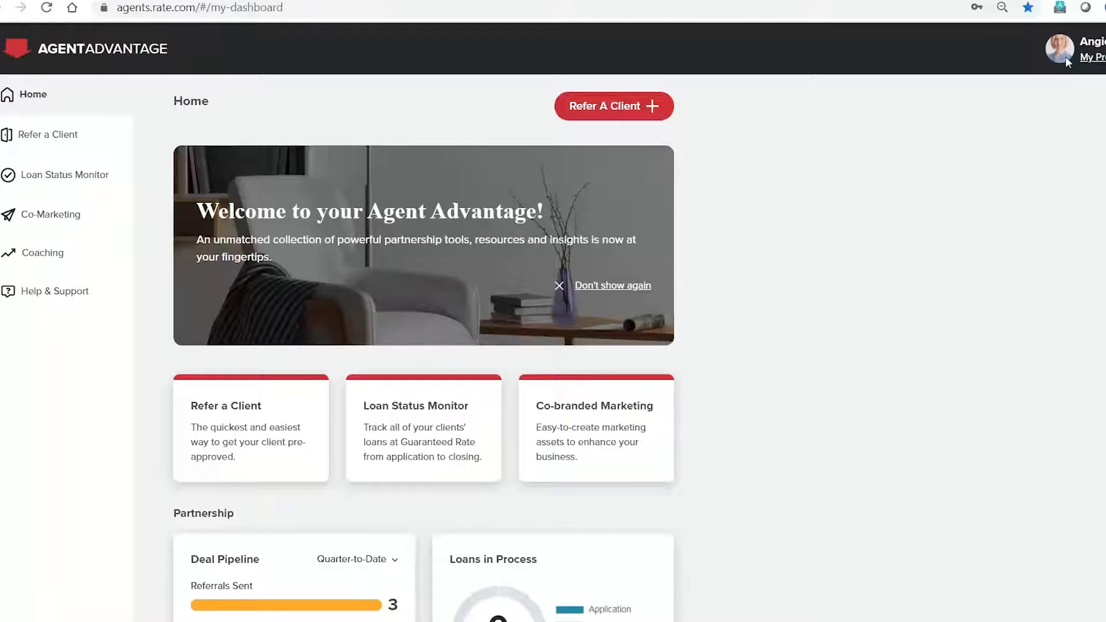
pyautogui.moveTo(45, 302)
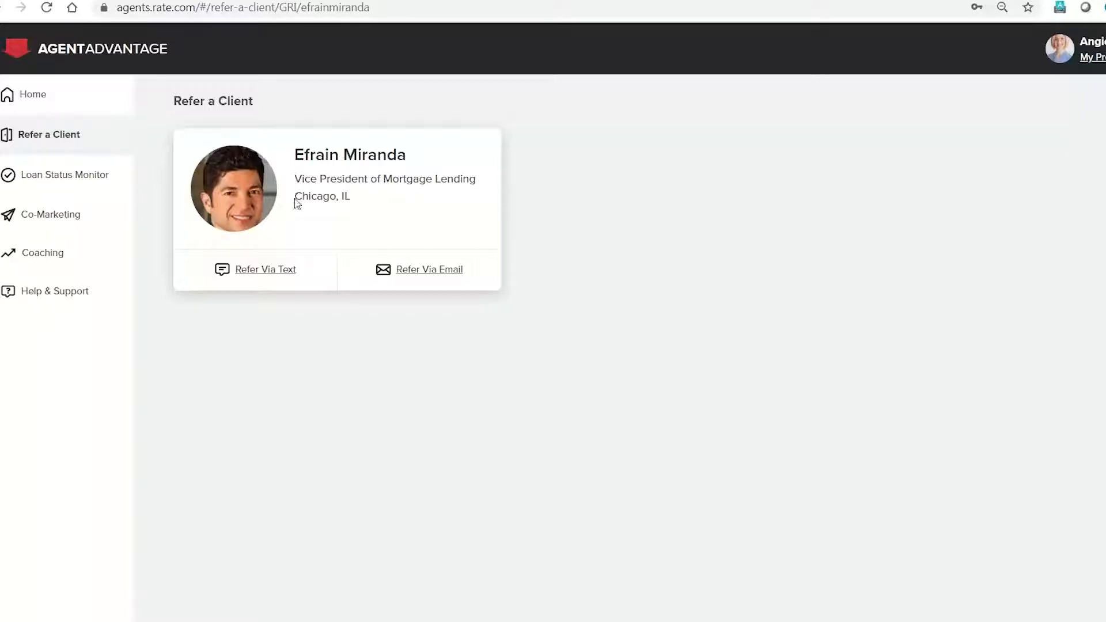
pyautogui.moveTo(276, 312)
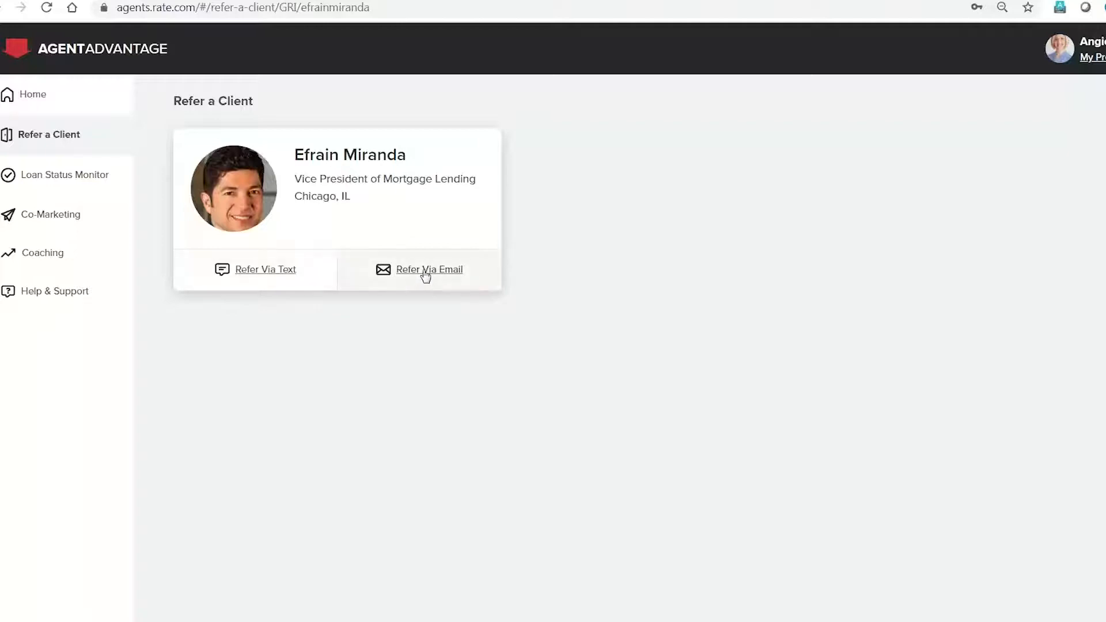
pyautogui.click(430, 269)
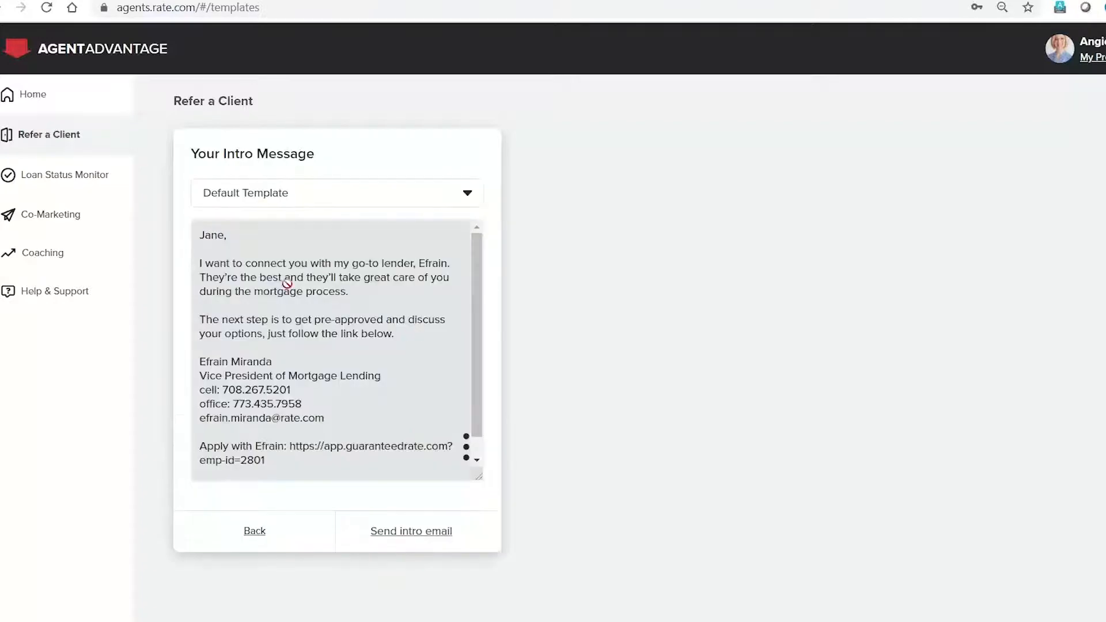
pyautogui.click(336, 192)
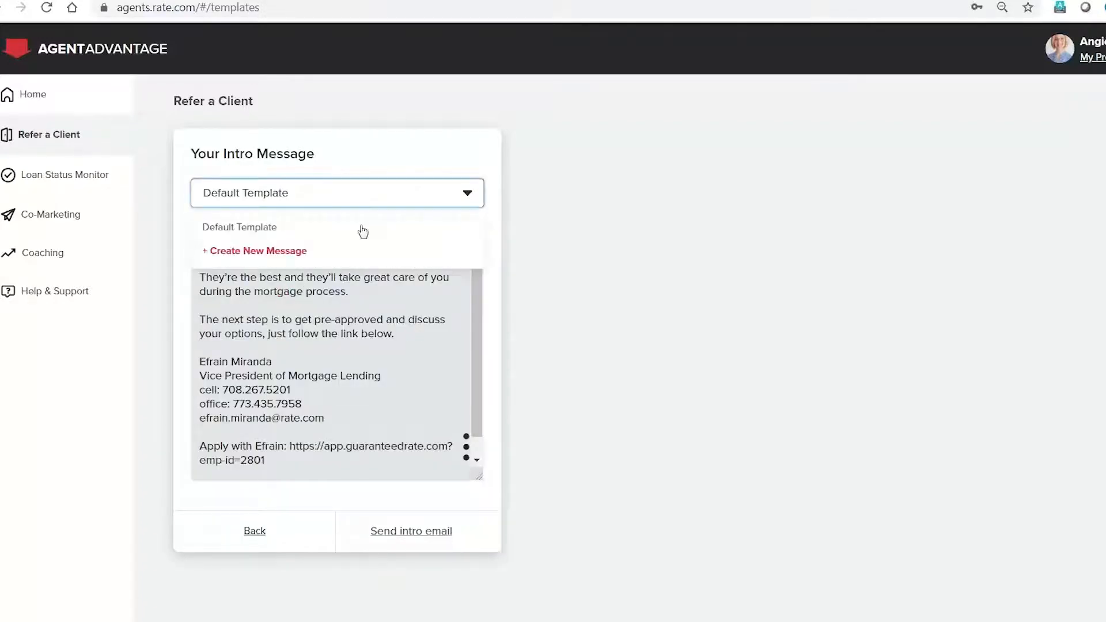
pyautogui.click(257, 251)
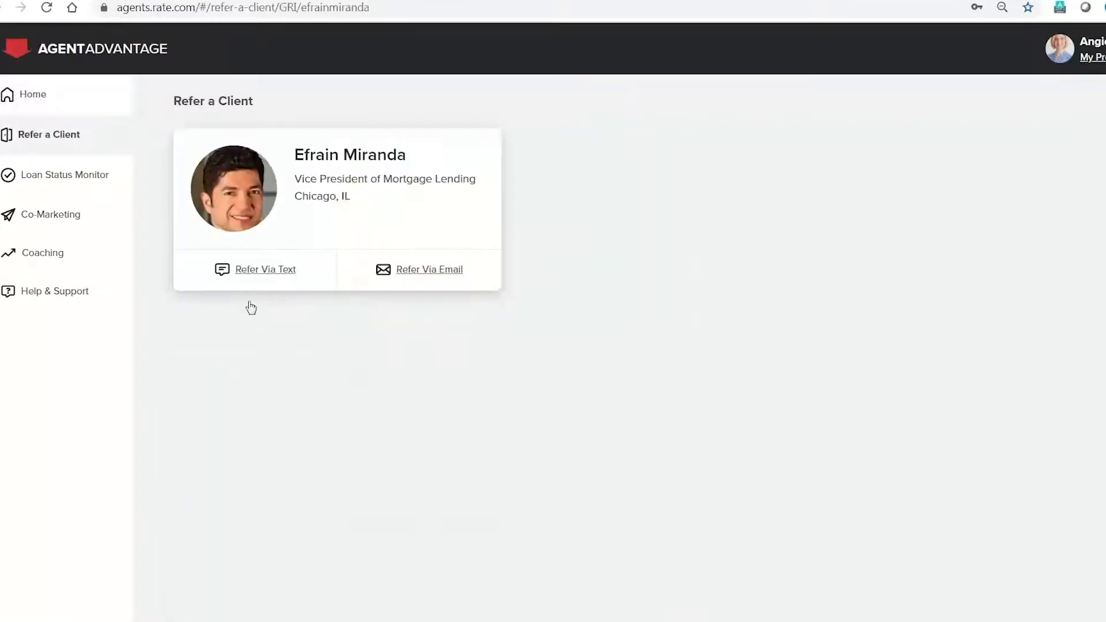
# Step: Start a Refer Via Text referral and enter the client's first name 'Jane'
pyautogui.click(265, 269)
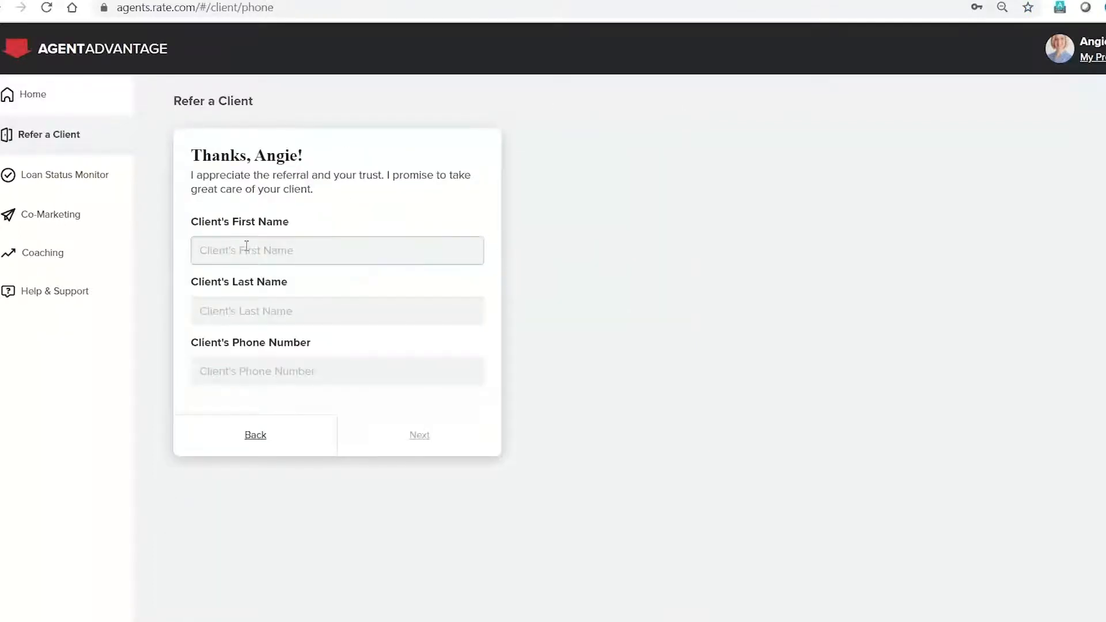
pyautogui.write('Jane')
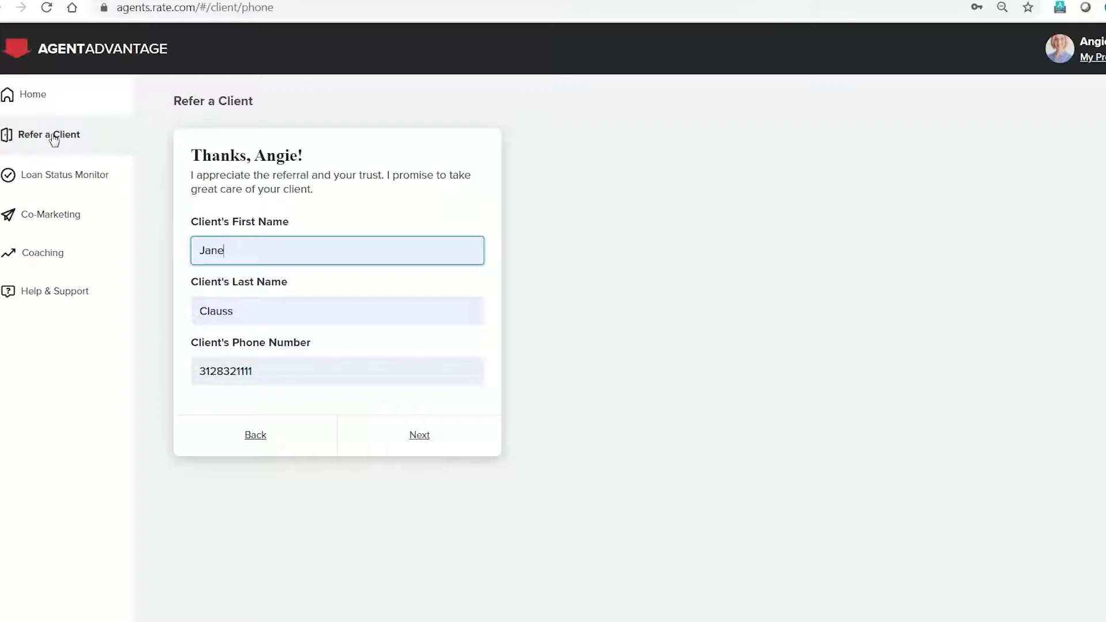
pyautogui.click(418, 434)
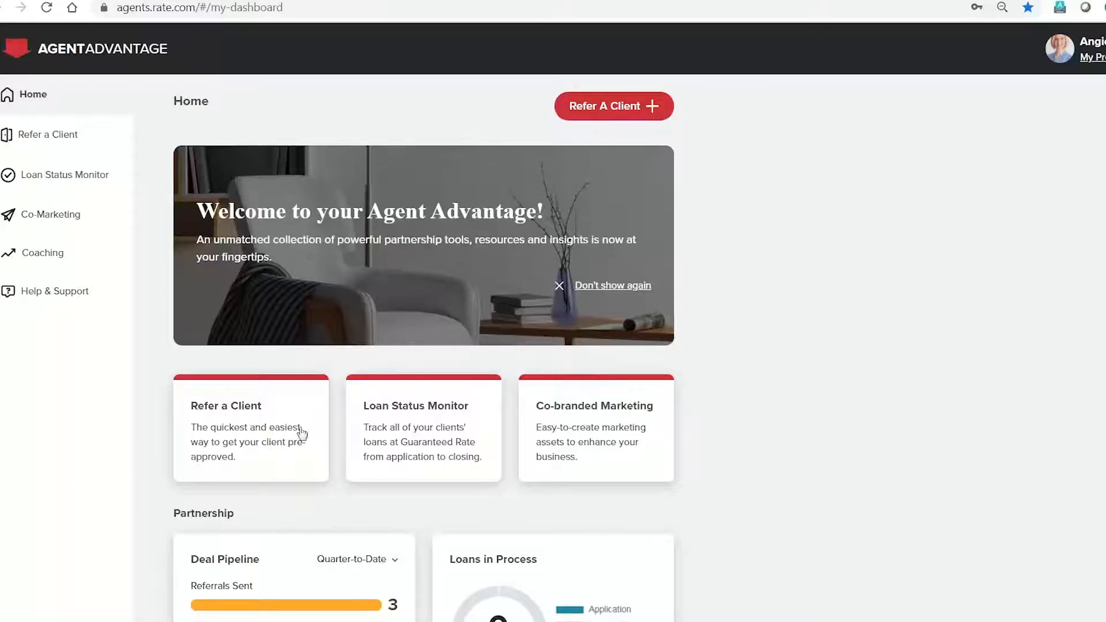
pyautogui.moveTo(419, 432)
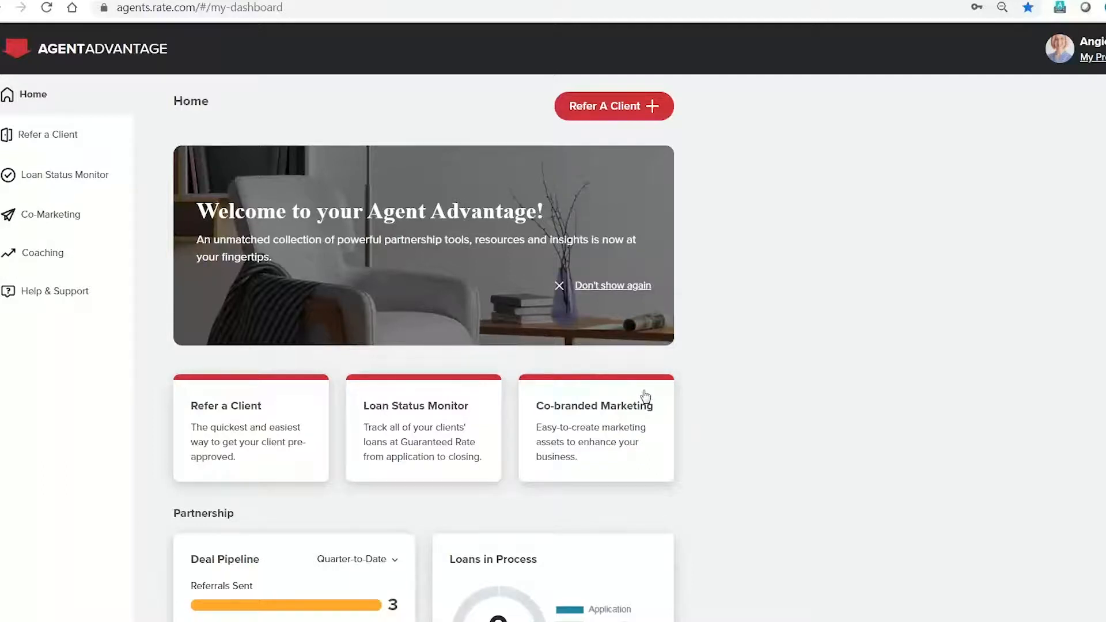
pyautogui.scroll(-3)
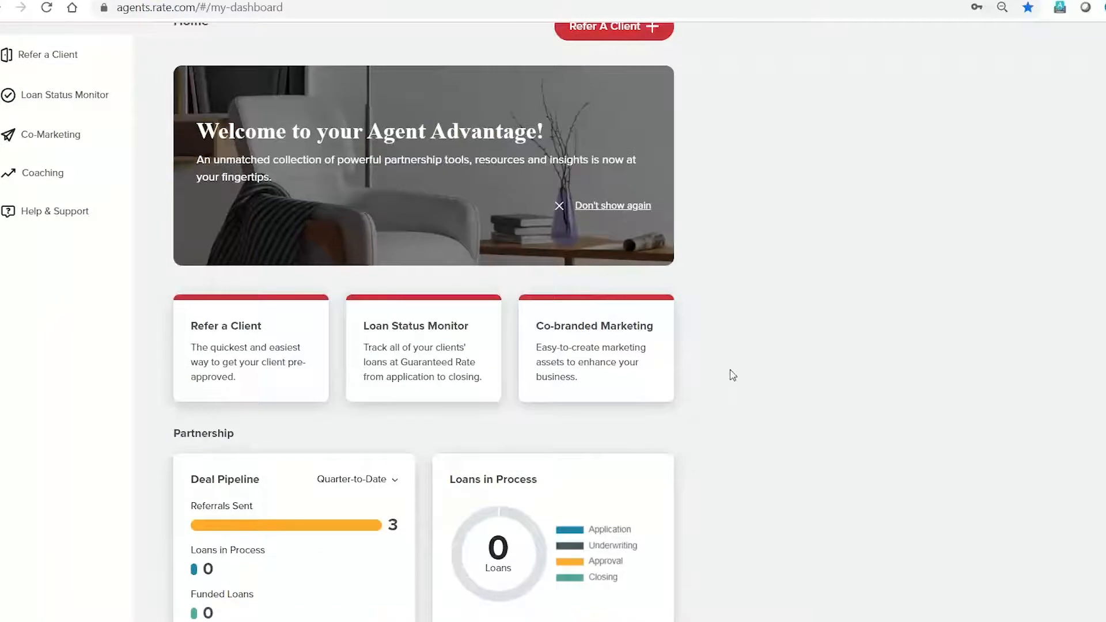
pyautogui.scroll(-3)
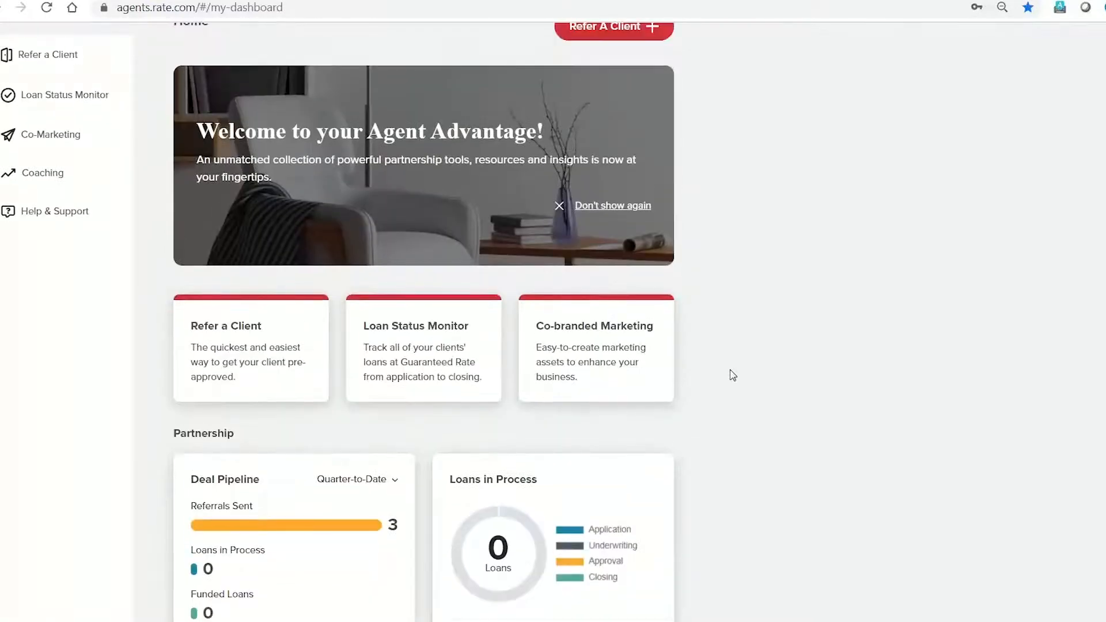
pyautogui.scroll(-3)
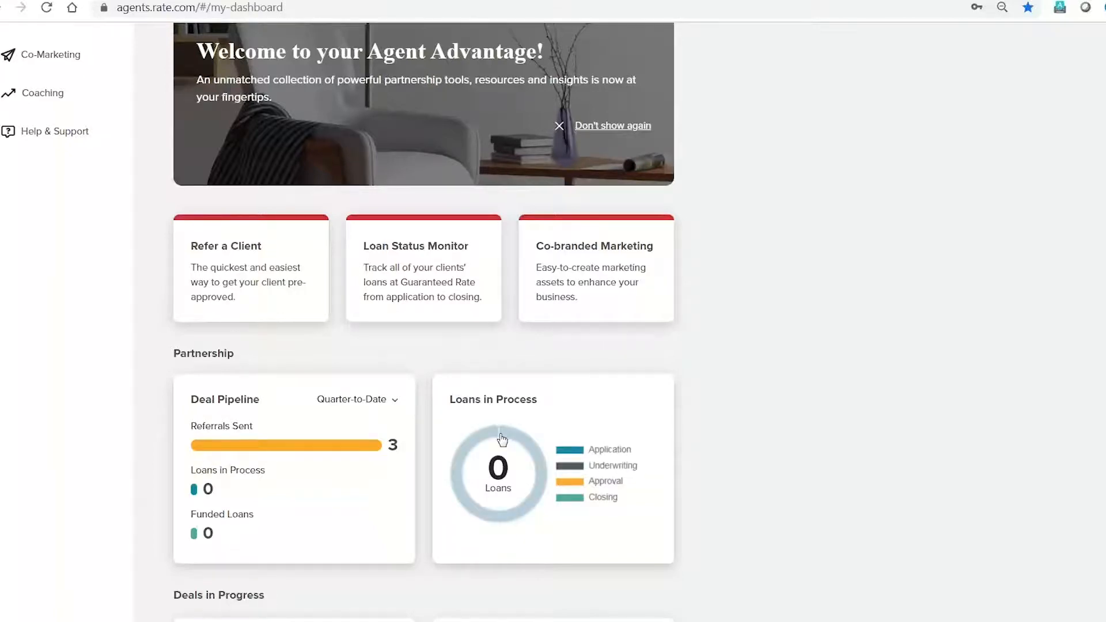
pyautogui.moveTo(497, 522)
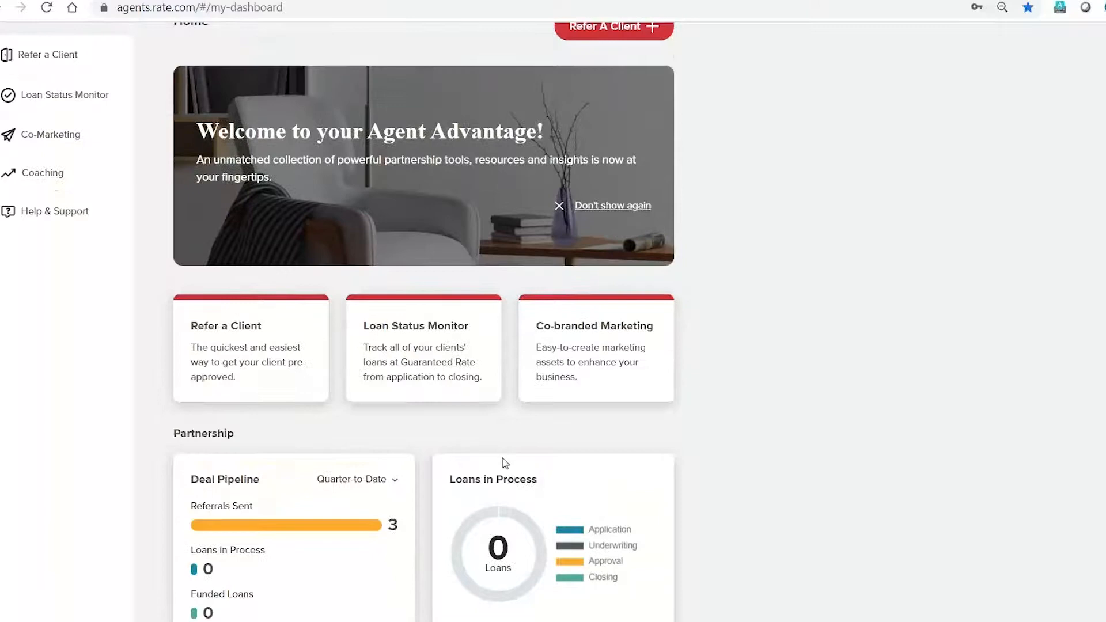
pyautogui.scroll(-3)
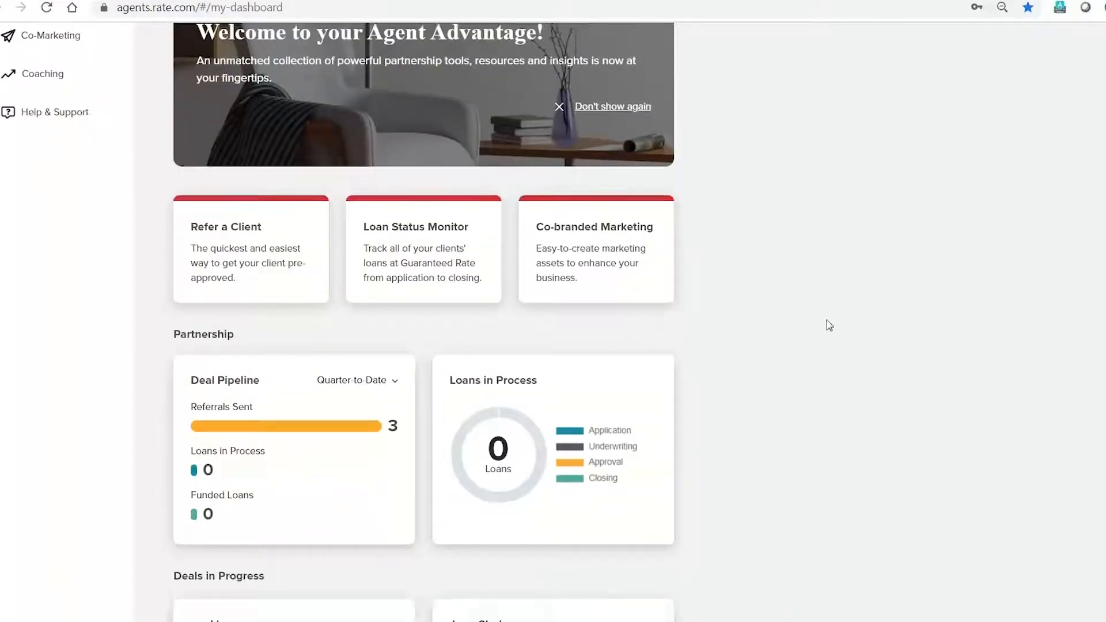
pyautogui.scroll(-3)
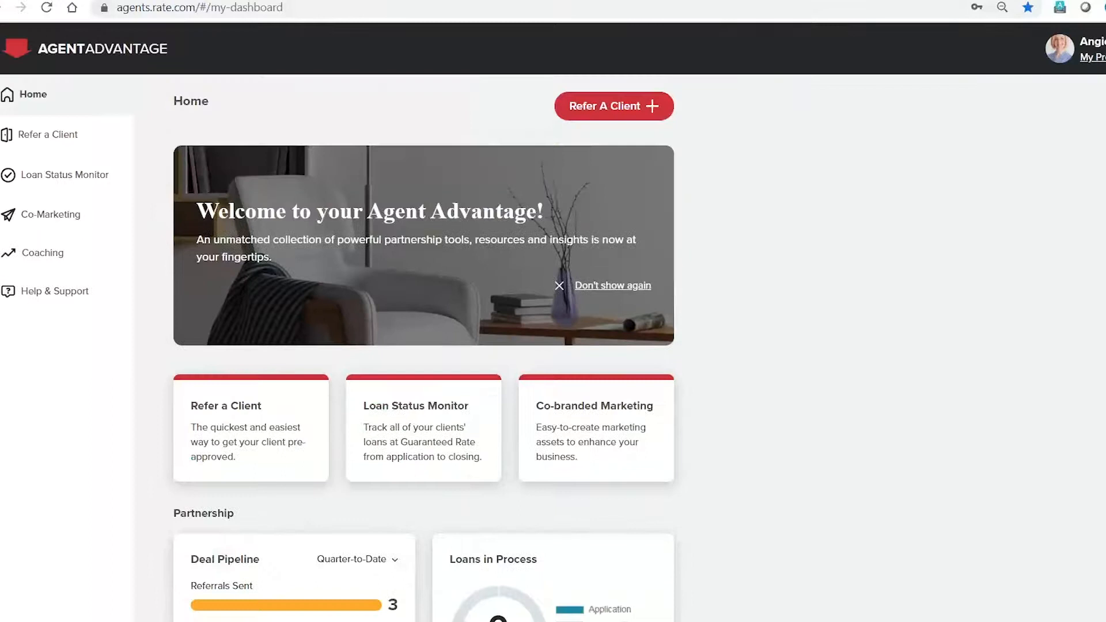
pyautogui.scroll(-3)
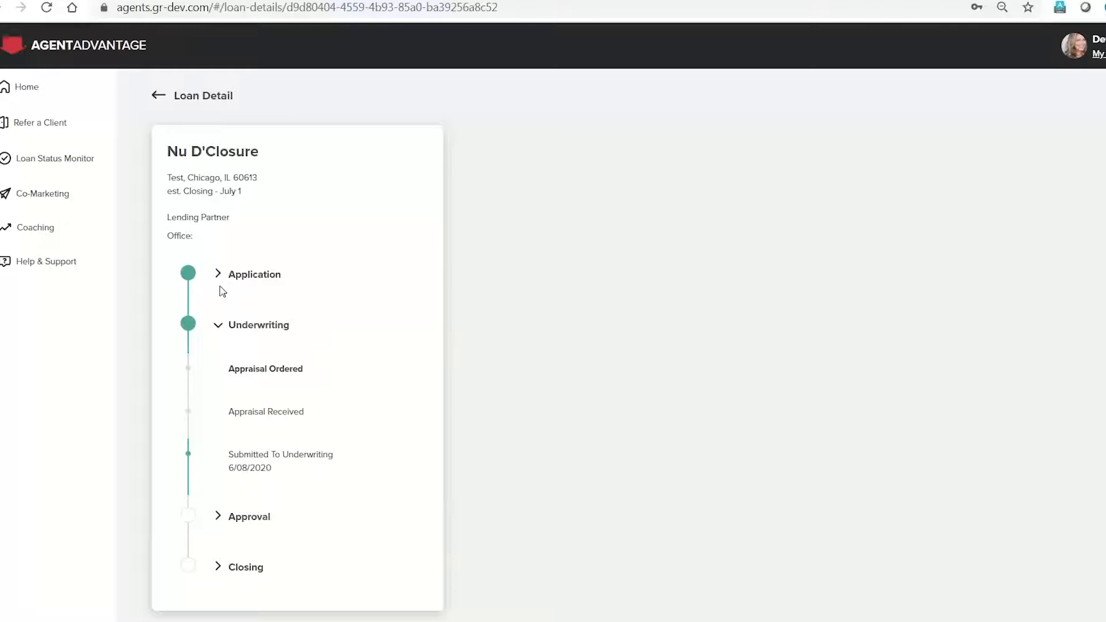
pyautogui.moveTo(220, 333)
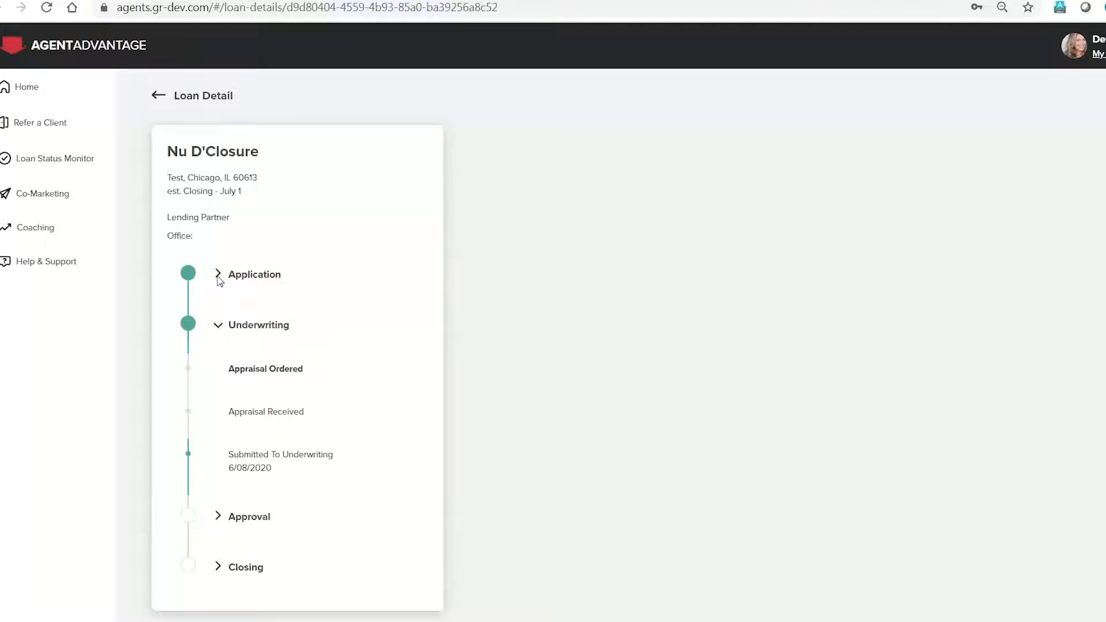
# Step: Expand the Application and Approval milestones on Nu D'Closure's Loan Detail timeline
pyautogui.click(251, 274)
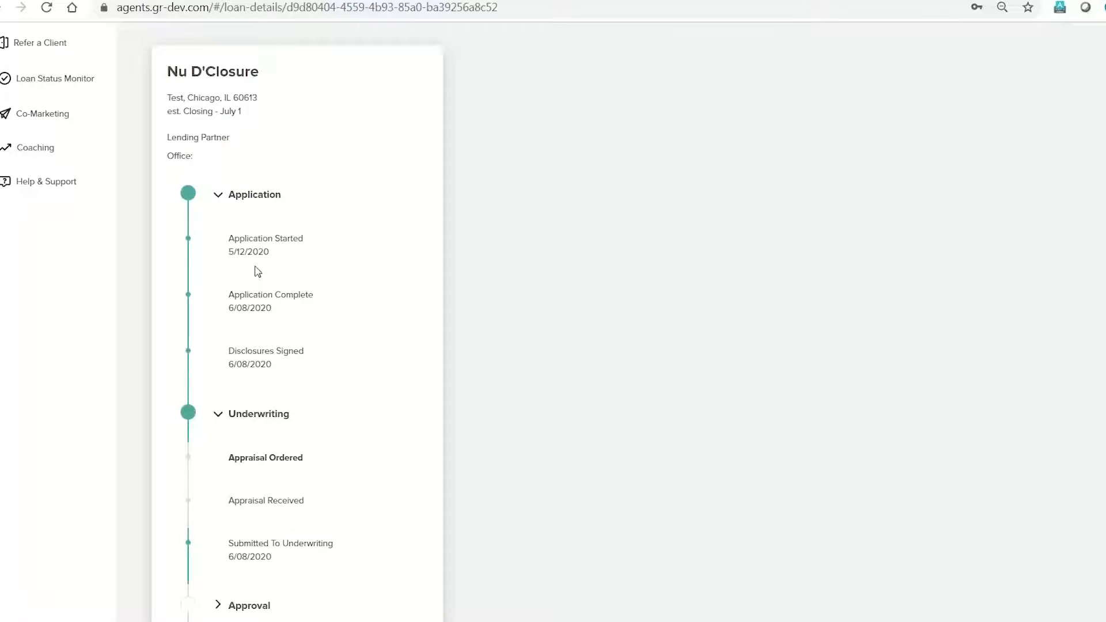
pyautogui.scroll(-3)
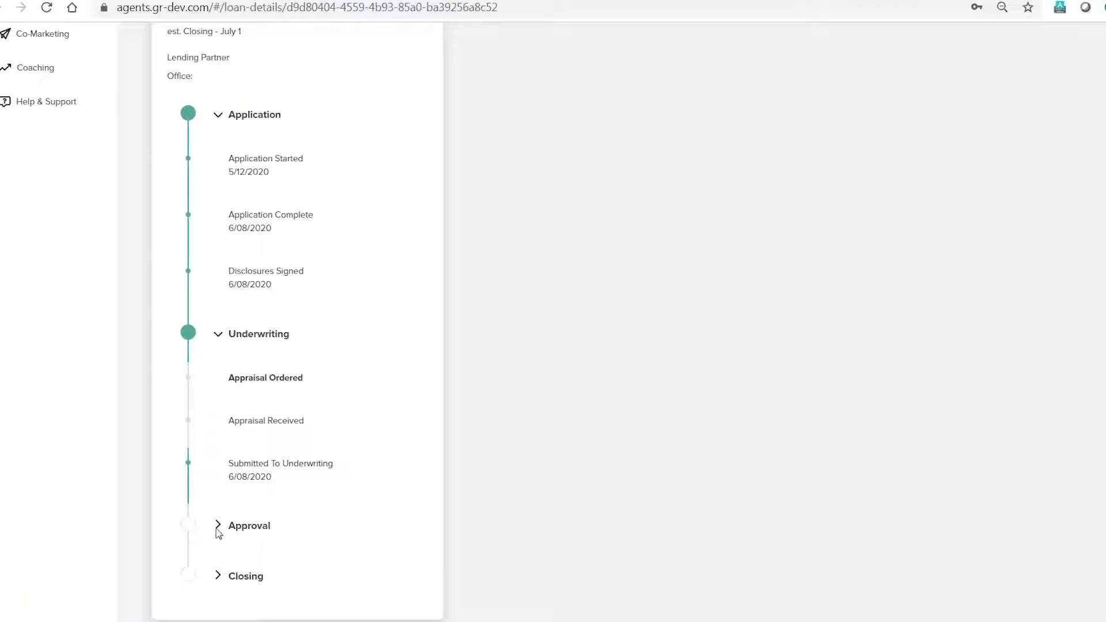
pyautogui.click(247, 526)
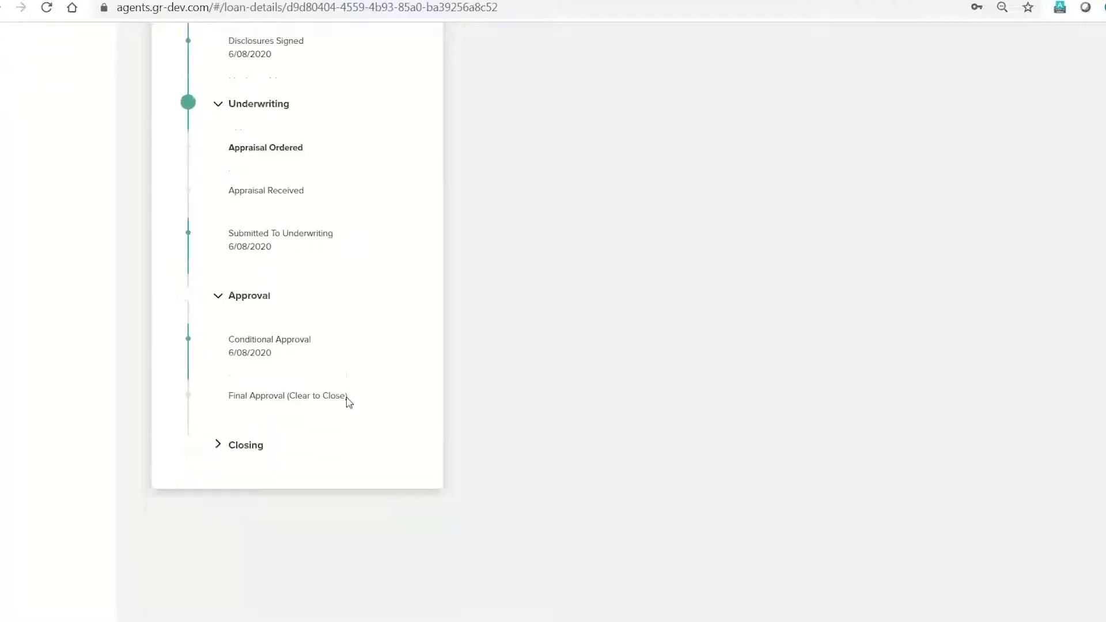
pyautogui.click(218, 445)
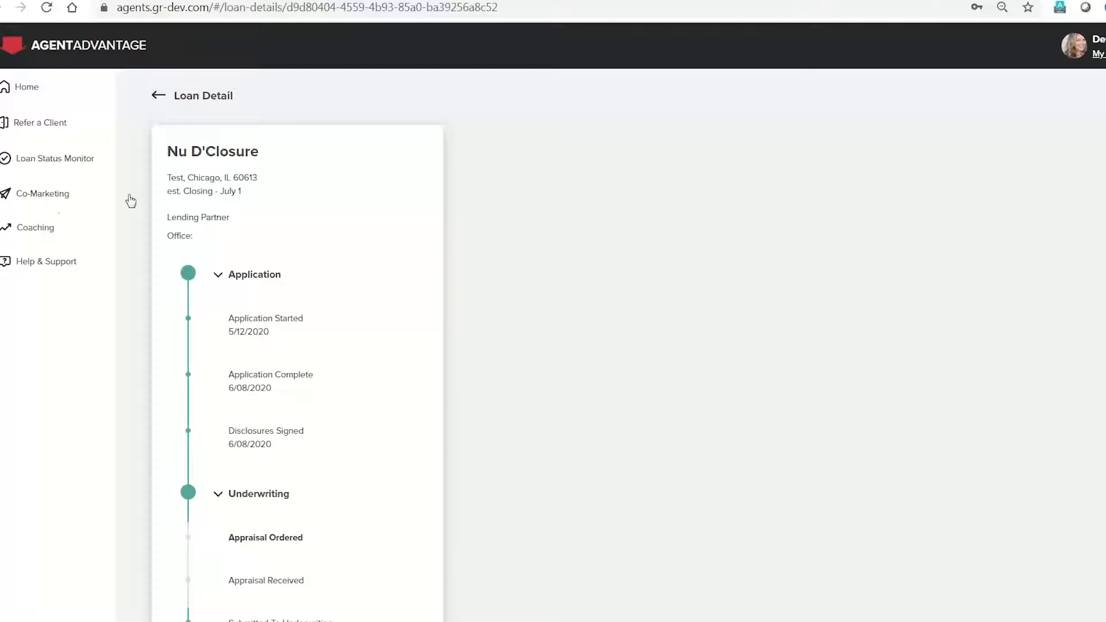
pyautogui.moveTo(65, 170)
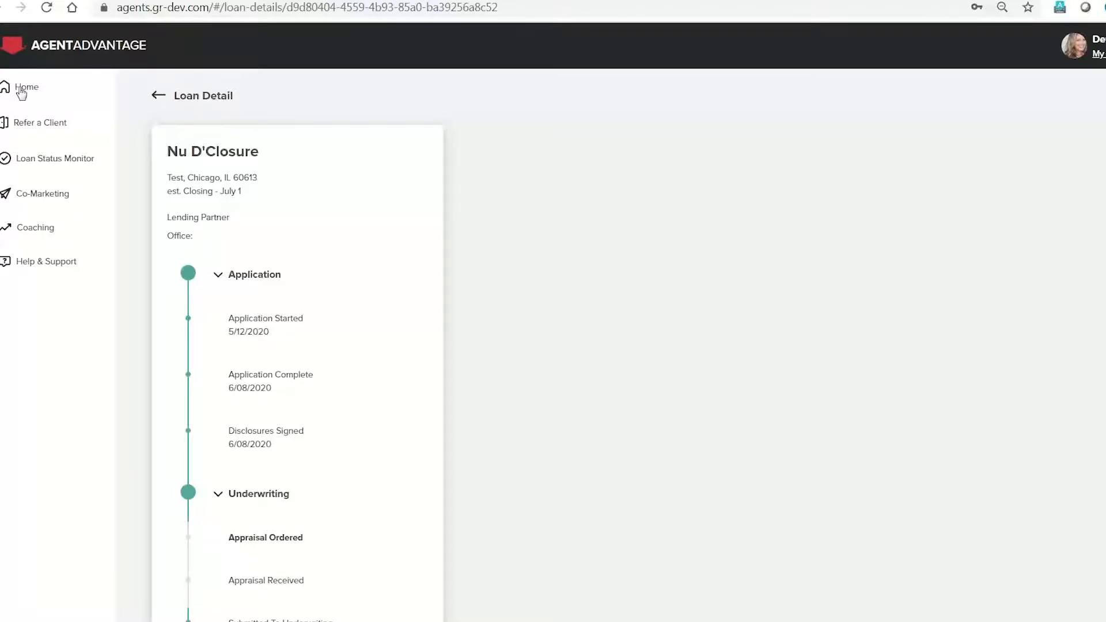
pyautogui.click(27, 87)
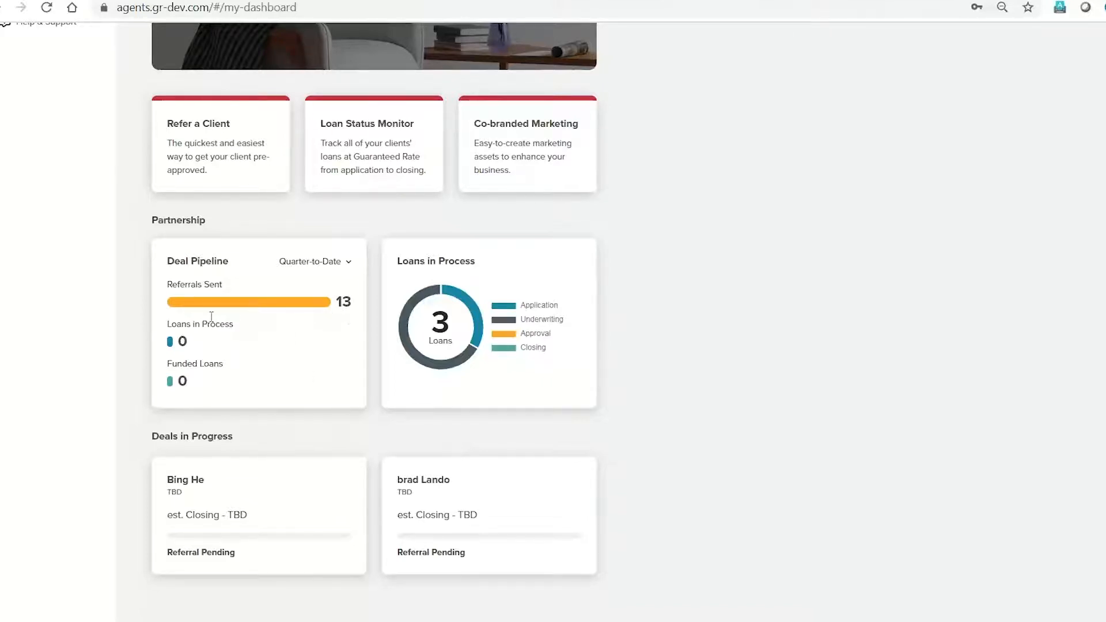
pyautogui.moveTo(286, 316)
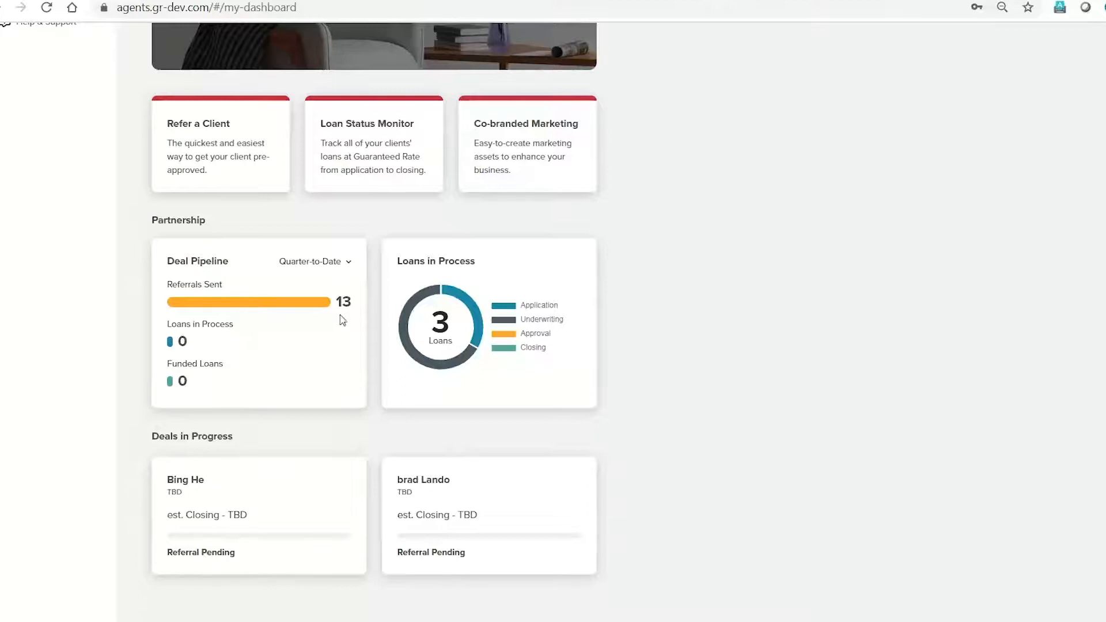
pyautogui.moveTo(515, 365)
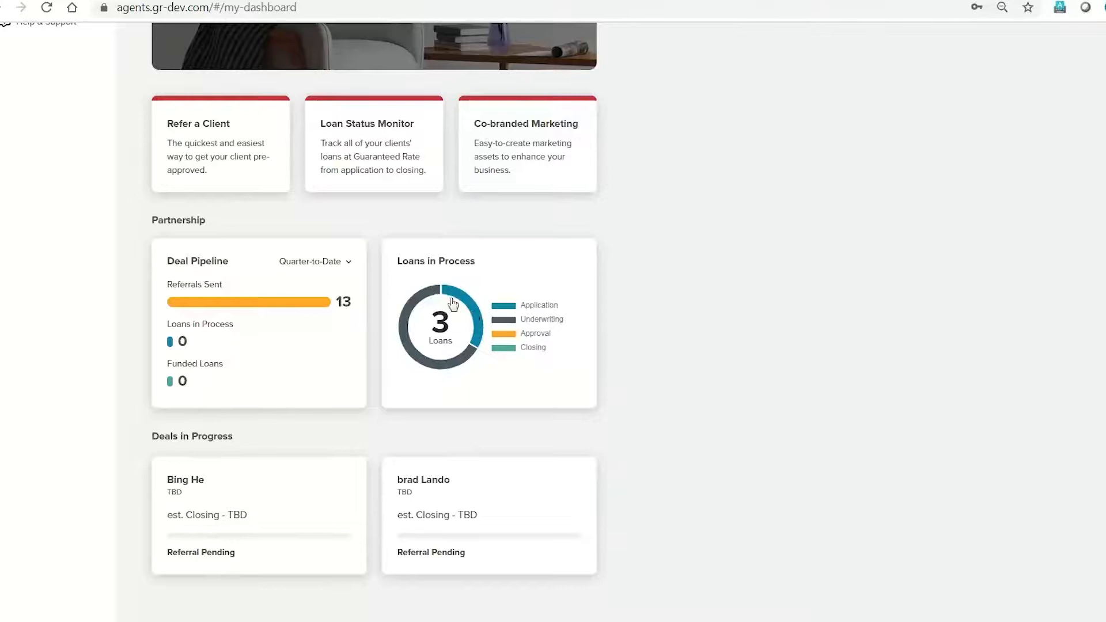
pyautogui.moveTo(447, 346)
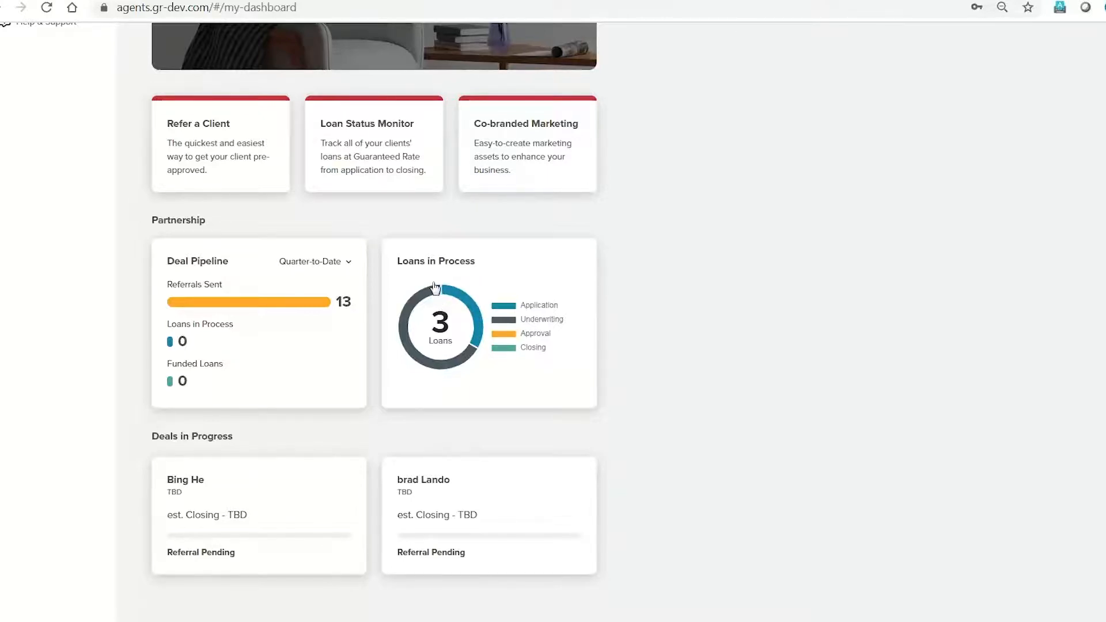
pyautogui.moveTo(479, 355)
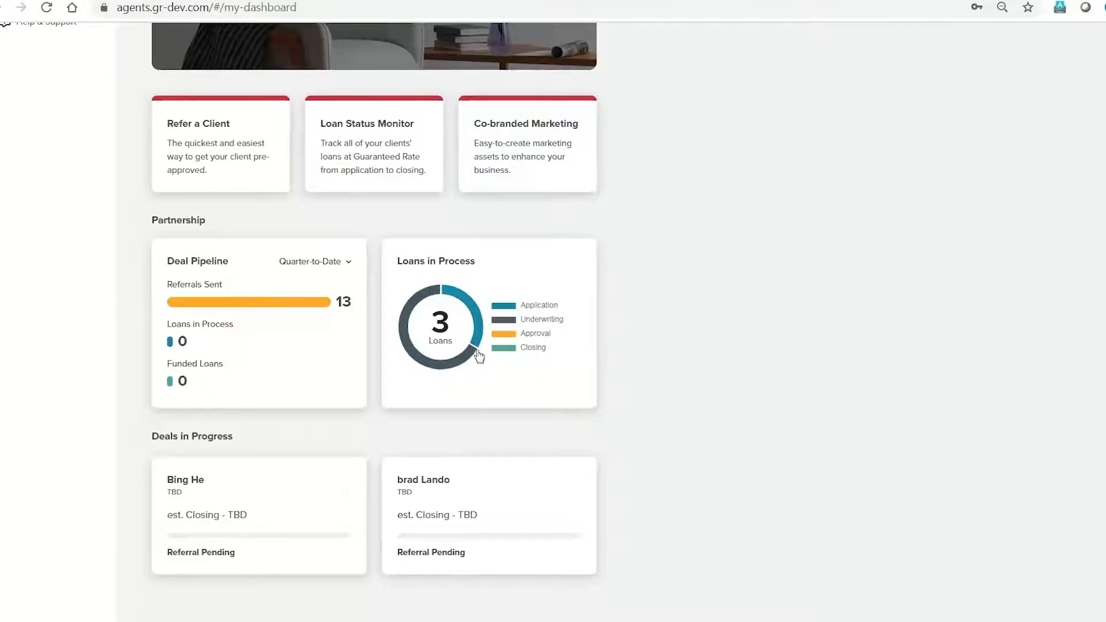
pyautogui.moveTo(467, 321)
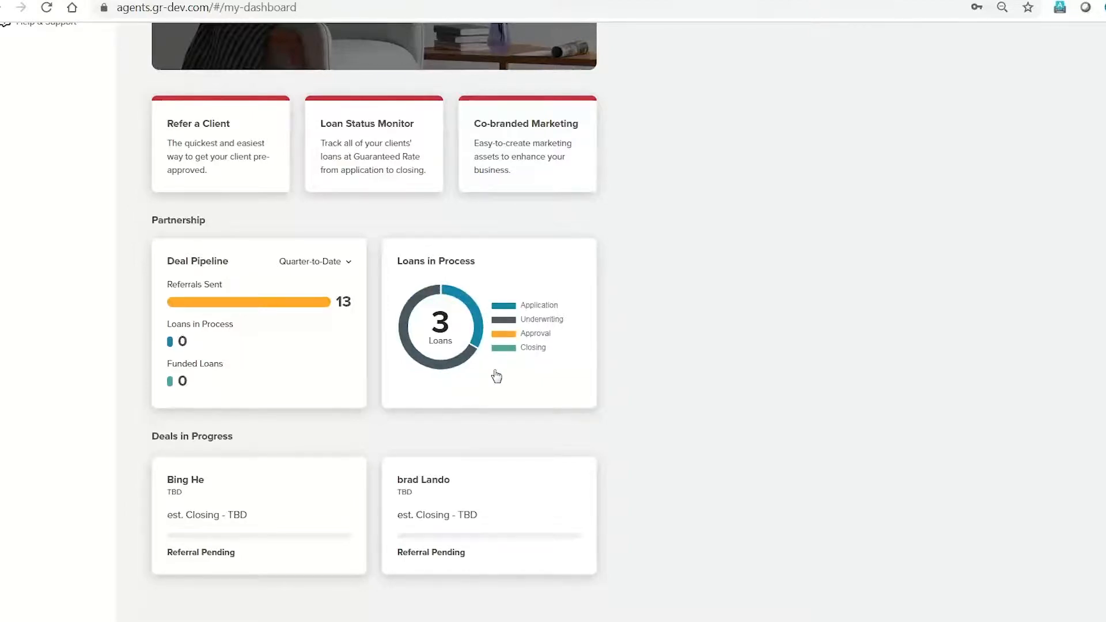
pyautogui.scroll(3)
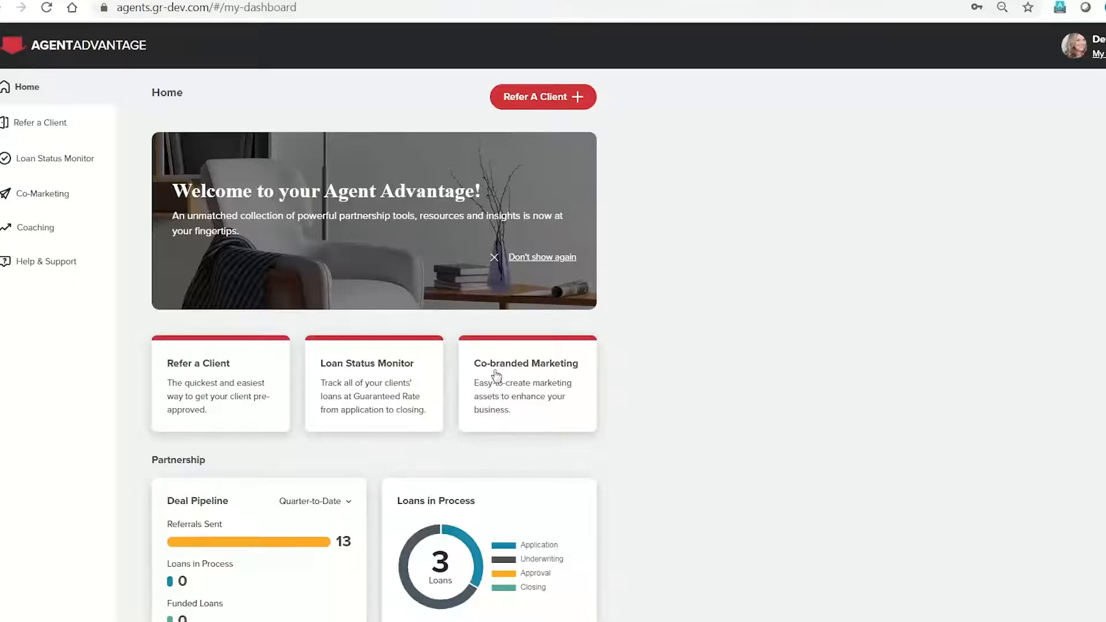
# Step: Go to Co-Marketing from the left sidebar to see the six marketing tool cards
pyautogui.click(44, 194)
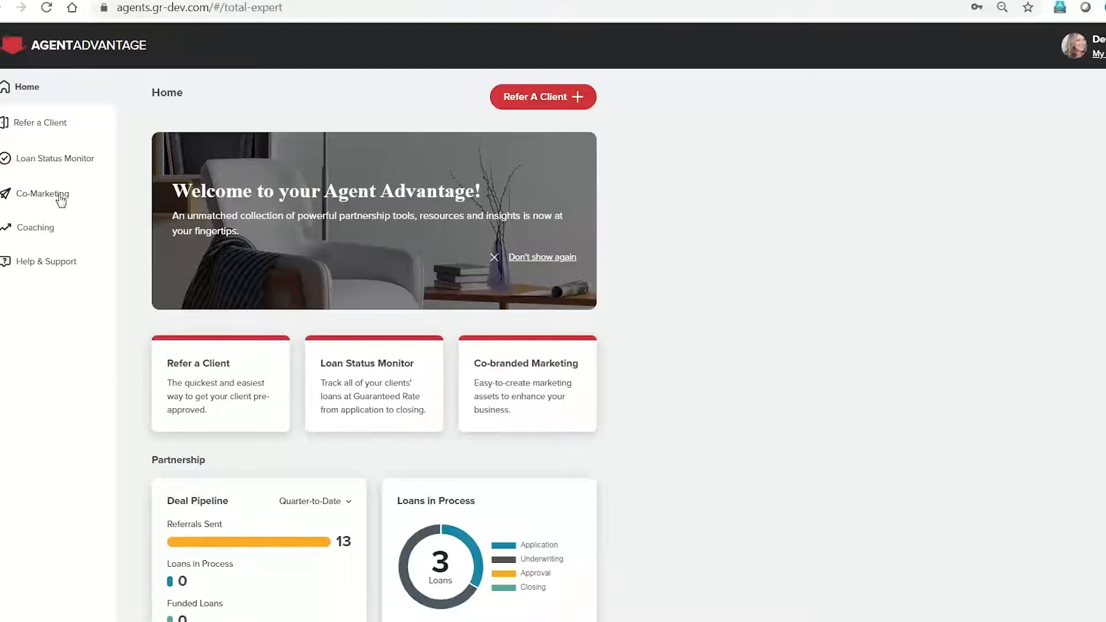
pyautogui.click(44, 194)
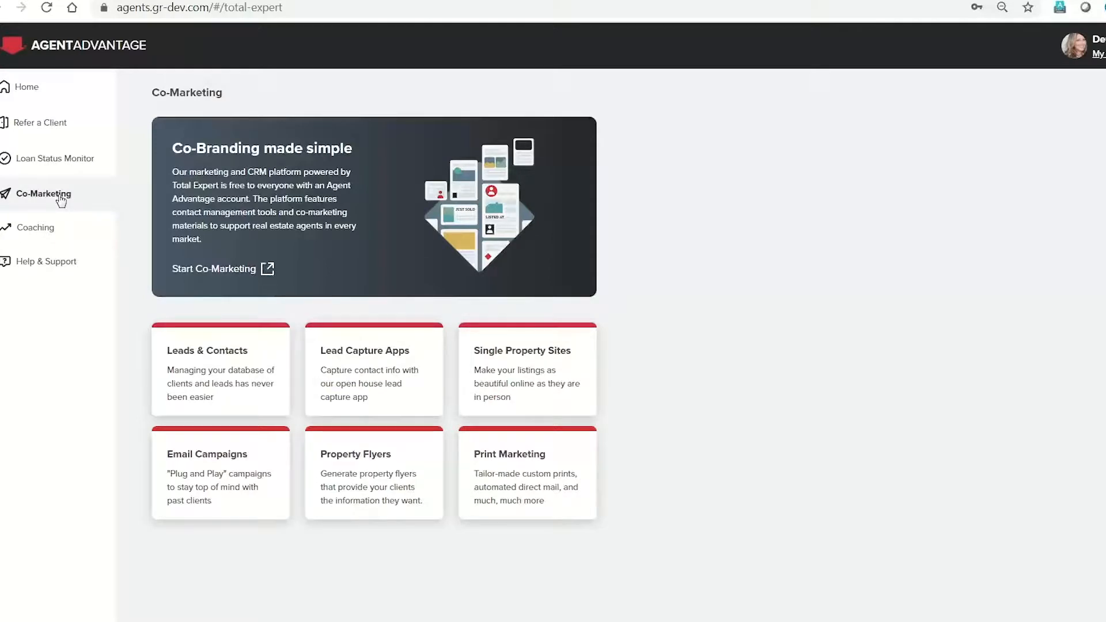
pyautogui.moveTo(57, 435)
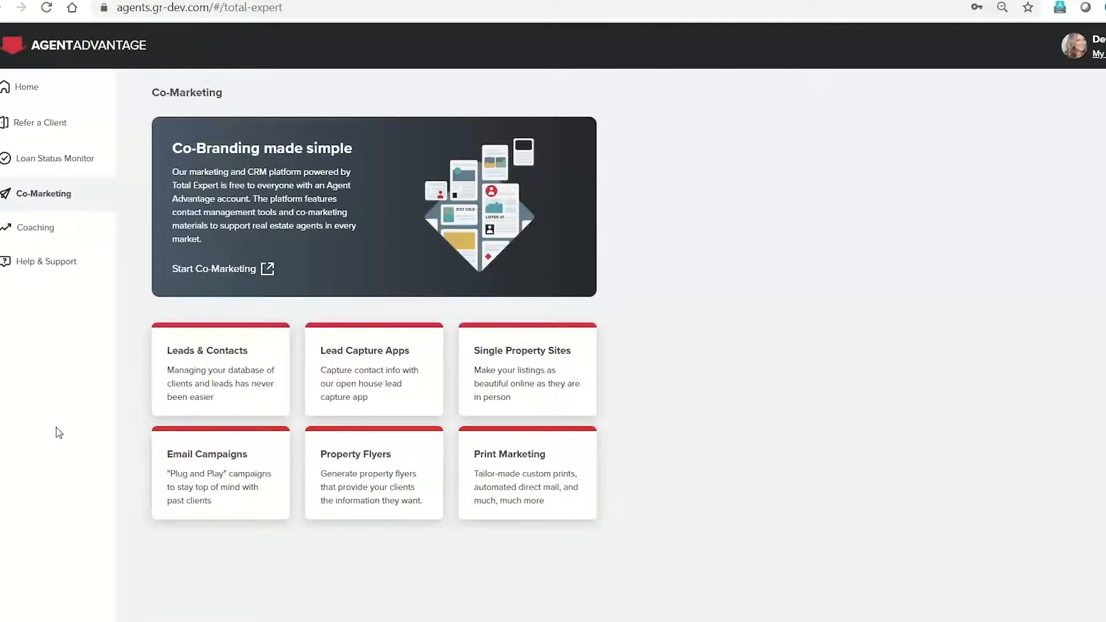
pyautogui.moveTo(81, 426)
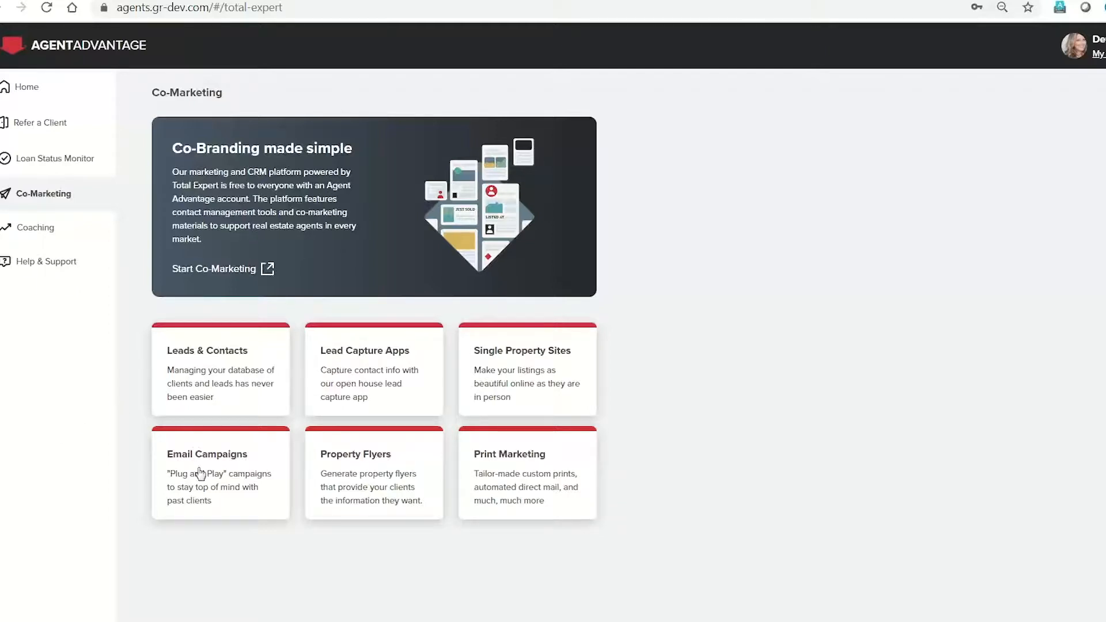
# Step: Open the Email Campaigns card to view the 'test' campaign by Dev Admin
pyautogui.click(213, 269)
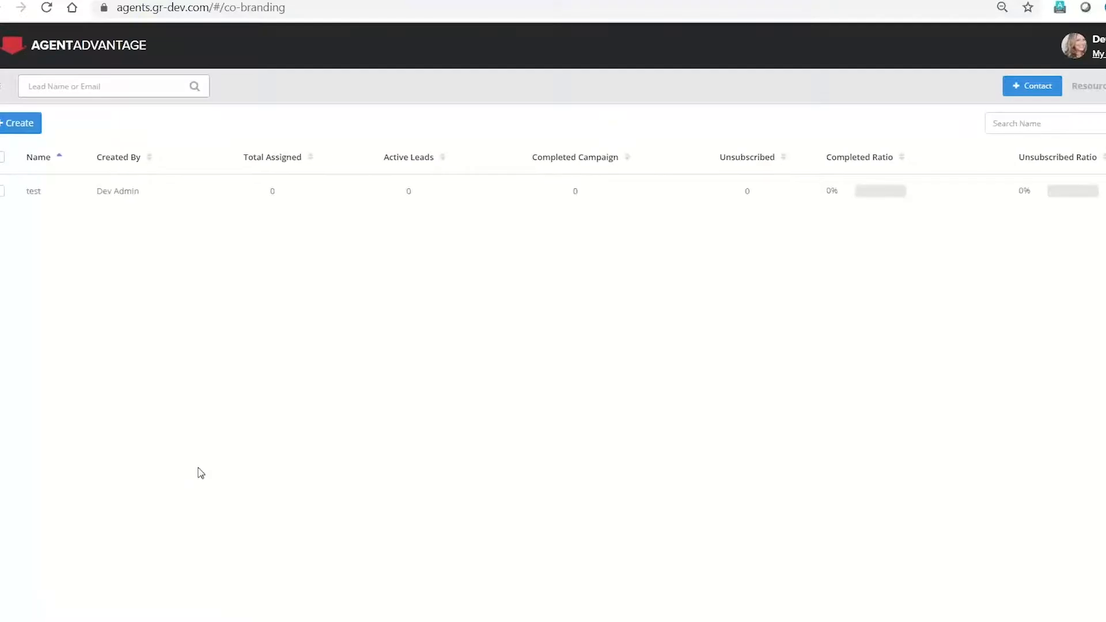
pyautogui.moveTo(153, 283)
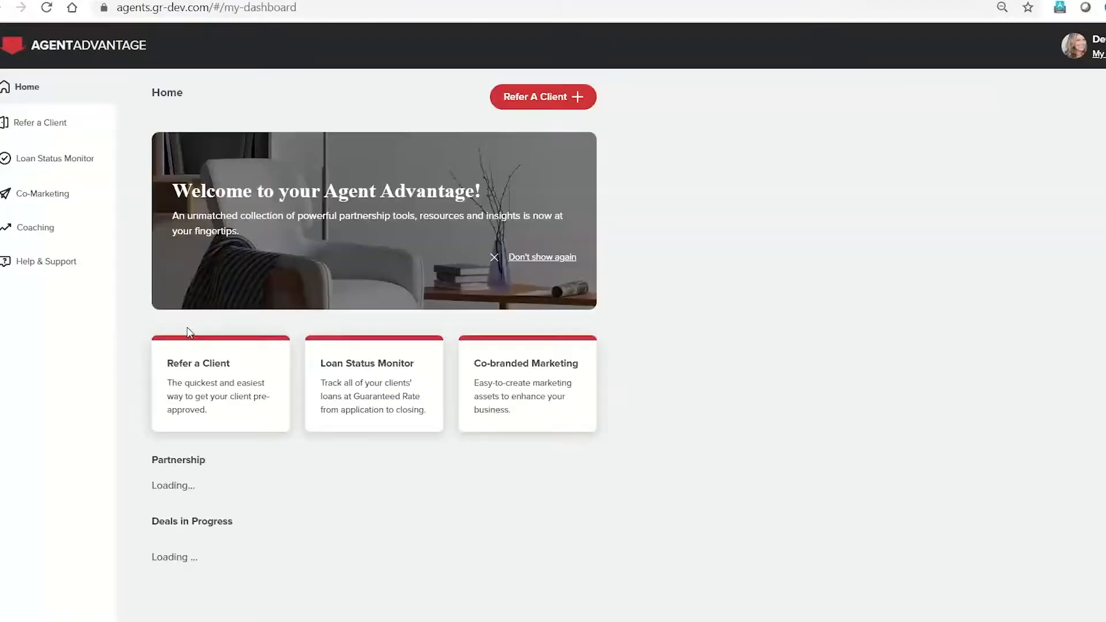
pyautogui.moveTo(518, 376)
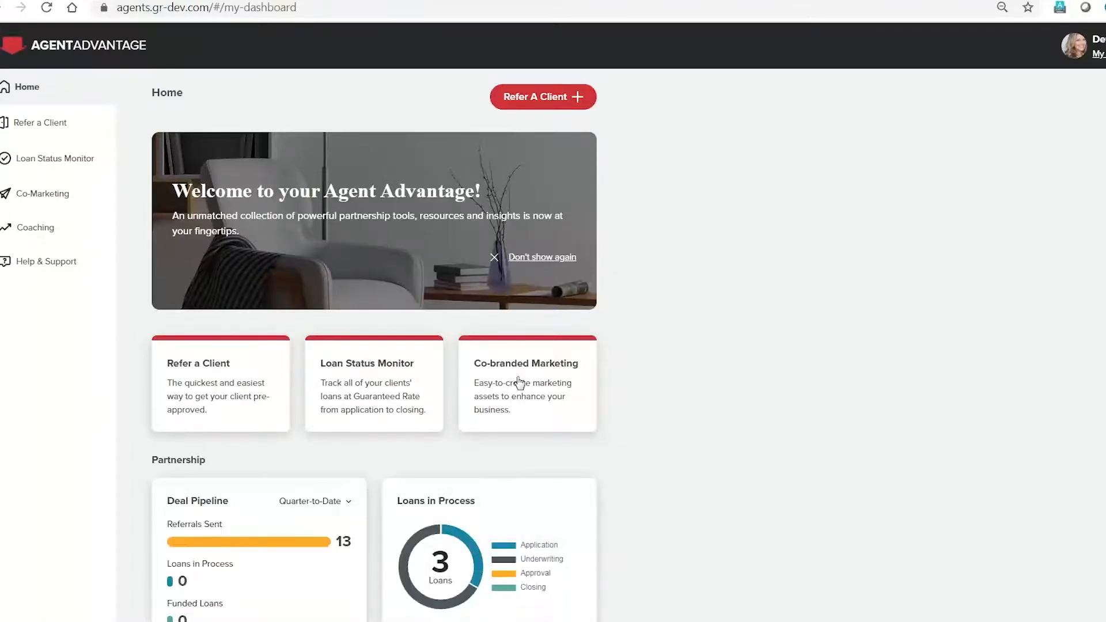
# Step: Return to the Co-Marketing page via the Co-branded Marketing card on Home
pyautogui.click(42, 194)
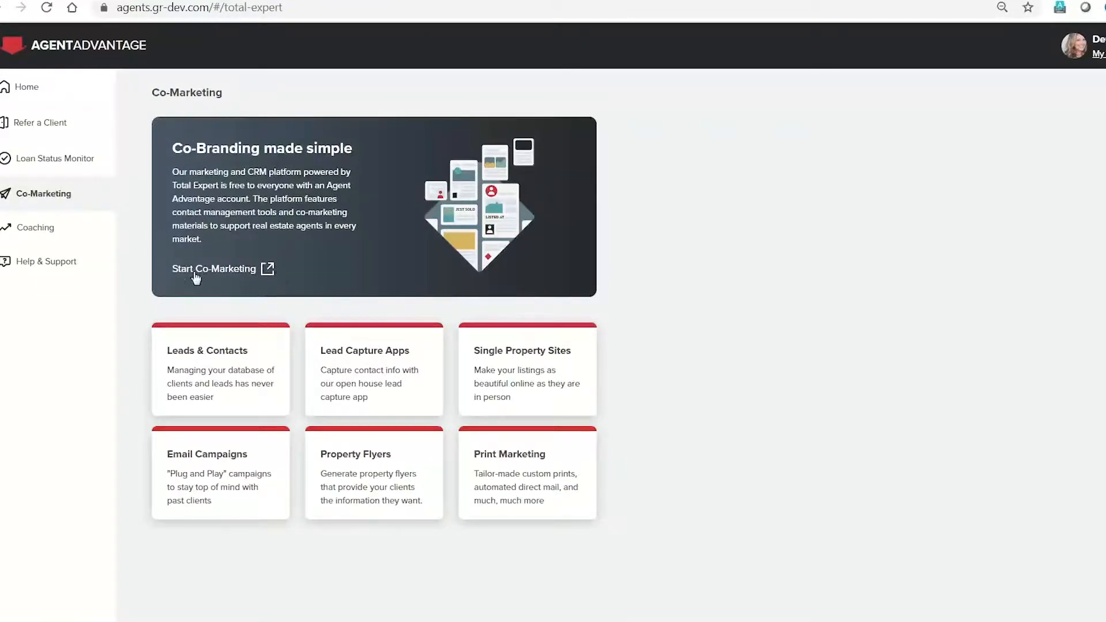
pyautogui.moveTo(268, 272)
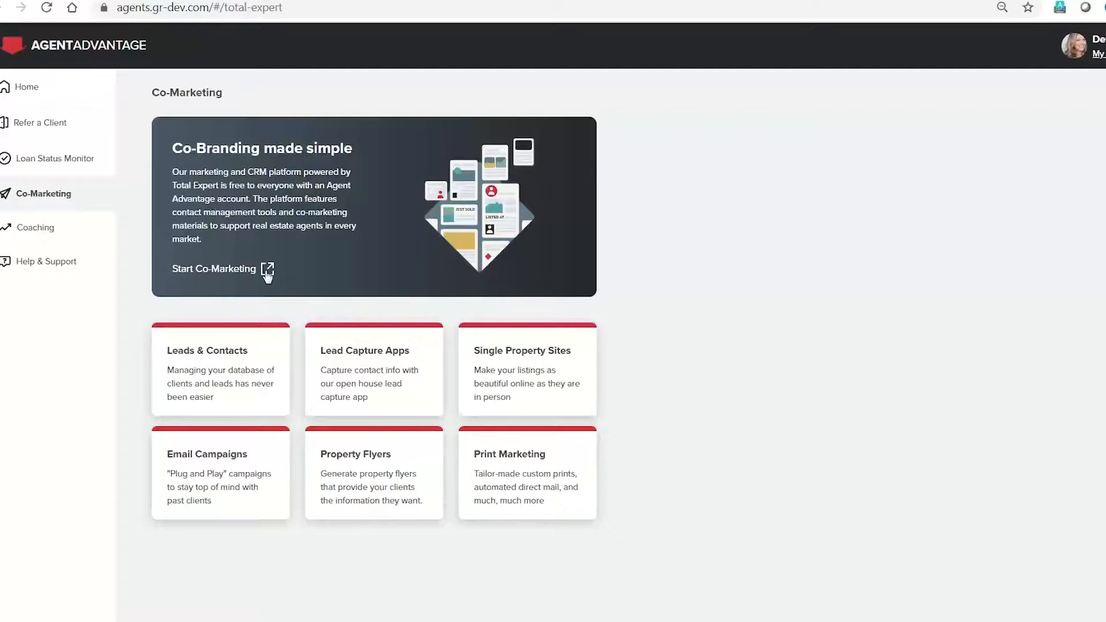
# Step: Launch Start Co-Marketing to show 0 hot leads, $0 pending commission and 6 partners
pyautogui.click(214, 269)
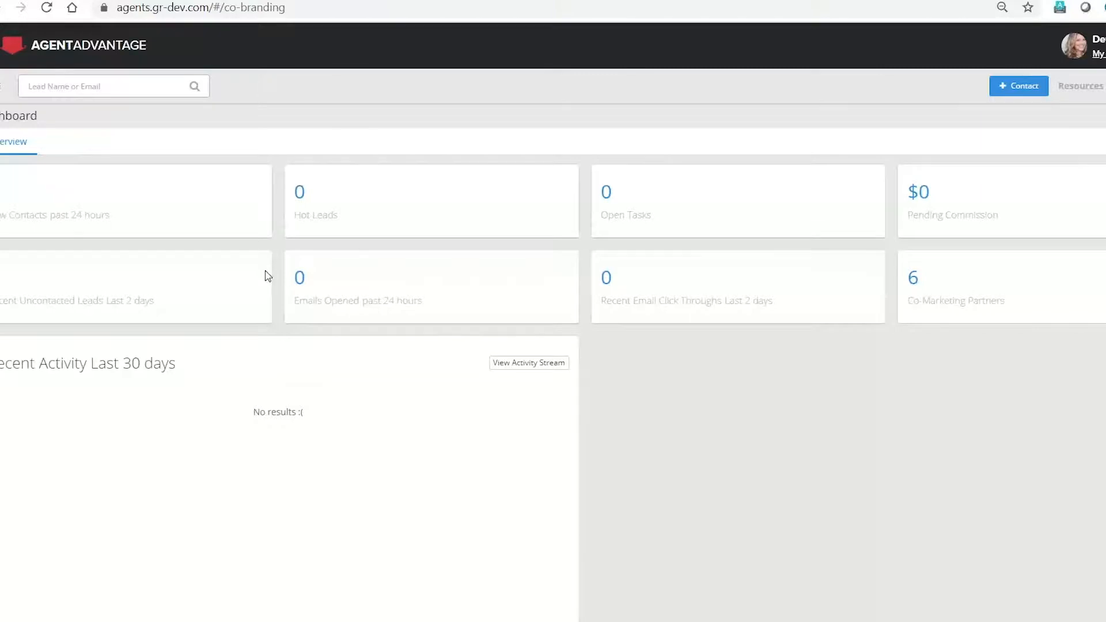
pyautogui.moveTo(475, 386)
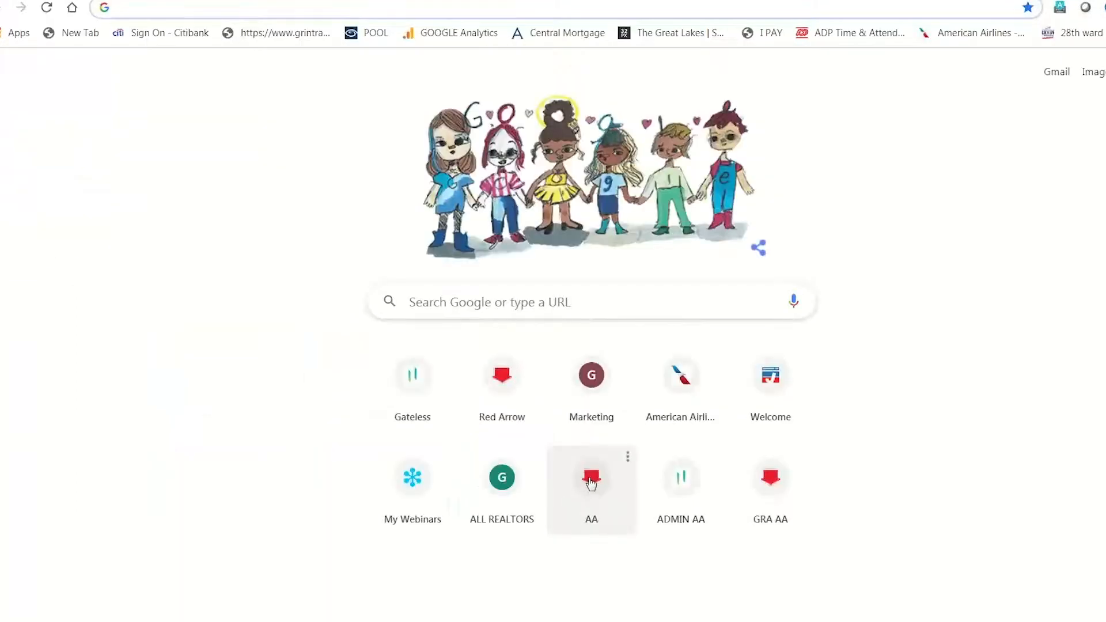
# Step: Sign in on the live site and launch that agent's co-marketing dashboard
pyautogui.click(591, 479)
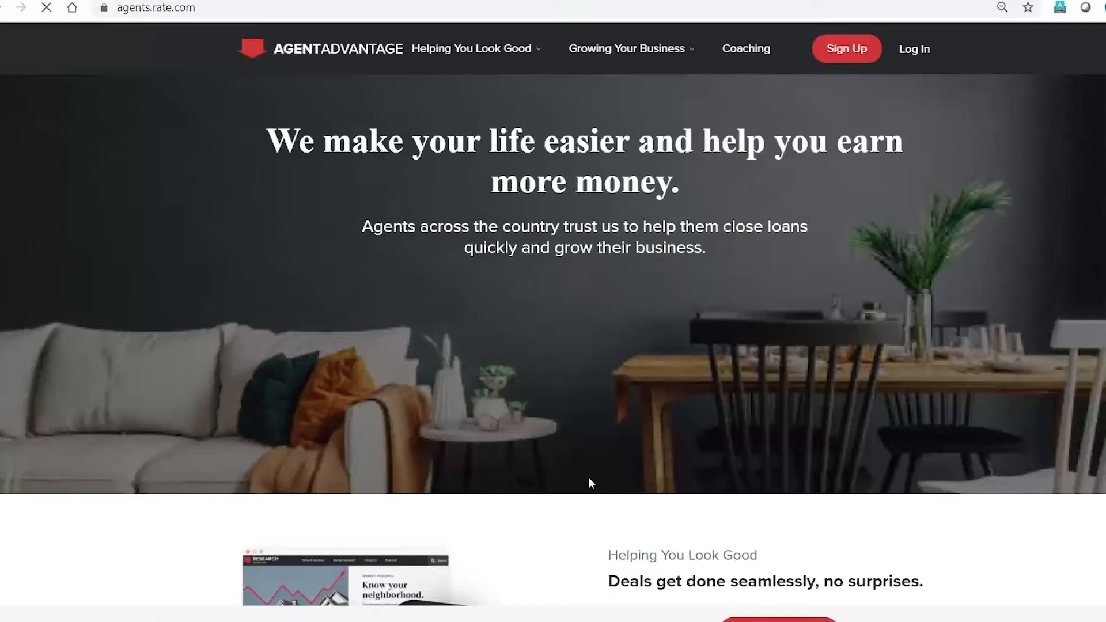
pyautogui.click(913, 49)
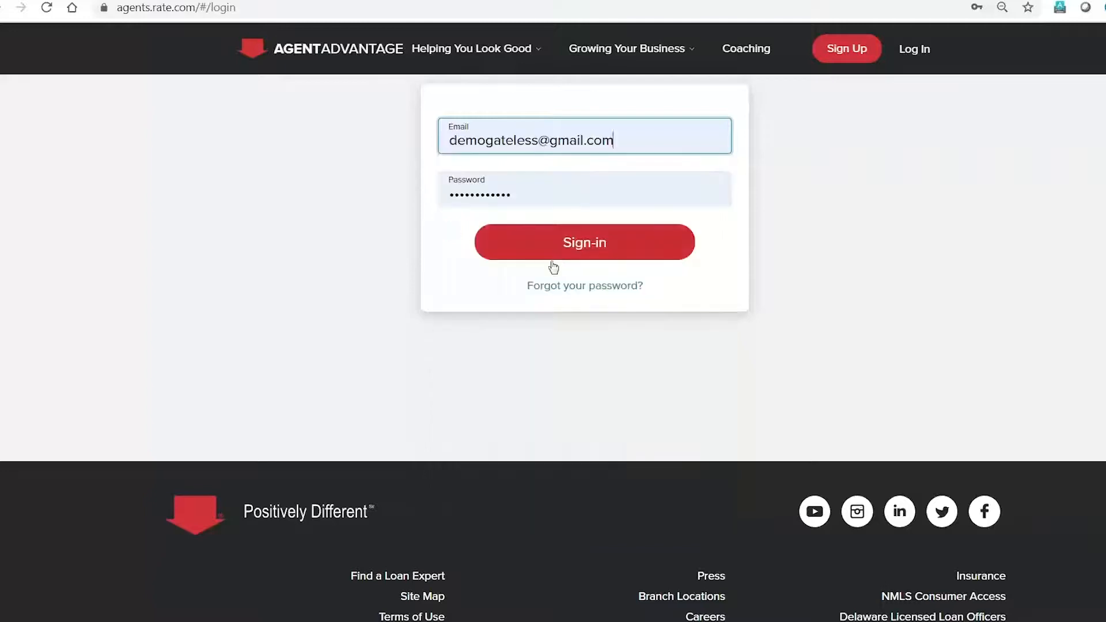
pyautogui.click(583, 242)
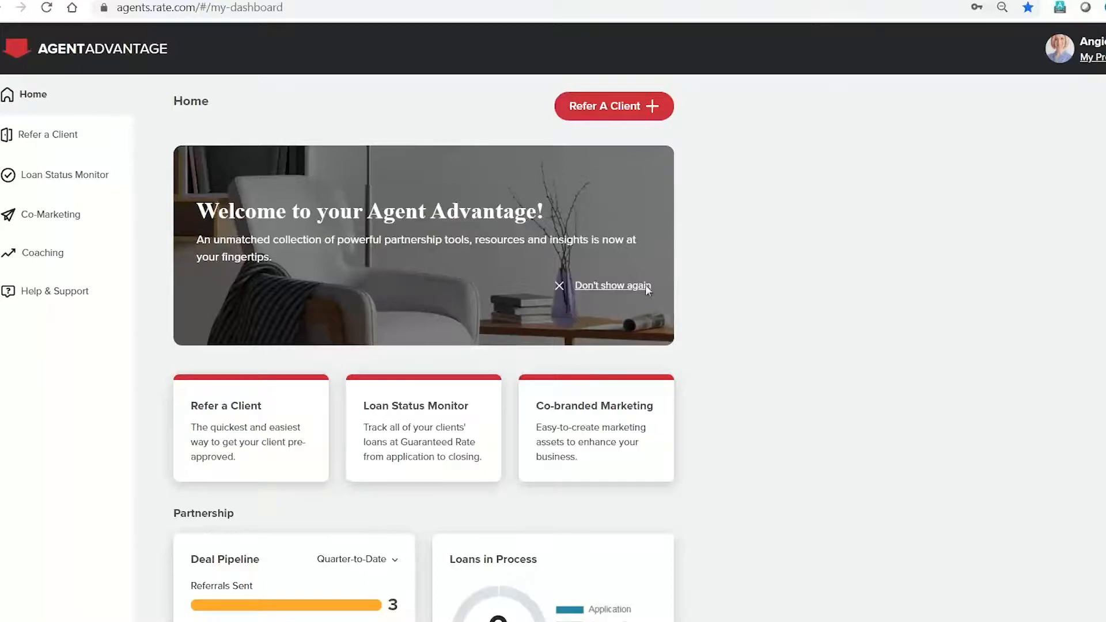
pyautogui.click(51, 214)
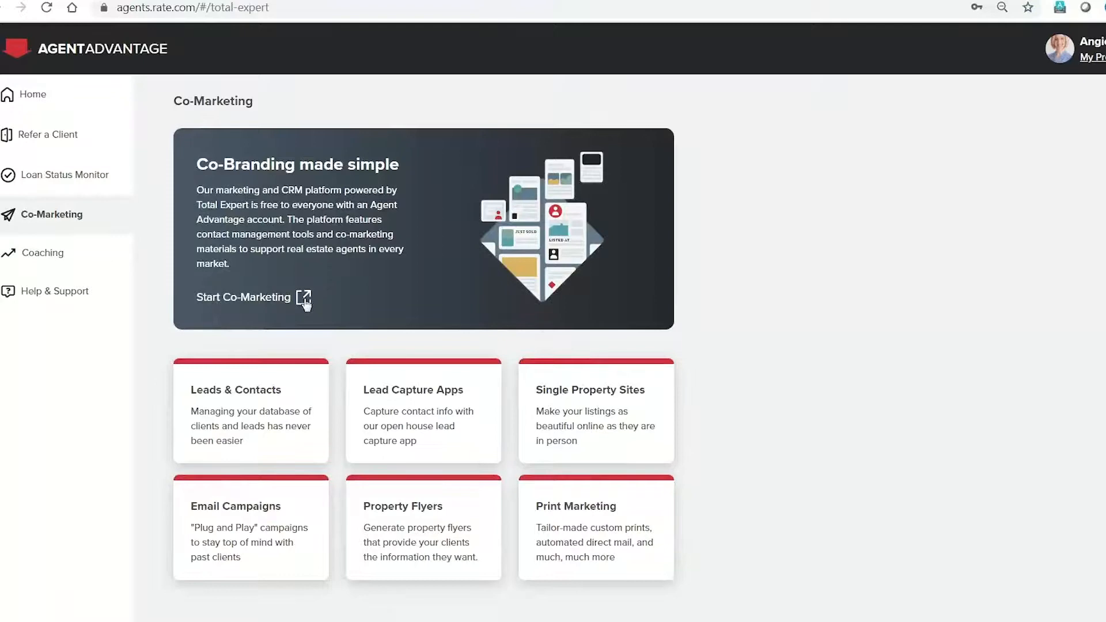
pyautogui.click(243, 297)
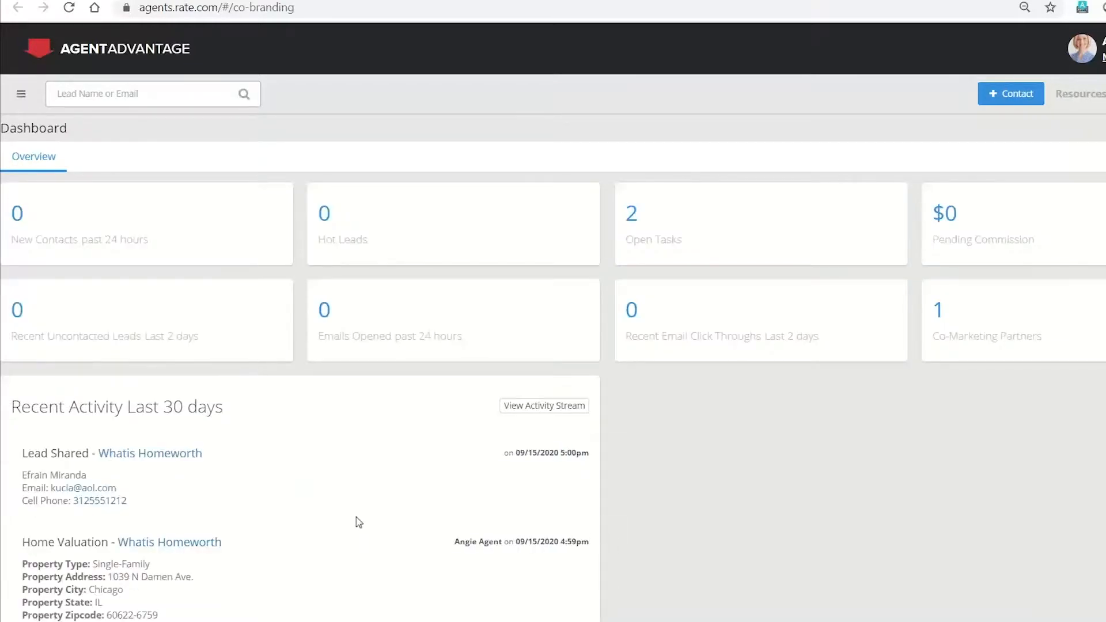
# Step: Show the CRM menu with contacts, groups, reporting, tasks and settings
pyautogui.scroll(-3)
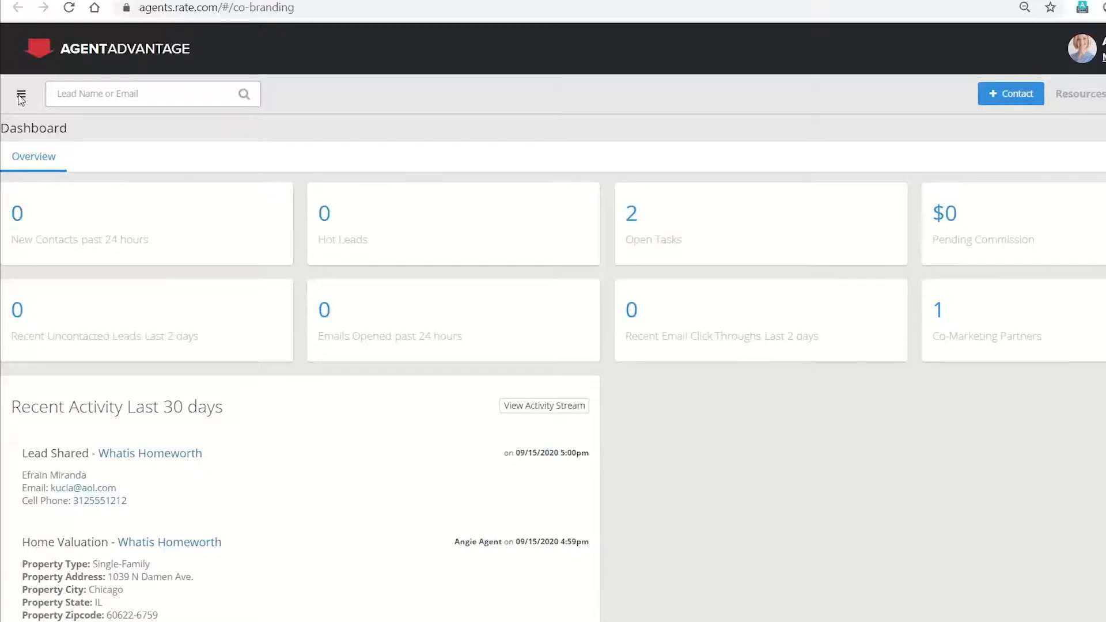
pyautogui.click(21, 94)
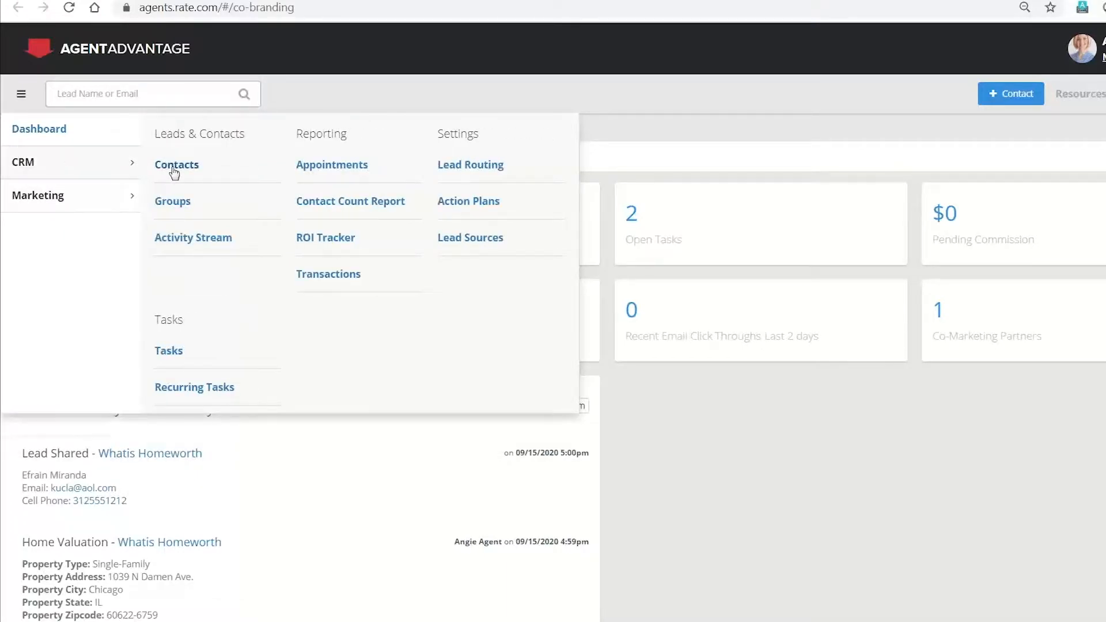
# Step: View the five CRM contacts, then show the Marketing print, website, email and social options
pyautogui.click(176, 165)
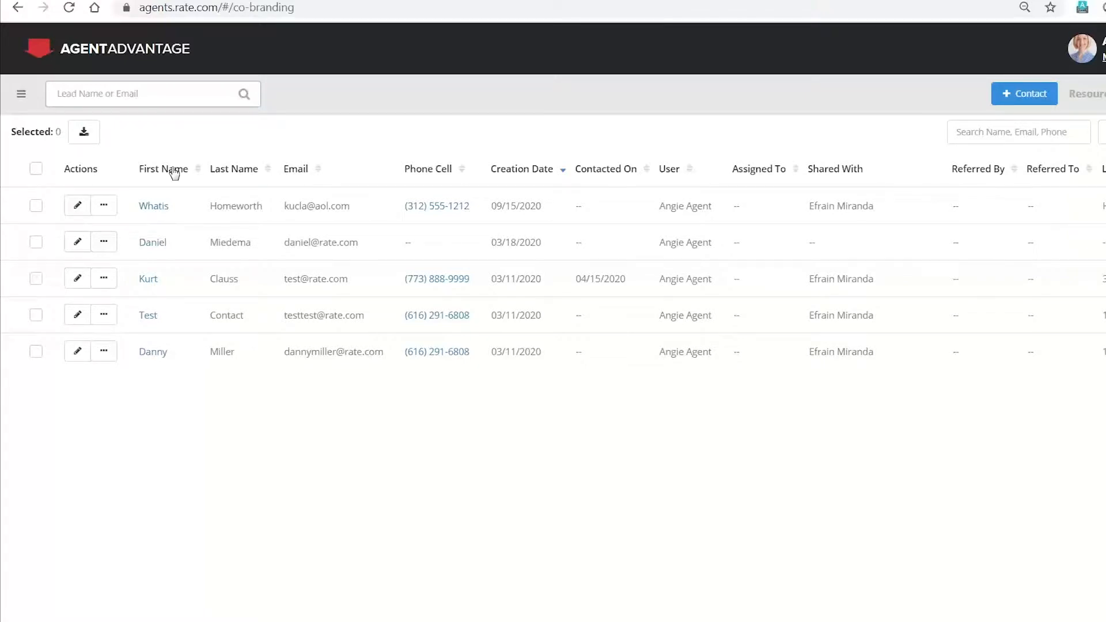
pyautogui.moveTo(83, 132)
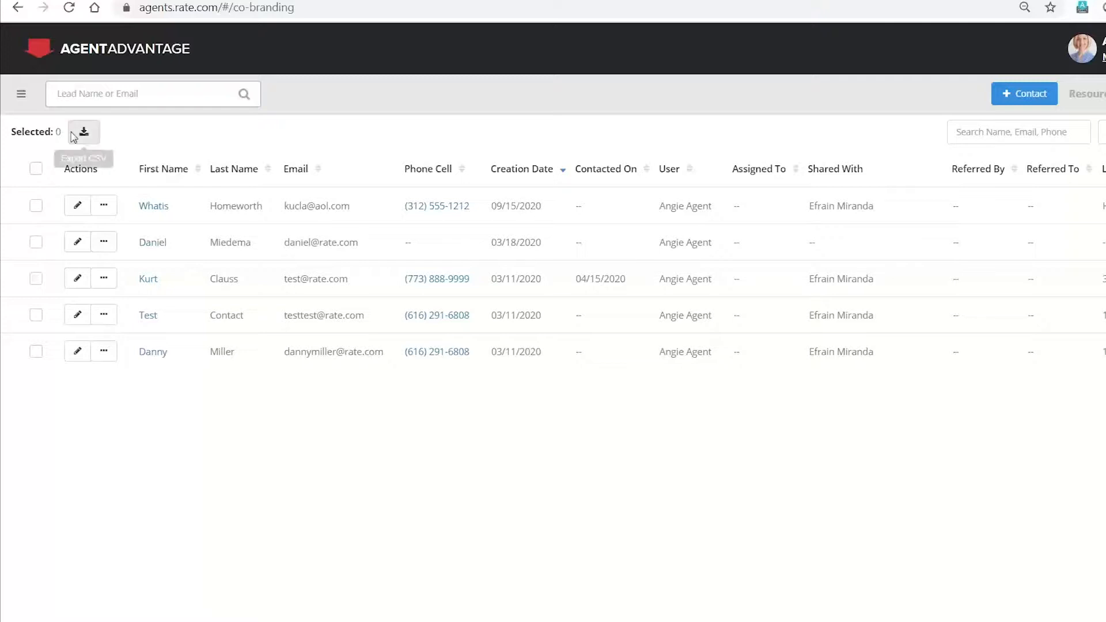
pyautogui.click(21, 94)
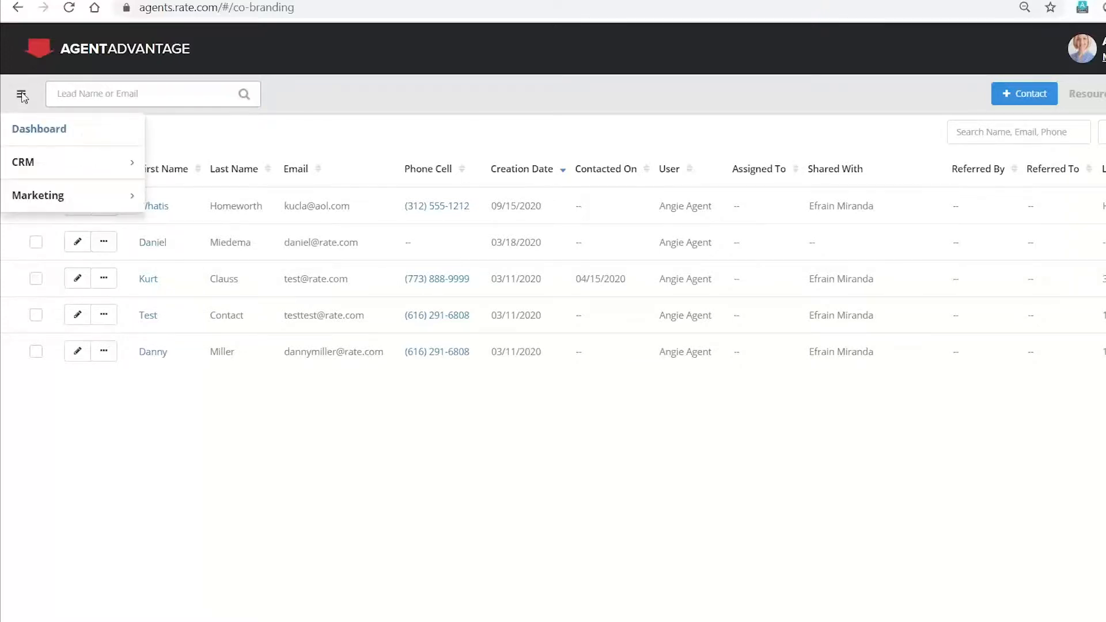
pyautogui.click(38, 196)
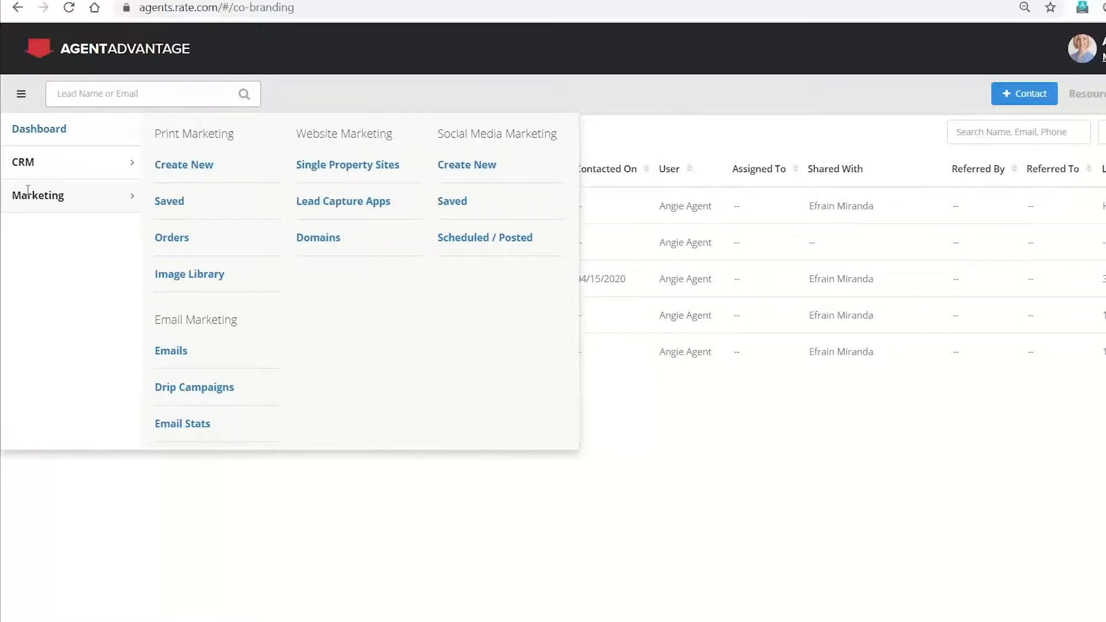
pyautogui.moveTo(155, 337)
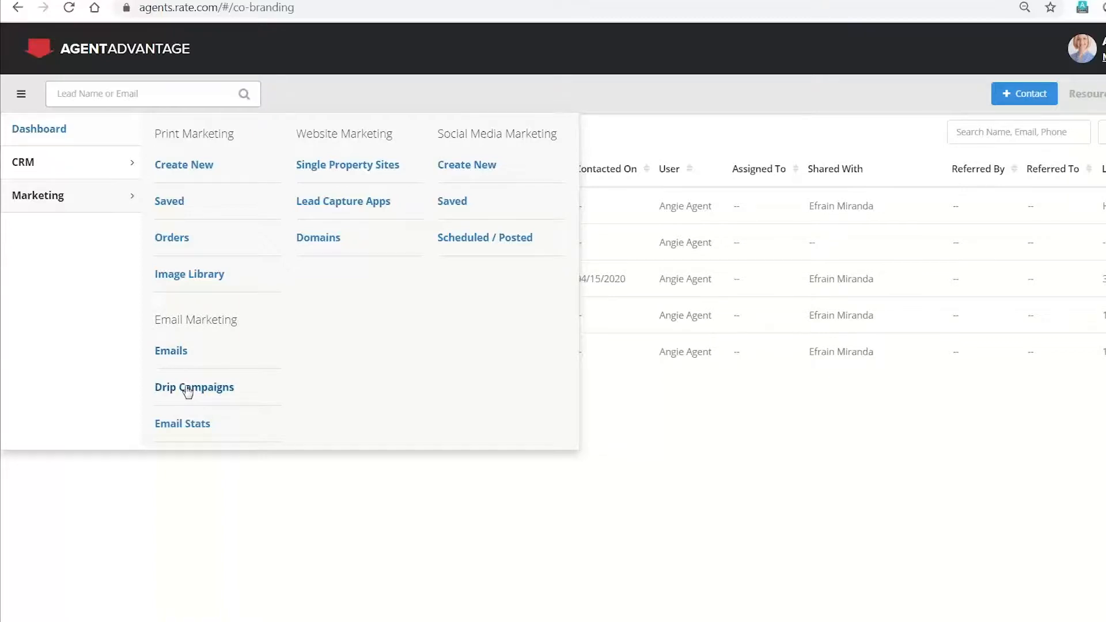
# Step: Open the drip campaigns list and check the Open House Campaign row
pyautogui.click(194, 387)
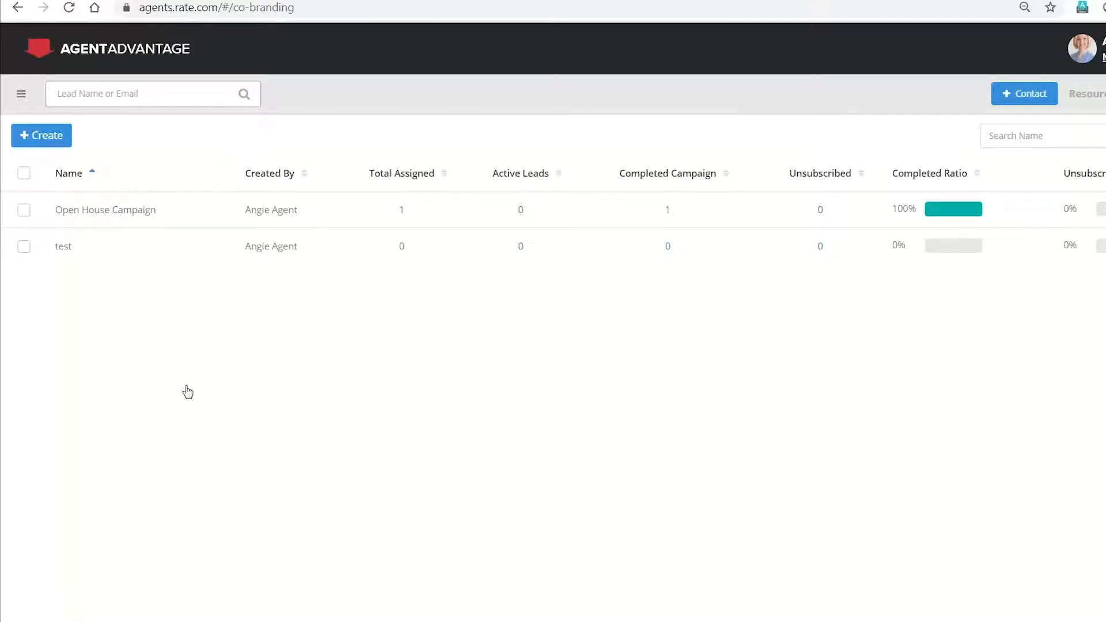
pyautogui.moveTo(155, 296)
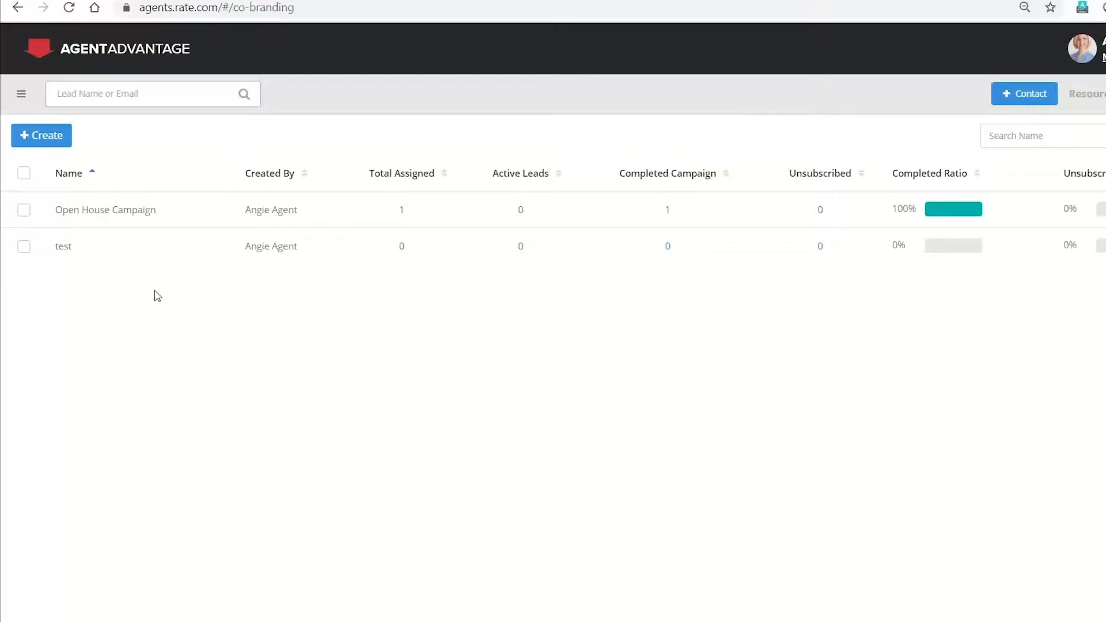
pyautogui.click(23, 210)
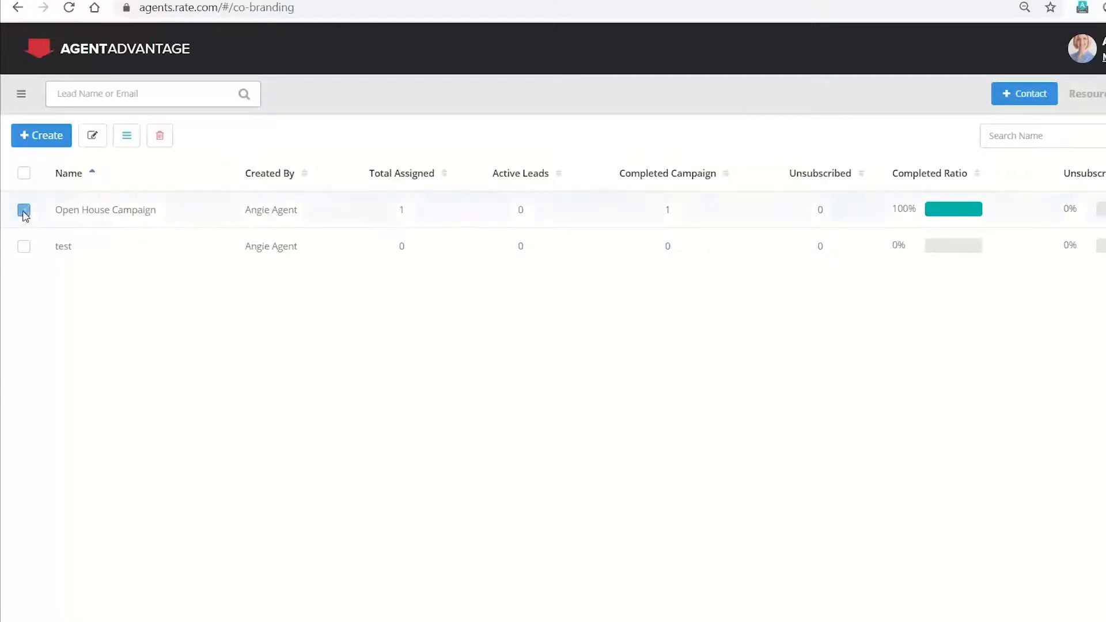
pyautogui.click(23, 209)
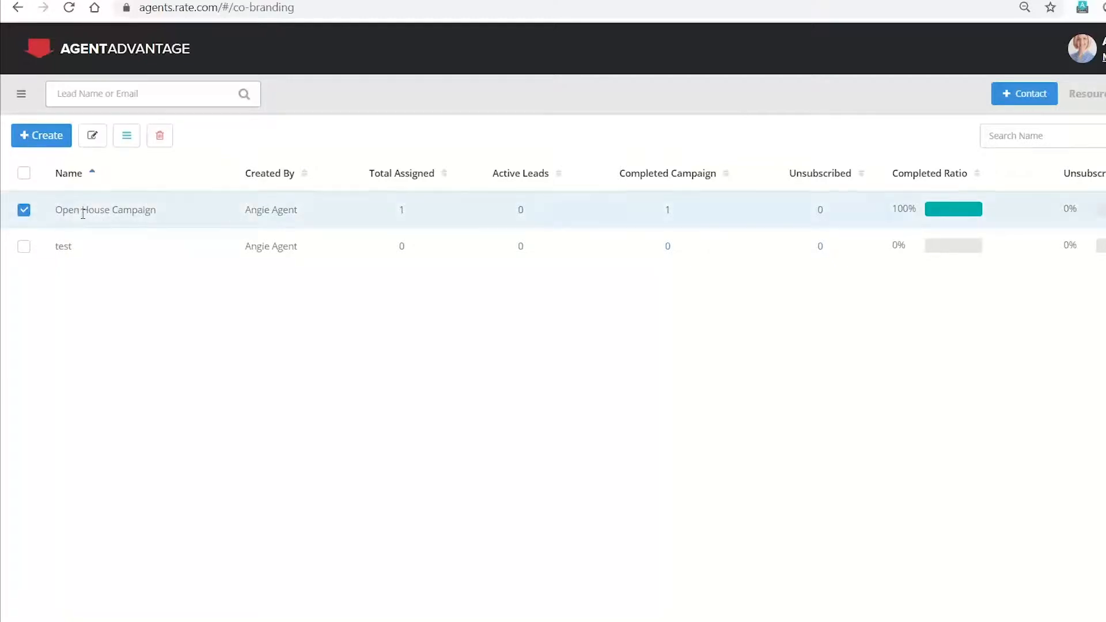
pyautogui.moveTo(126, 135)
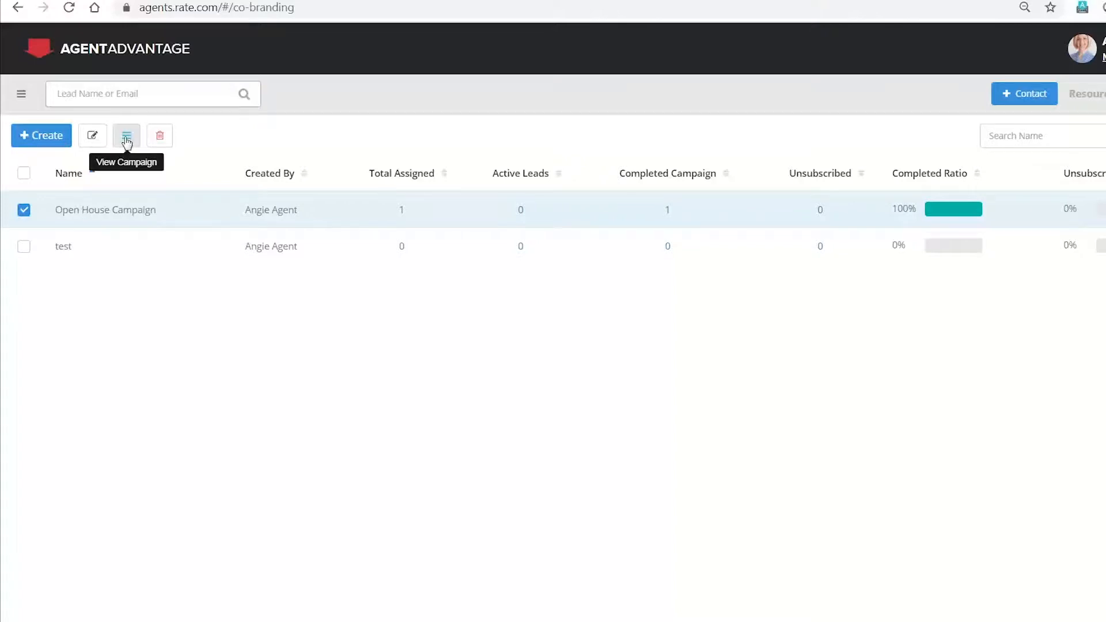
# Step: View the Open House Campaign's emails on days 5, 10, 20 and 35
pyautogui.click(125, 136)
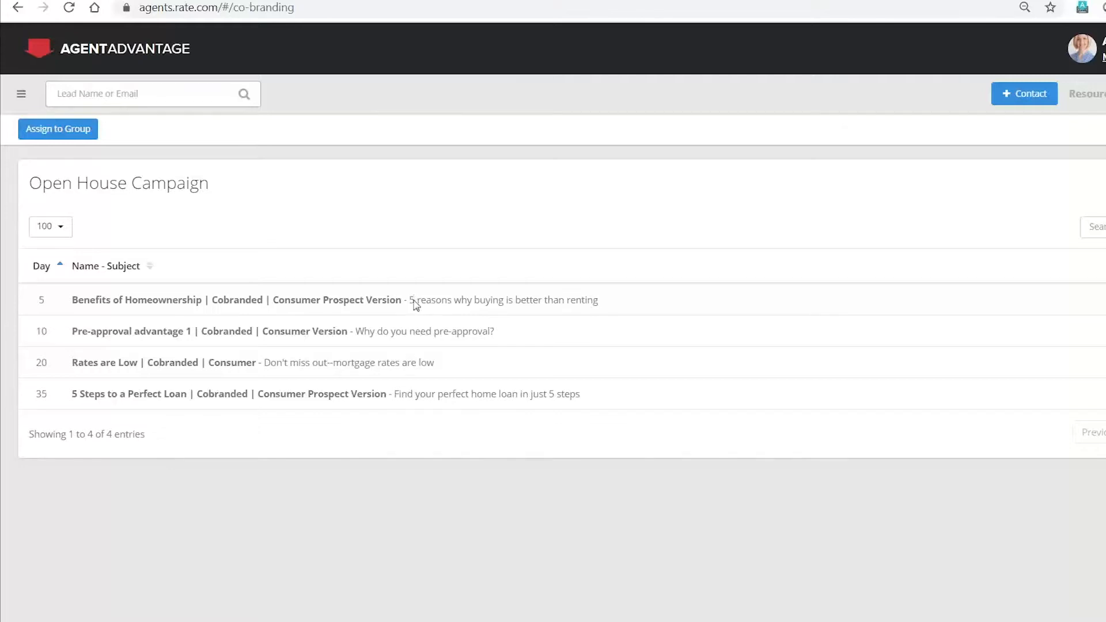
pyautogui.moveTo(118, 428)
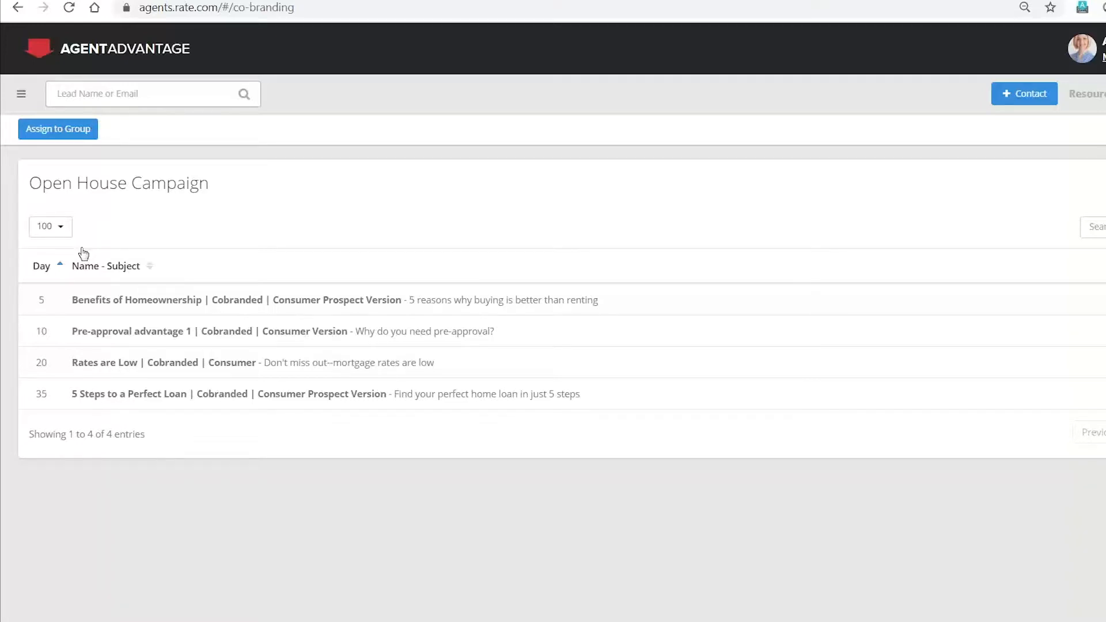
pyautogui.moveTo(100, 433)
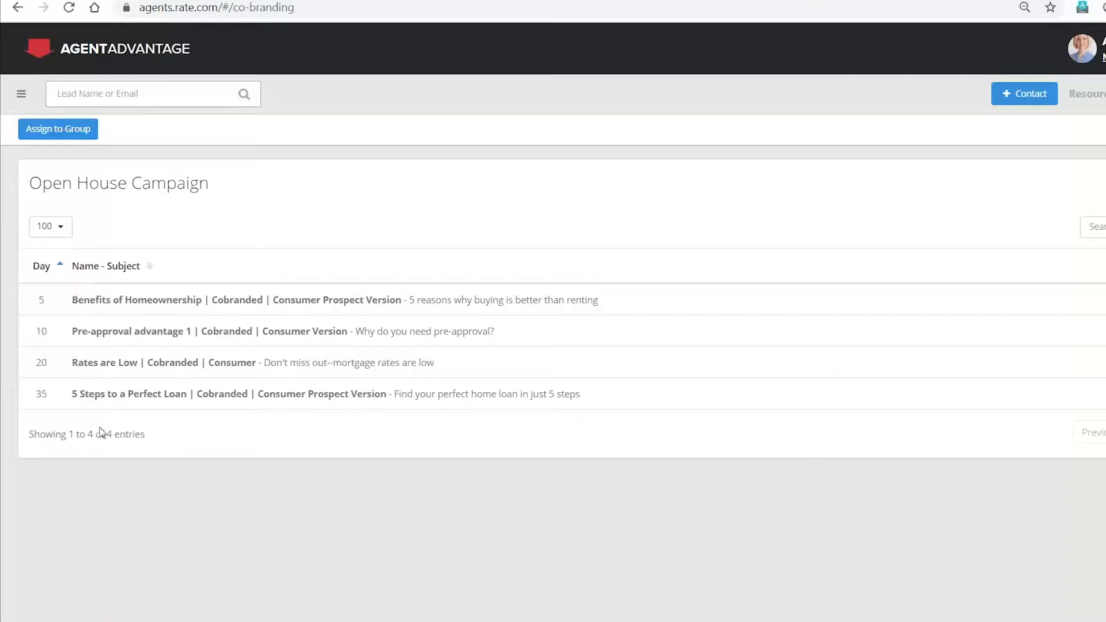
pyautogui.moveTo(117, 512)
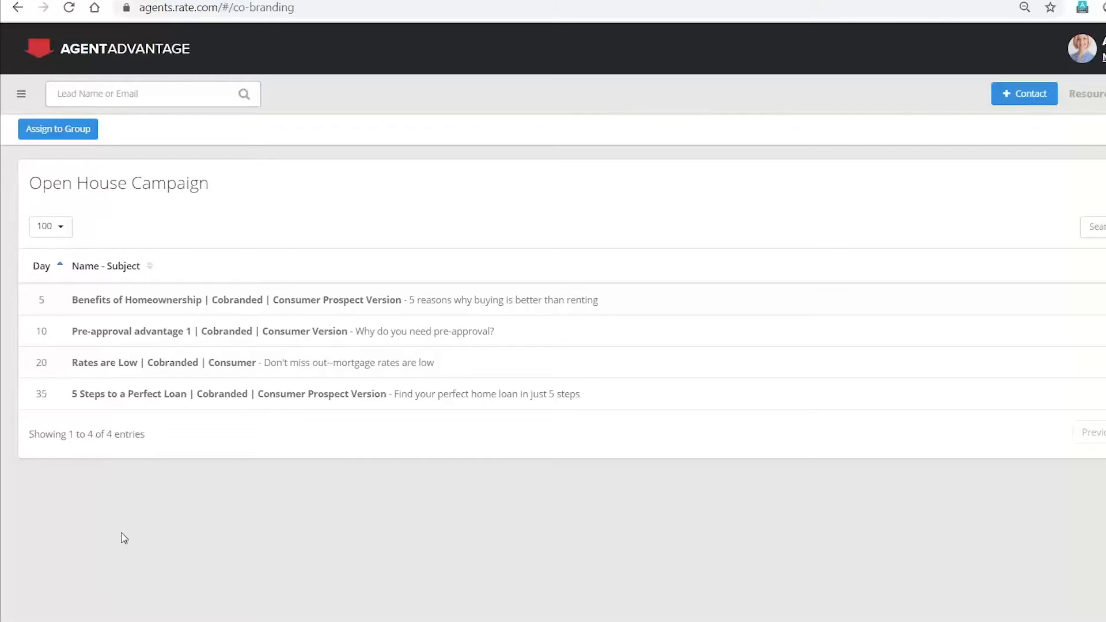
pyautogui.moveTo(57, 129)
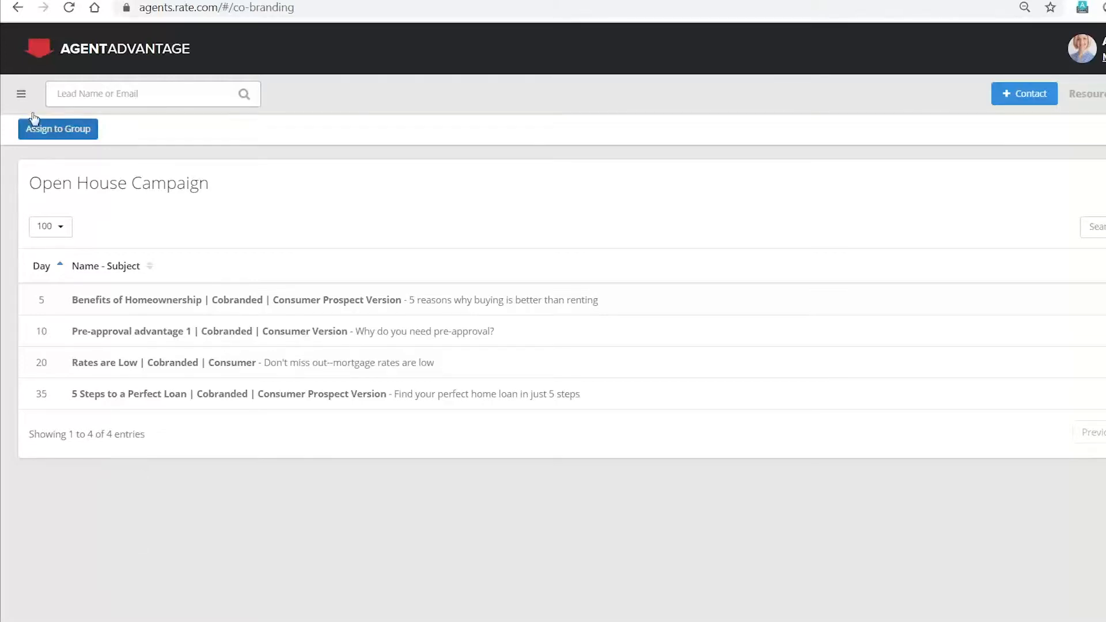
pyautogui.click(22, 94)
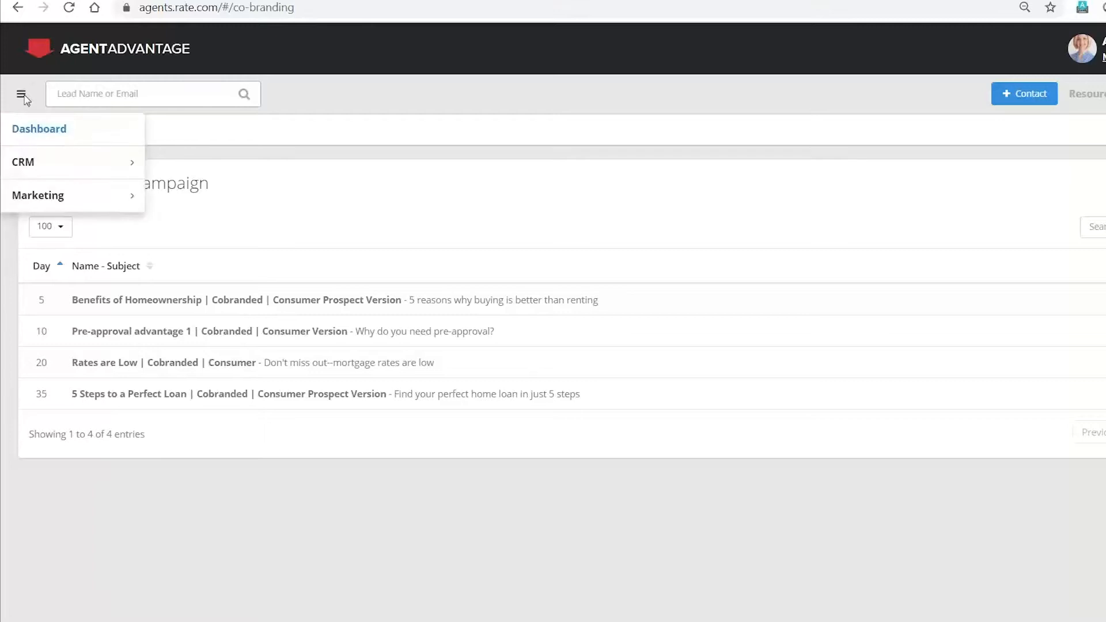
# Step: Open Marketing > Email Stats to review sent, delivered and bounce figures
pyautogui.click(38, 196)
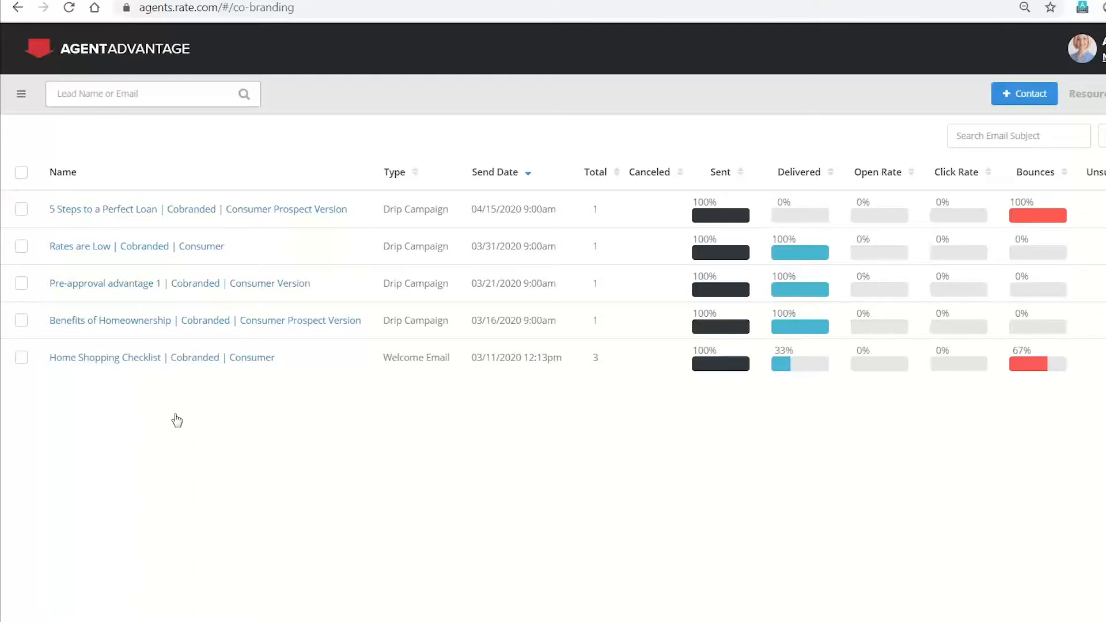
pyautogui.moveTo(409, 357)
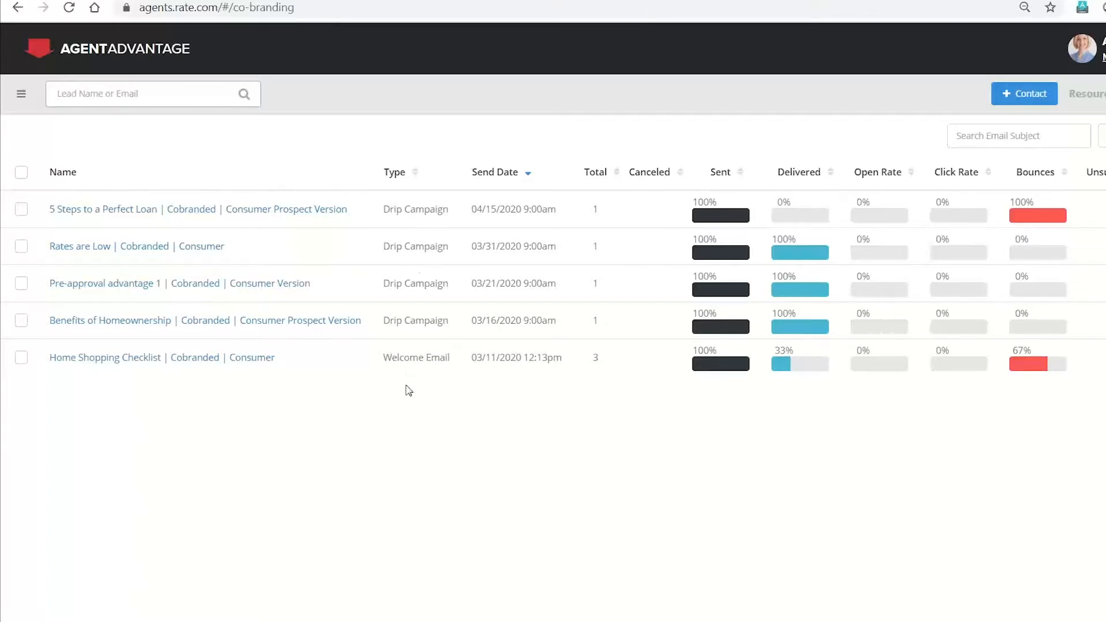
pyautogui.moveTo(623, 381)
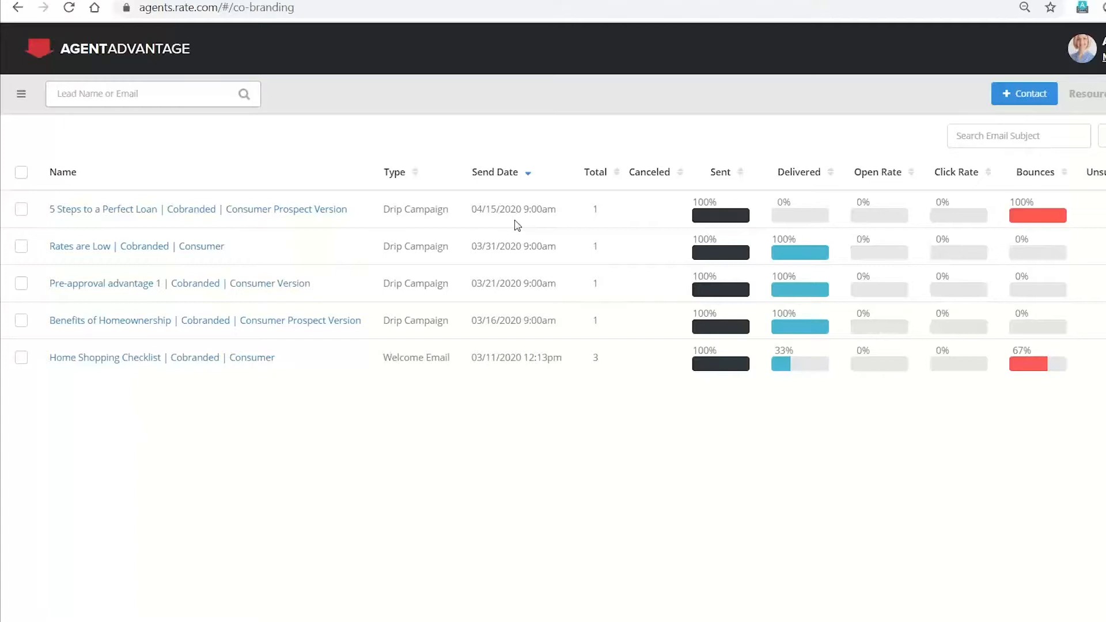
pyautogui.moveTo(672, 216)
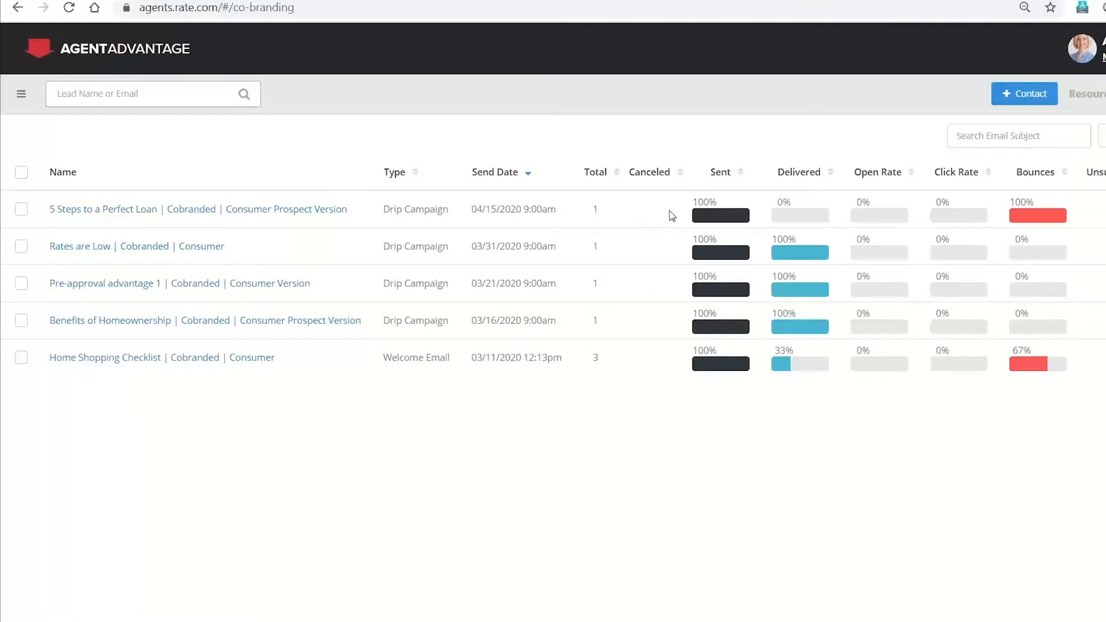
pyautogui.moveTo(801, 264)
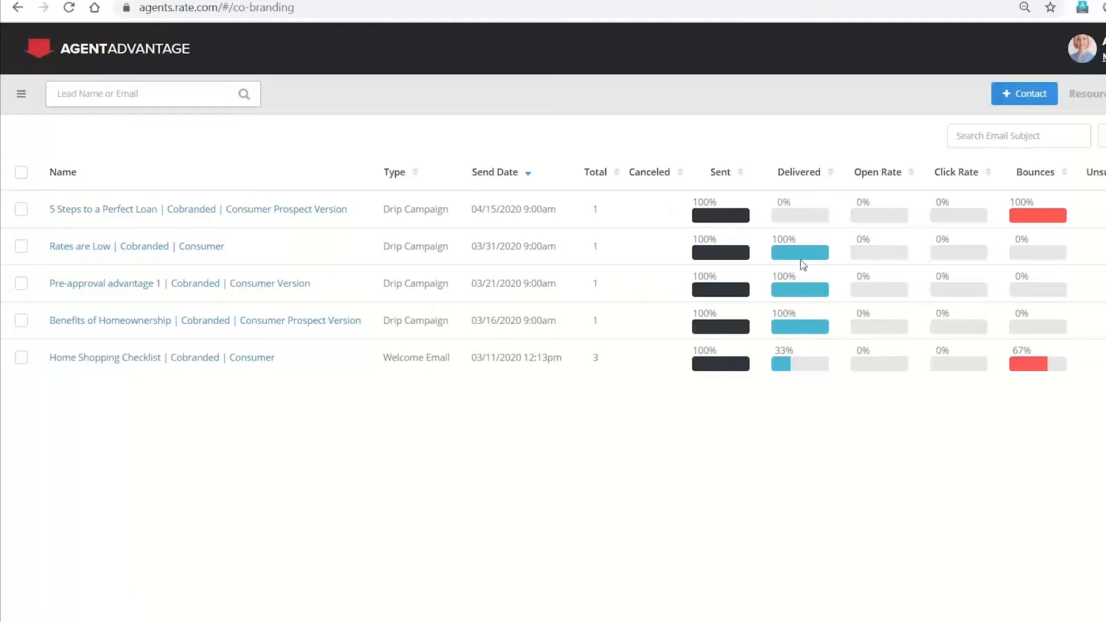
pyautogui.moveTo(873, 268)
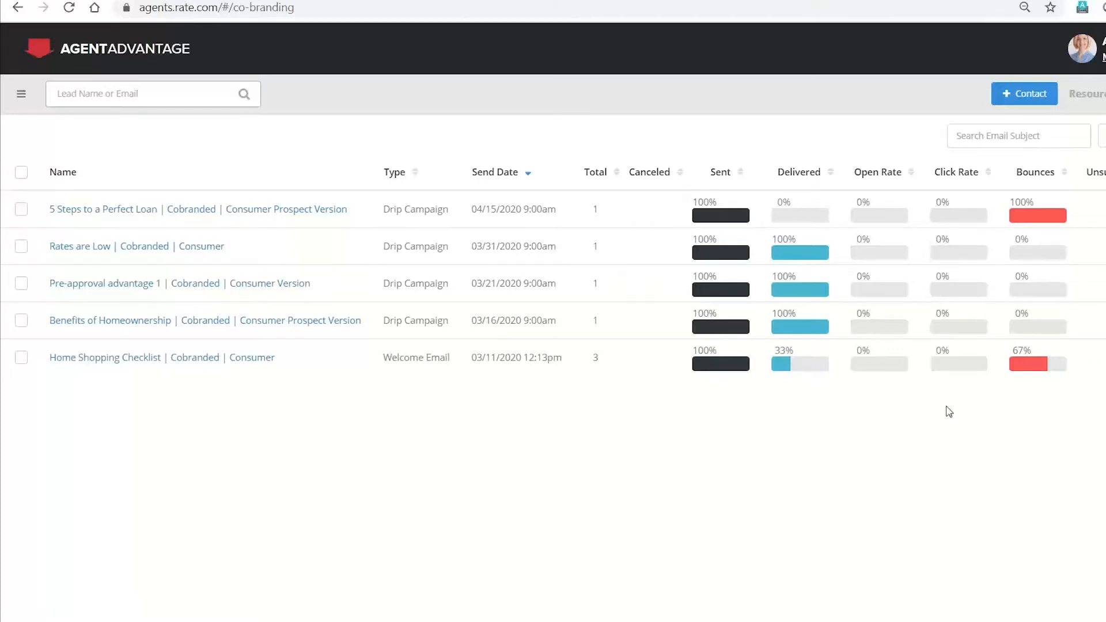
pyautogui.moveTo(594, 427)
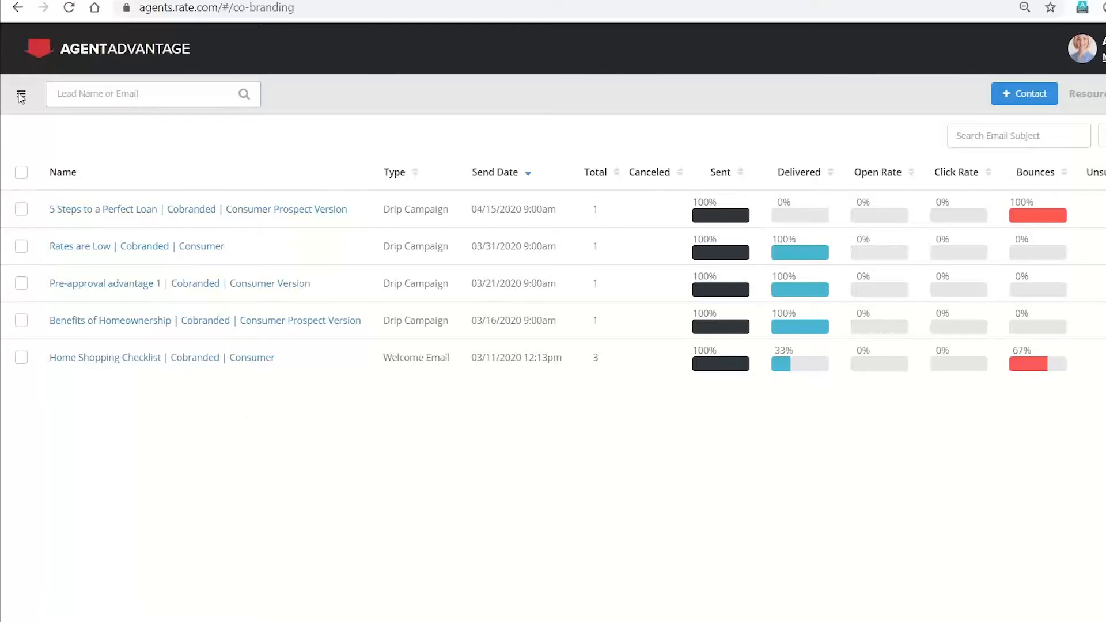
pyautogui.click(22, 94)
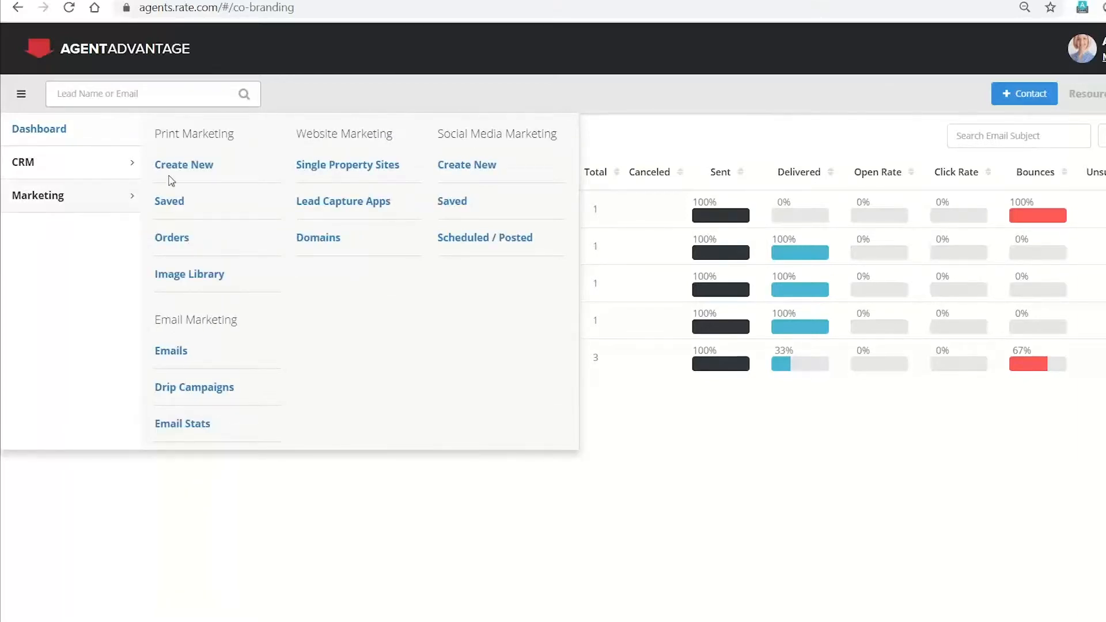
pyautogui.moveTo(170, 351)
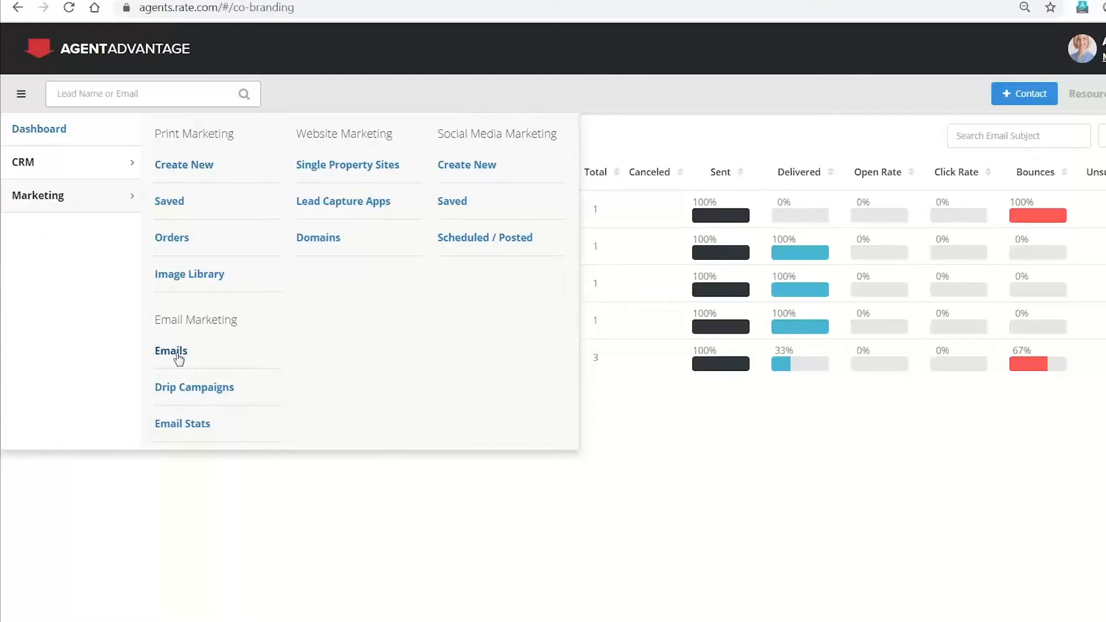
pyautogui.click(170, 351)
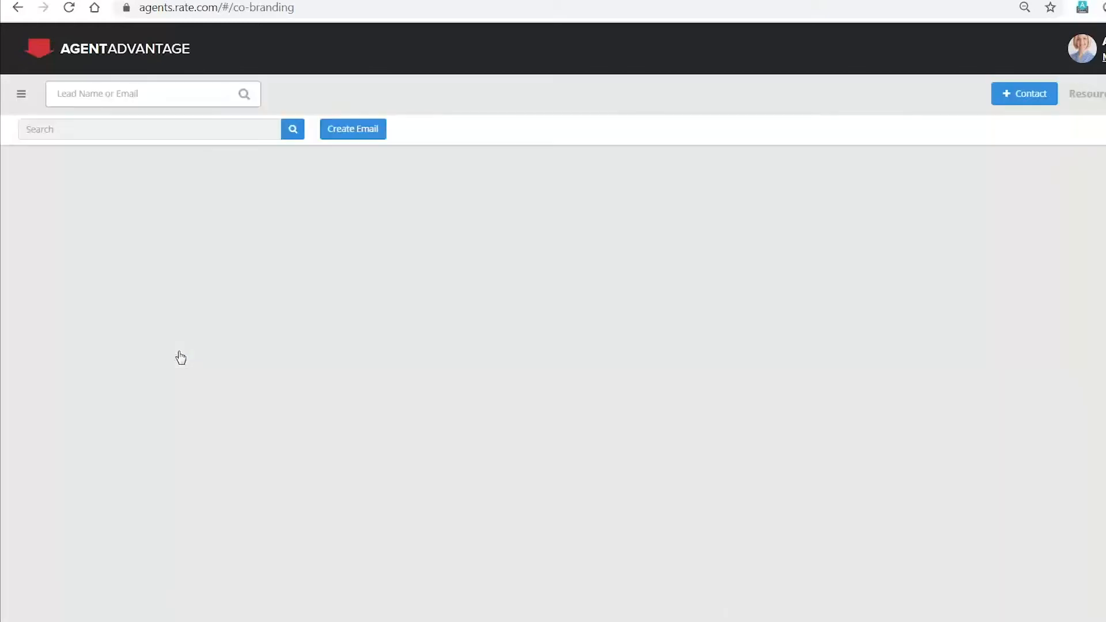
pyautogui.click(352, 128)
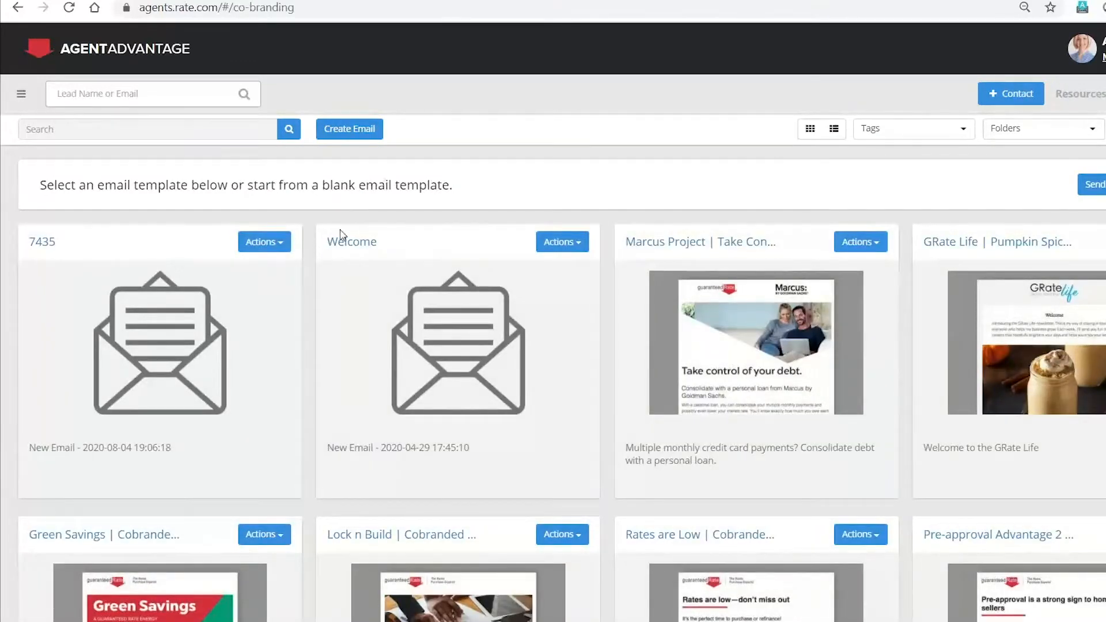
pyautogui.moveTo(131, 402)
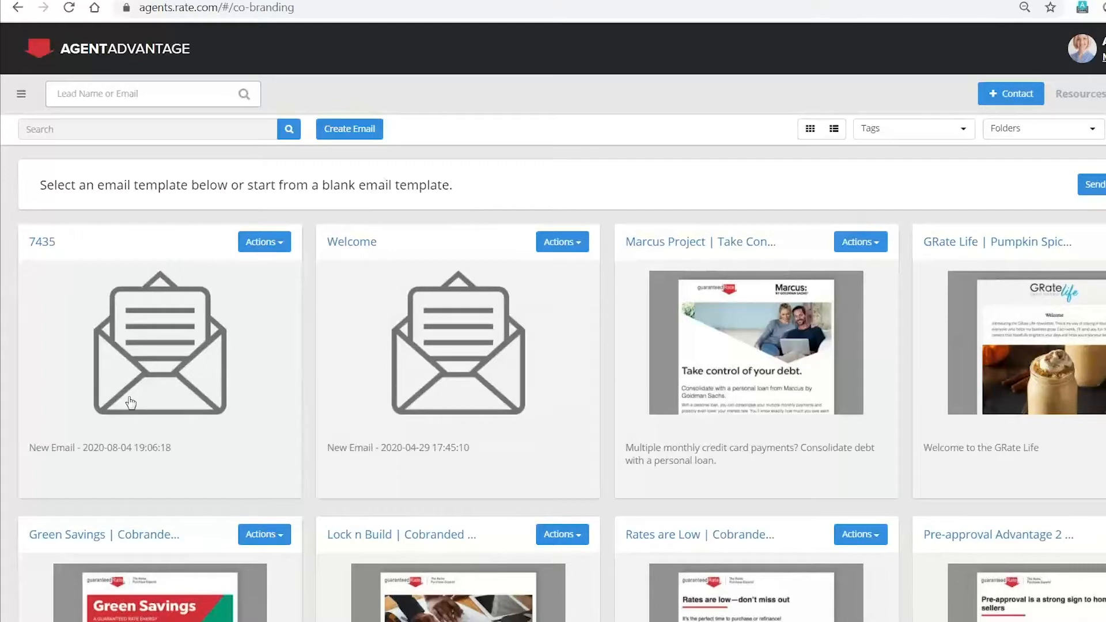
pyautogui.moveTo(550, 387)
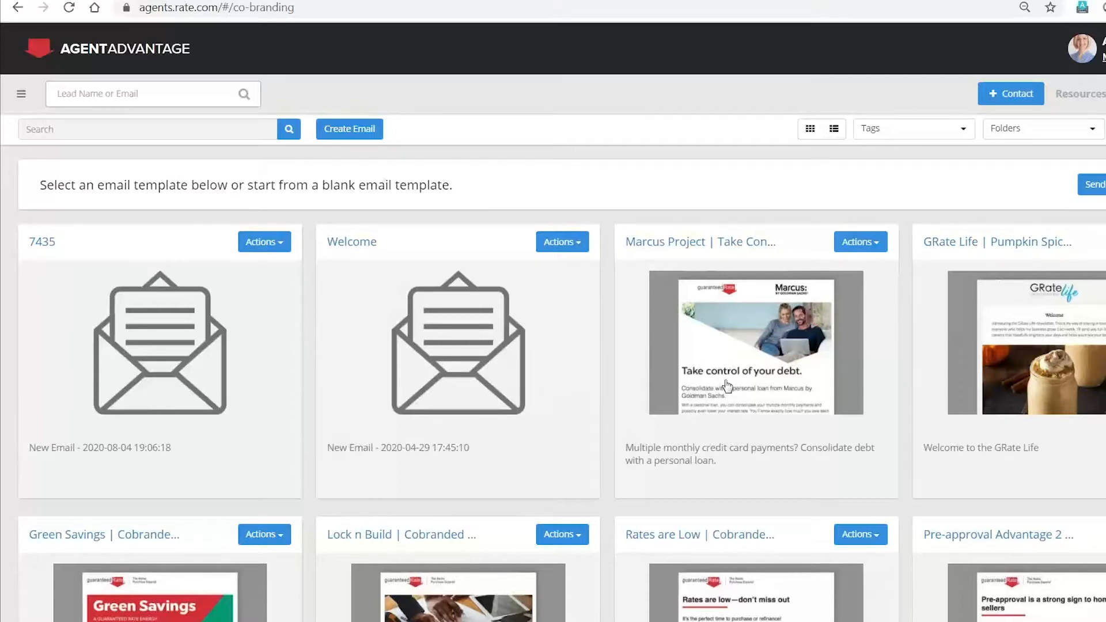
pyautogui.click(1030, 343)
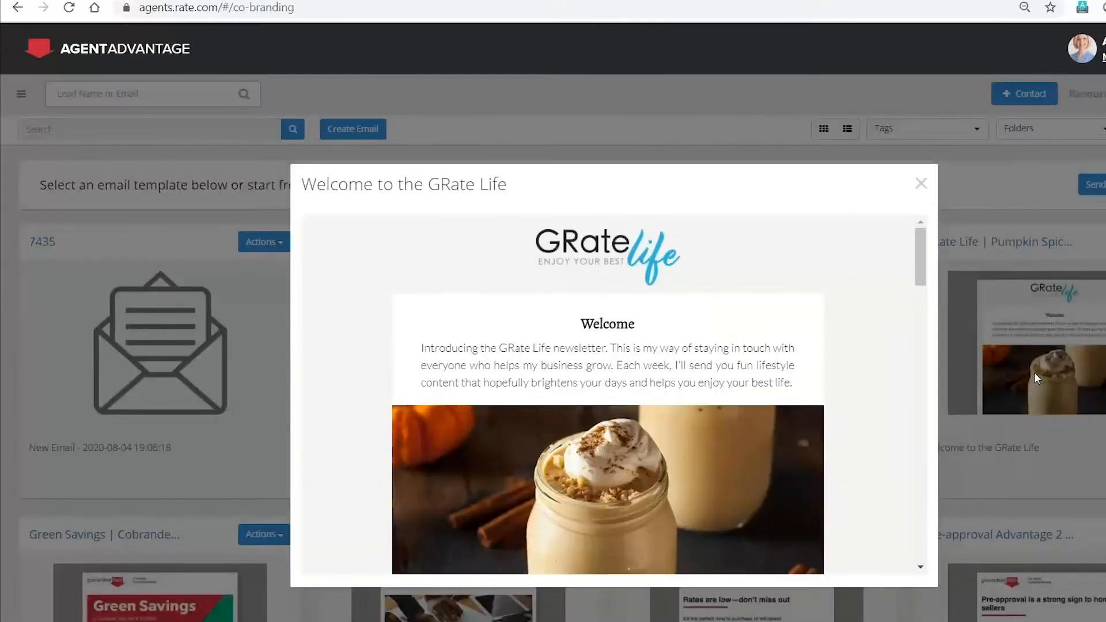
pyautogui.scroll(-3)
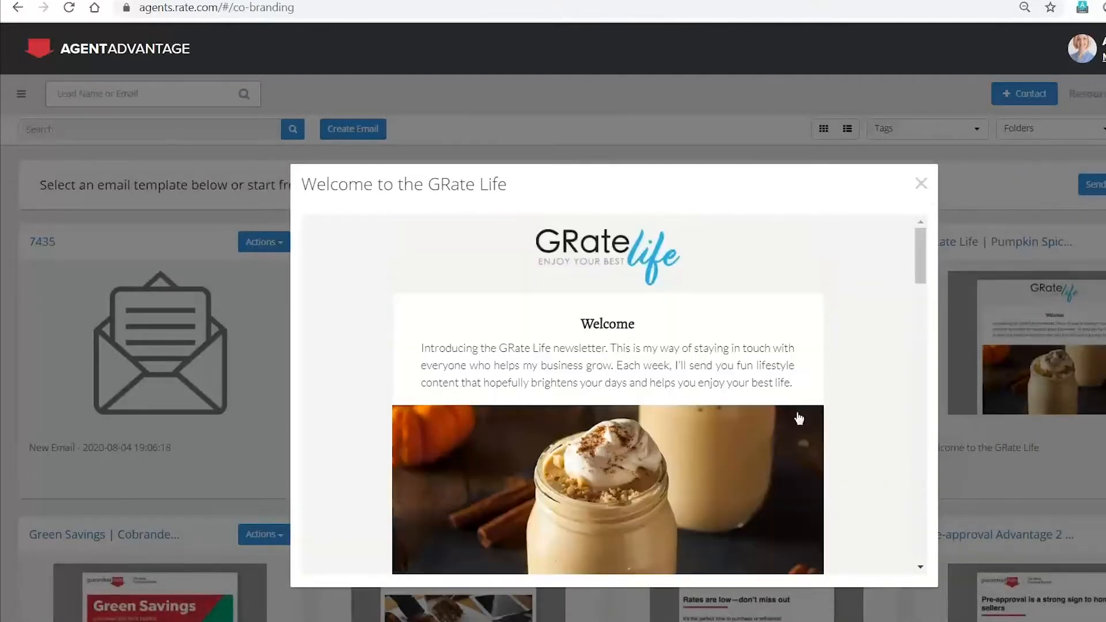
pyautogui.scroll(-3)
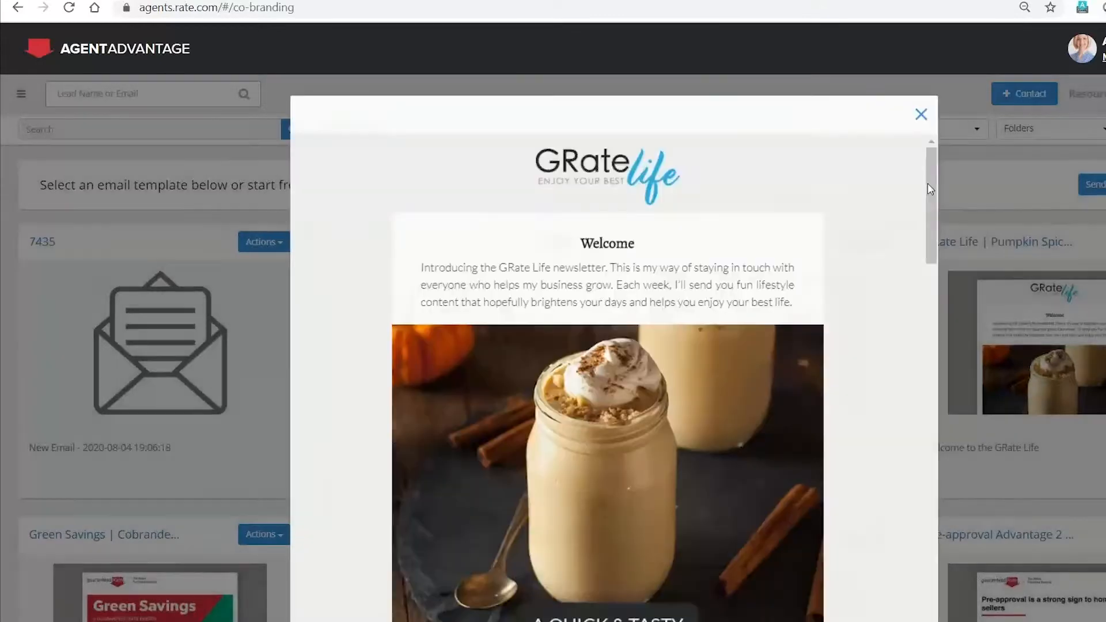
pyautogui.click(920, 114)
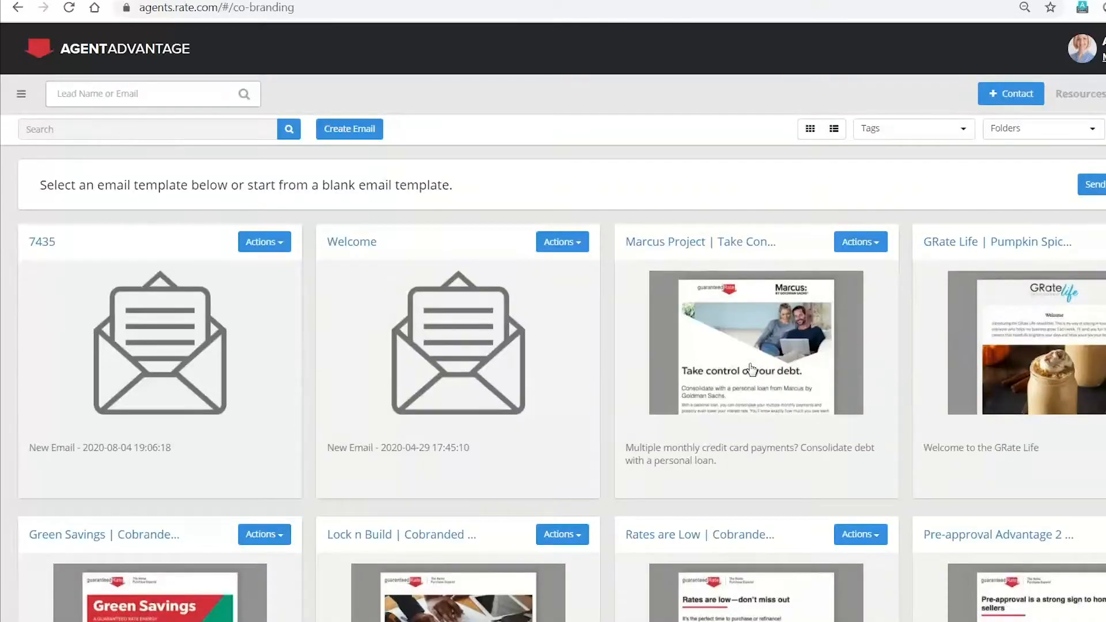
pyautogui.click(751, 343)
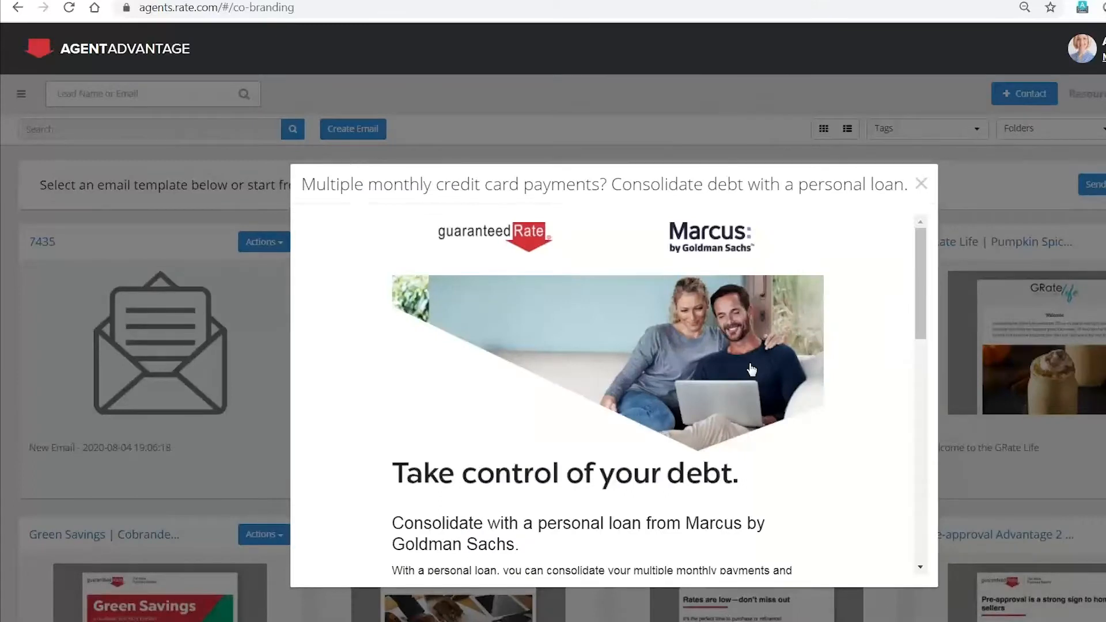
pyautogui.click(921, 183)
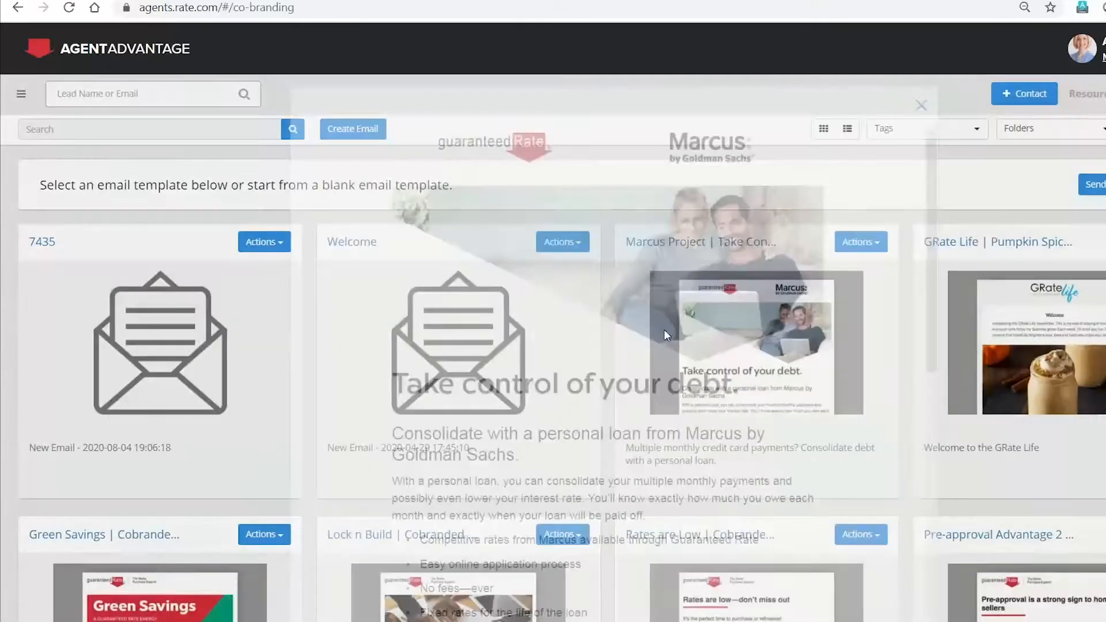
pyautogui.scroll(-3)
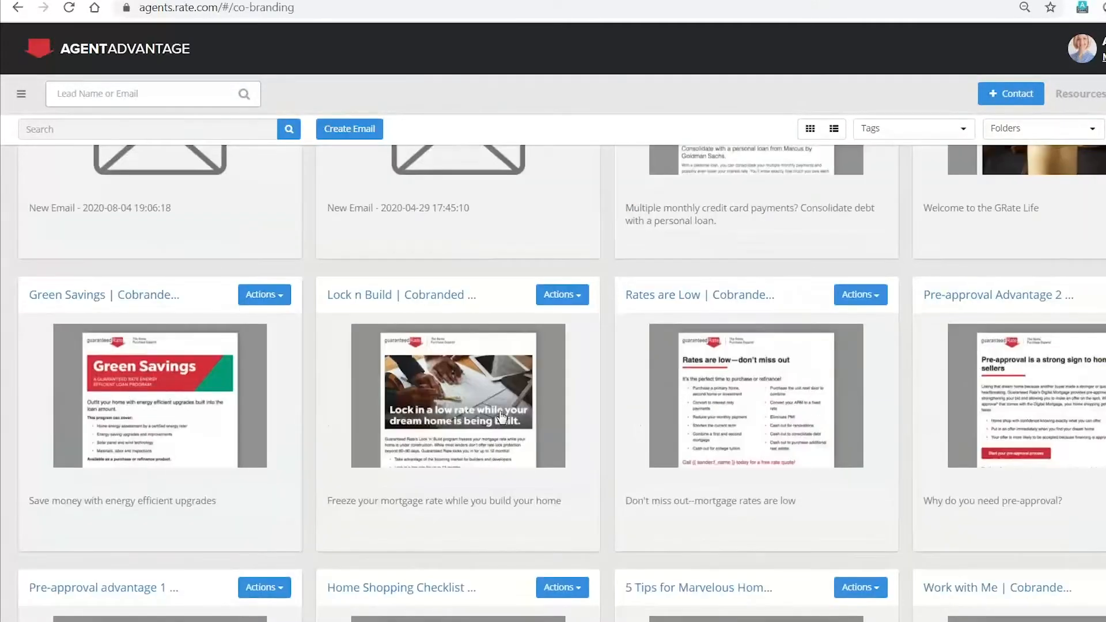
pyautogui.scroll(-3)
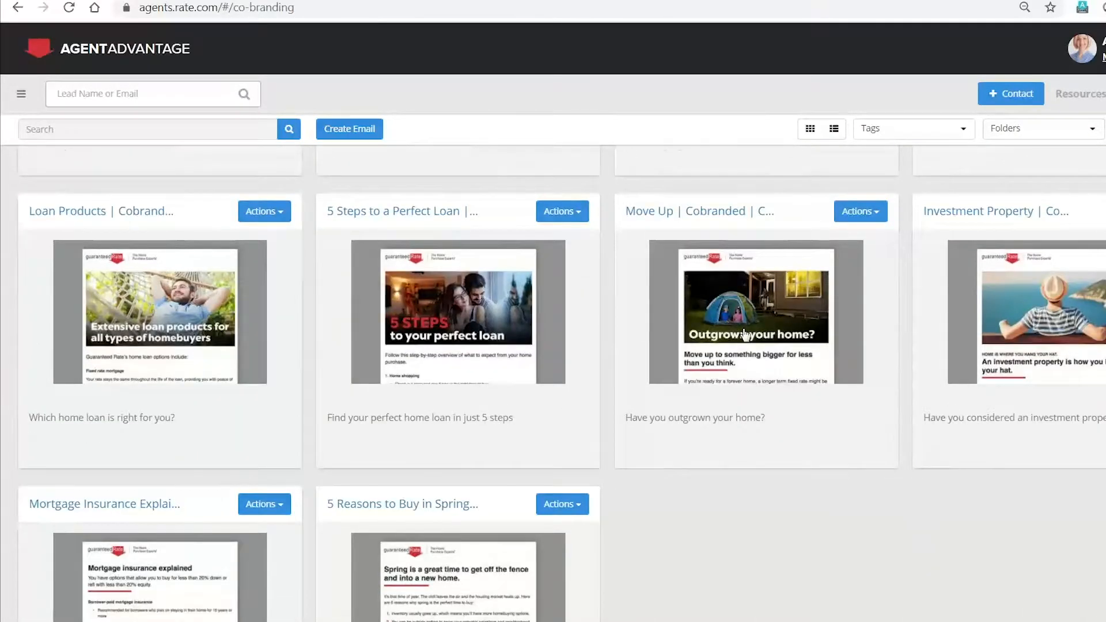
pyautogui.click(755, 313)
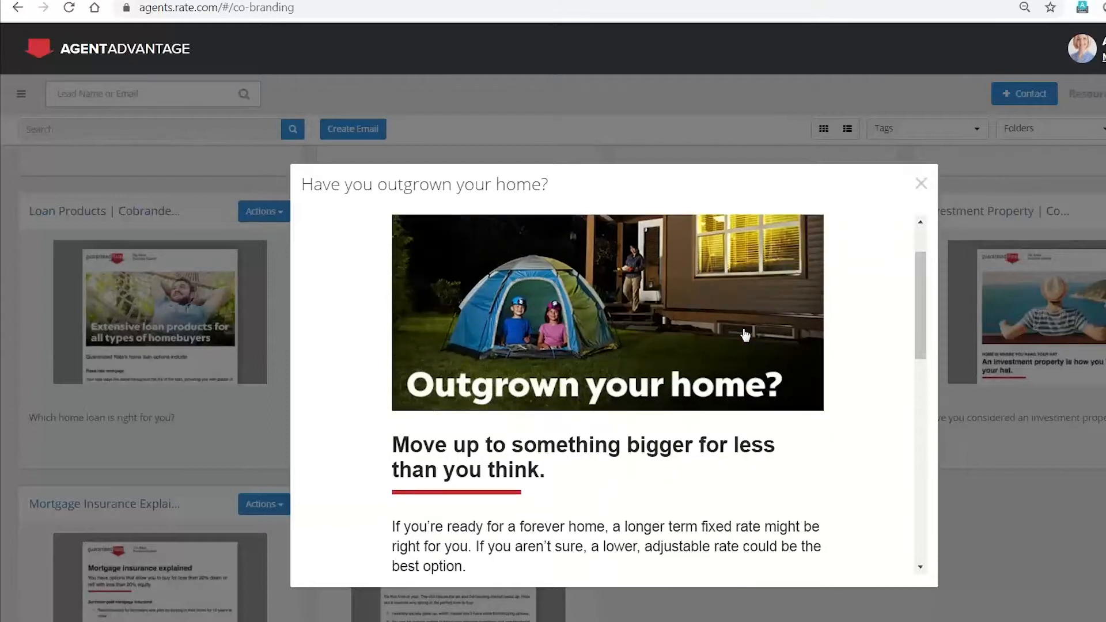
pyautogui.moveTo(906, 189)
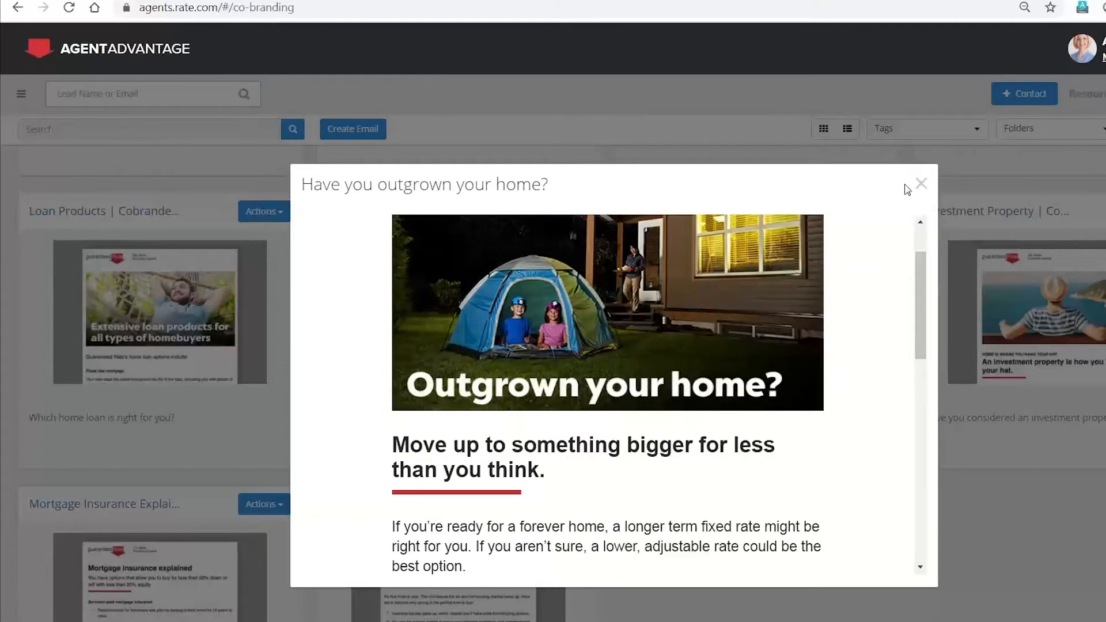
pyautogui.click(920, 184)
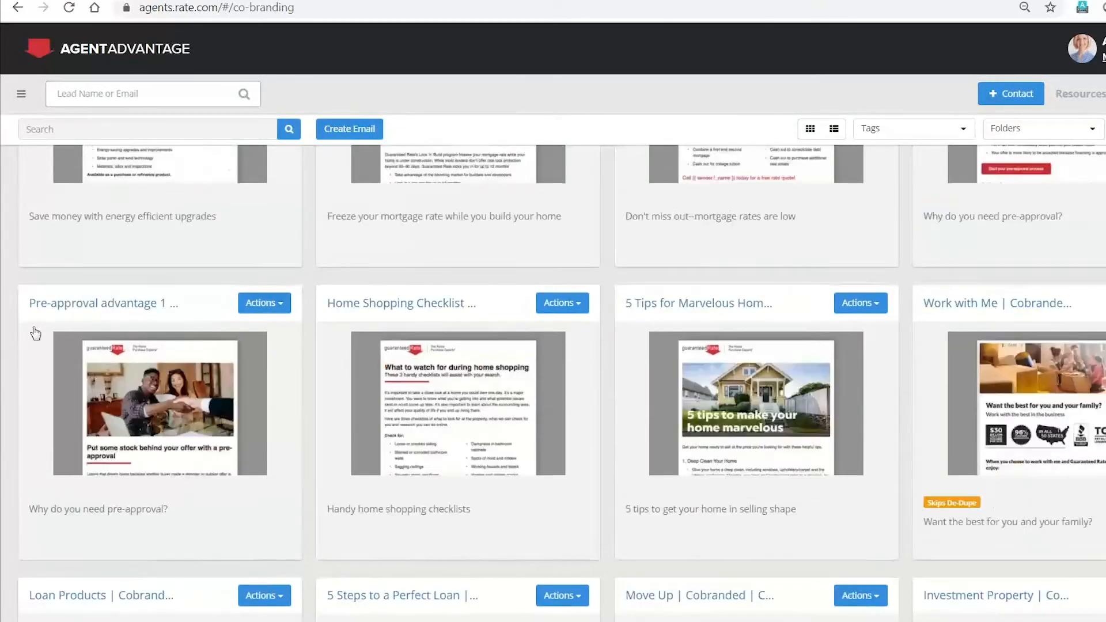
# Step: Go Home, then Co-branded Marketing, and relaunch the CRM dashboard showing 2 open tasks
pyautogui.click(22, 94)
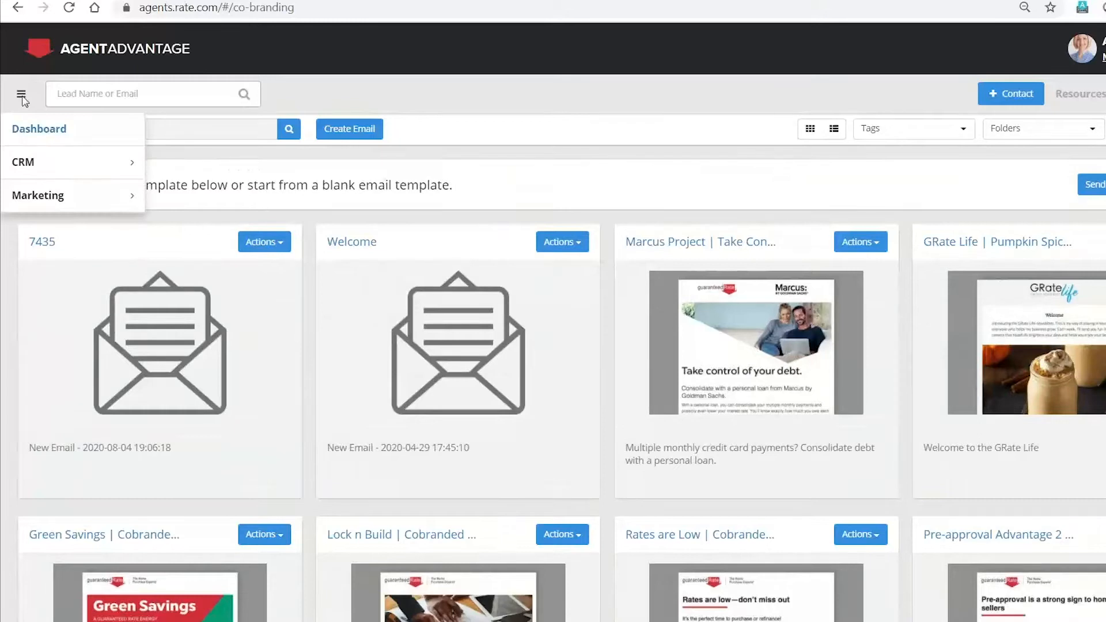
pyautogui.moveTo(27, 111)
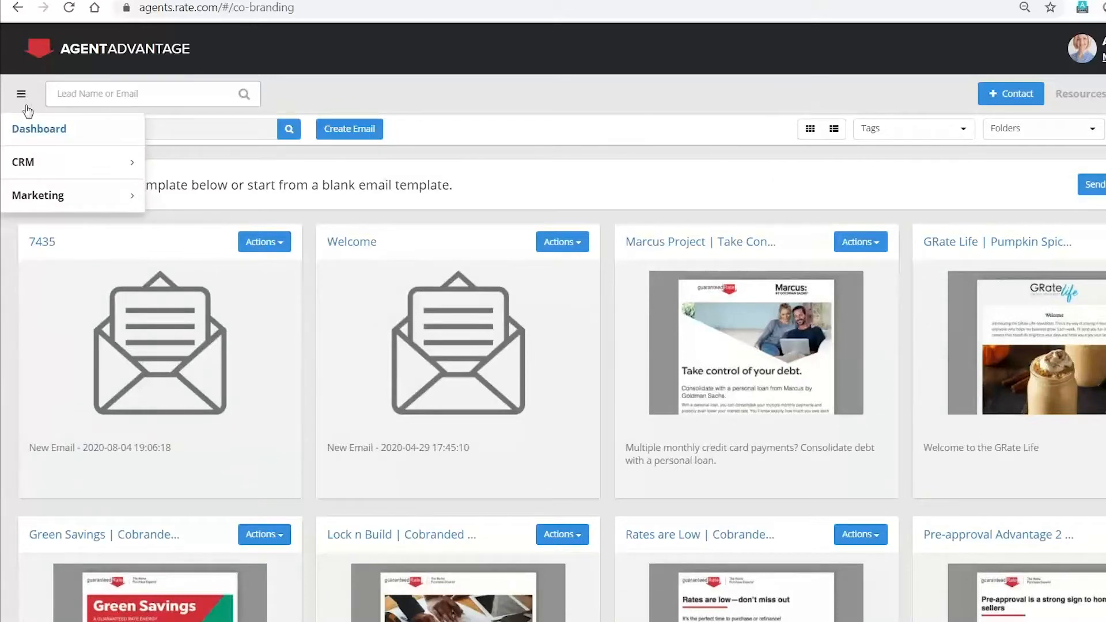
pyautogui.click(21, 94)
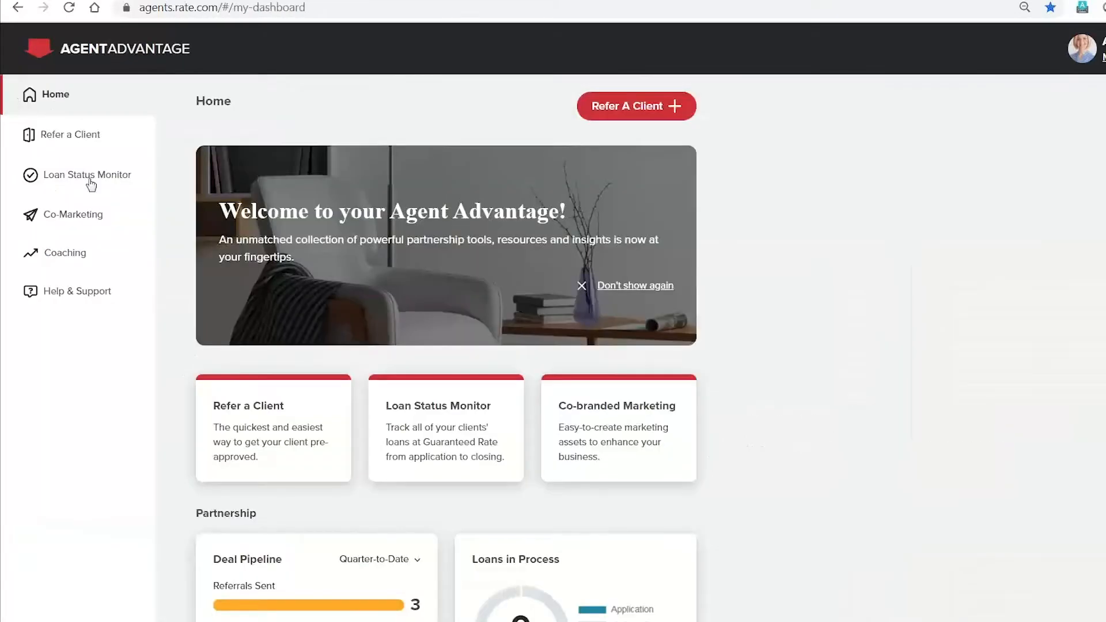
pyautogui.moveTo(614, 419)
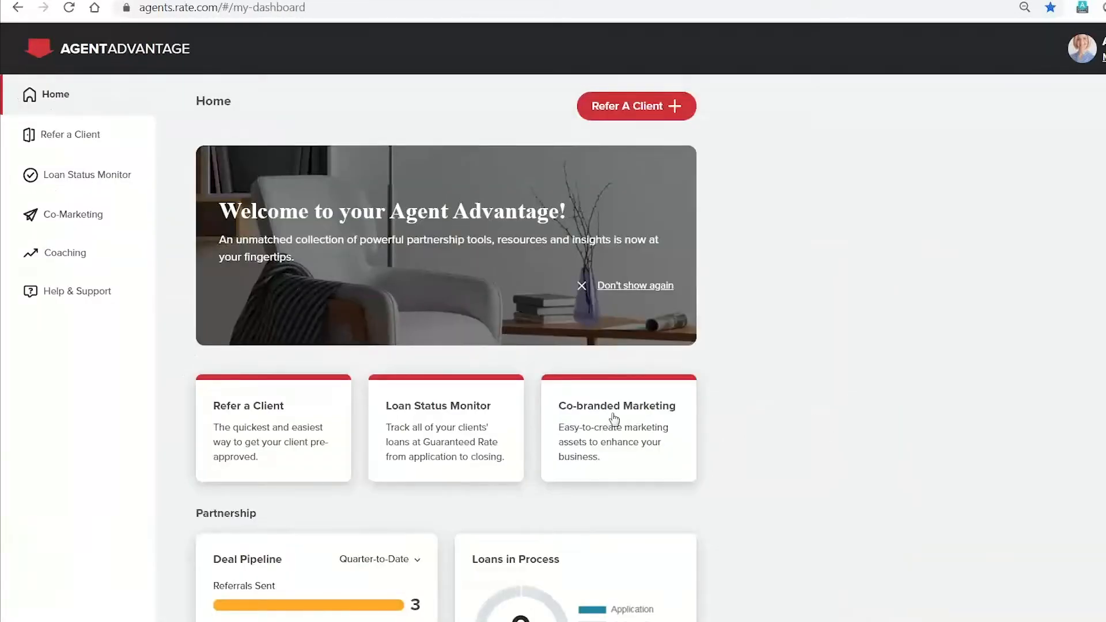
pyautogui.click(73, 214)
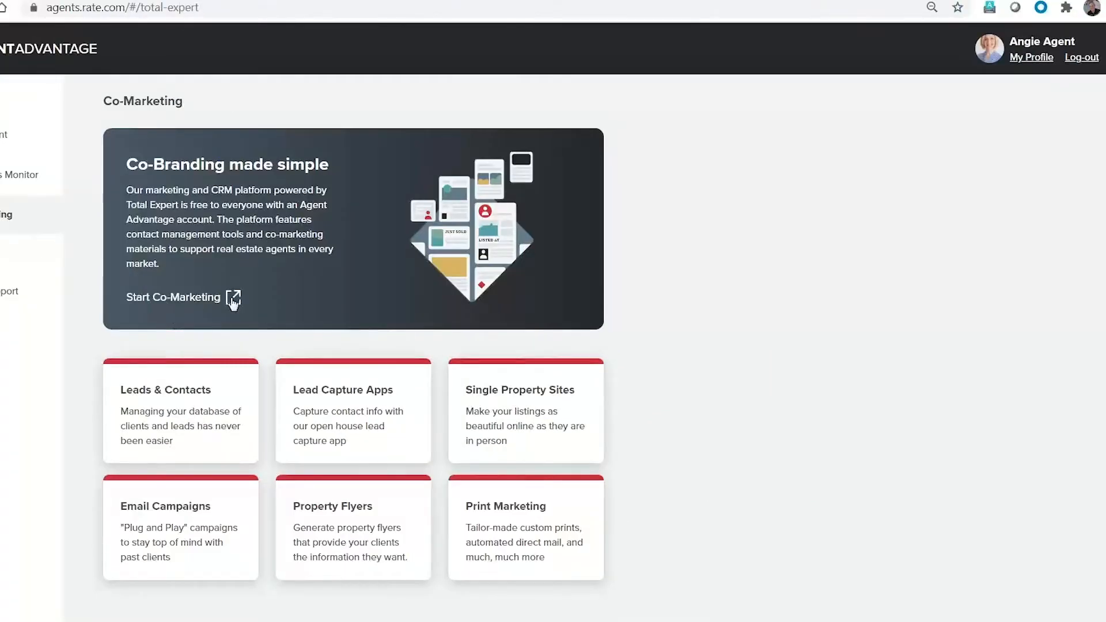
pyautogui.click(173, 297)
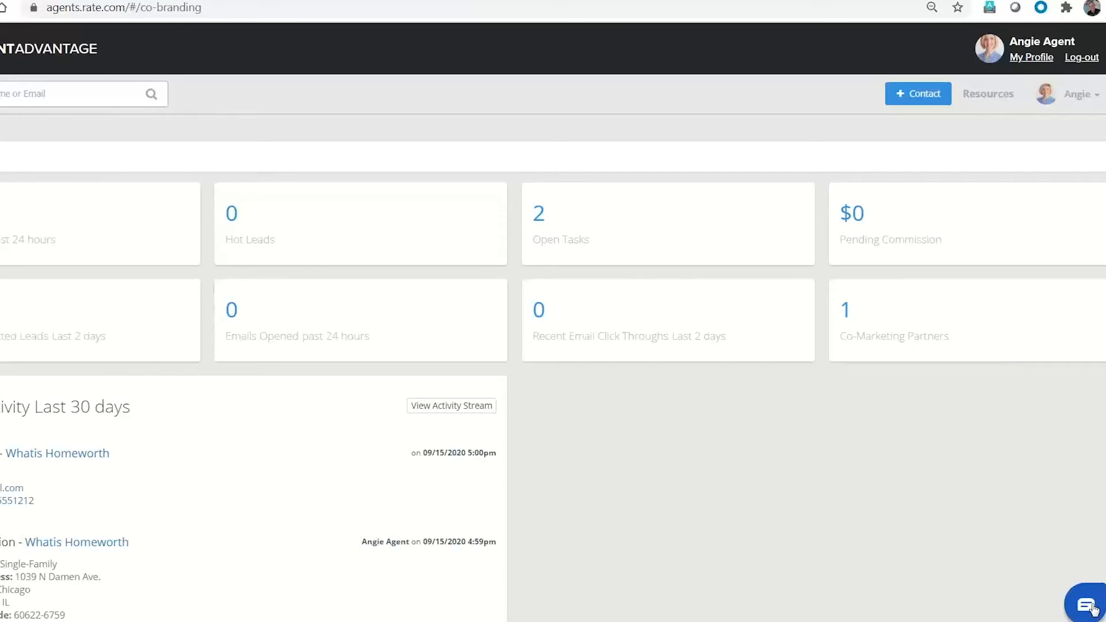
# Step: Start a Product Support chat with Total Expert from the chat bubble
pyautogui.click(1087, 603)
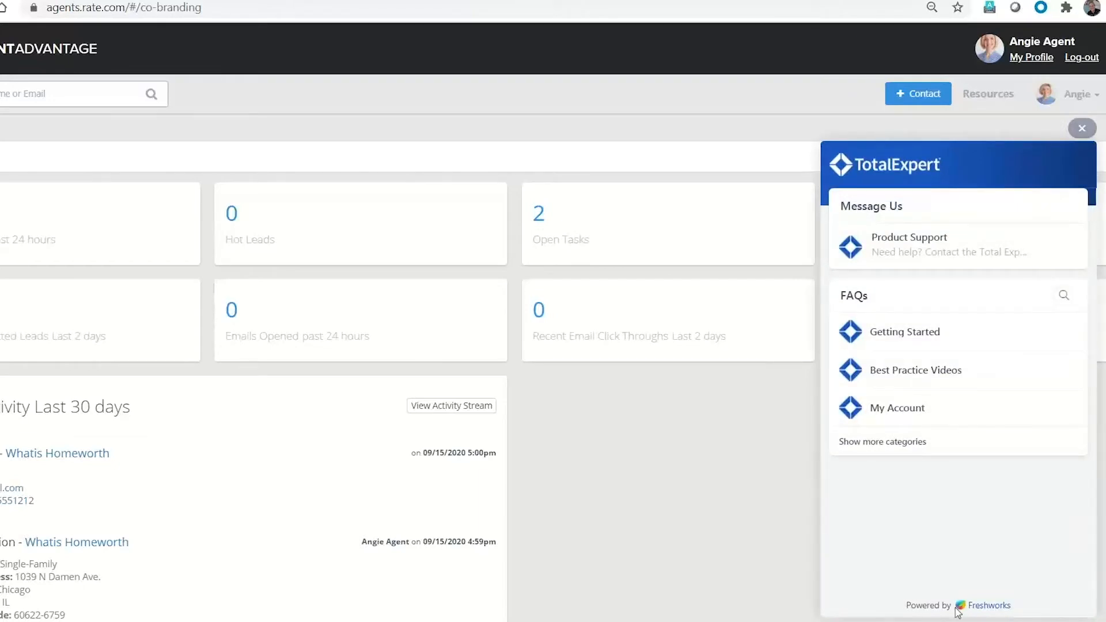
pyautogui.moveTo(733, 584)
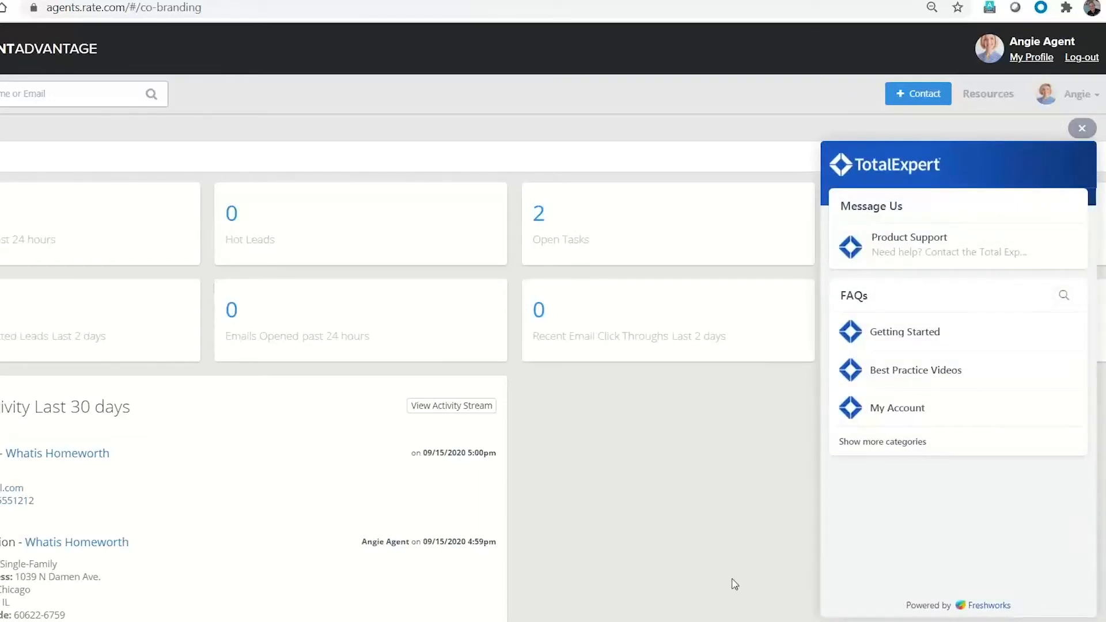
pyautogui.moveTo(1080, 601)
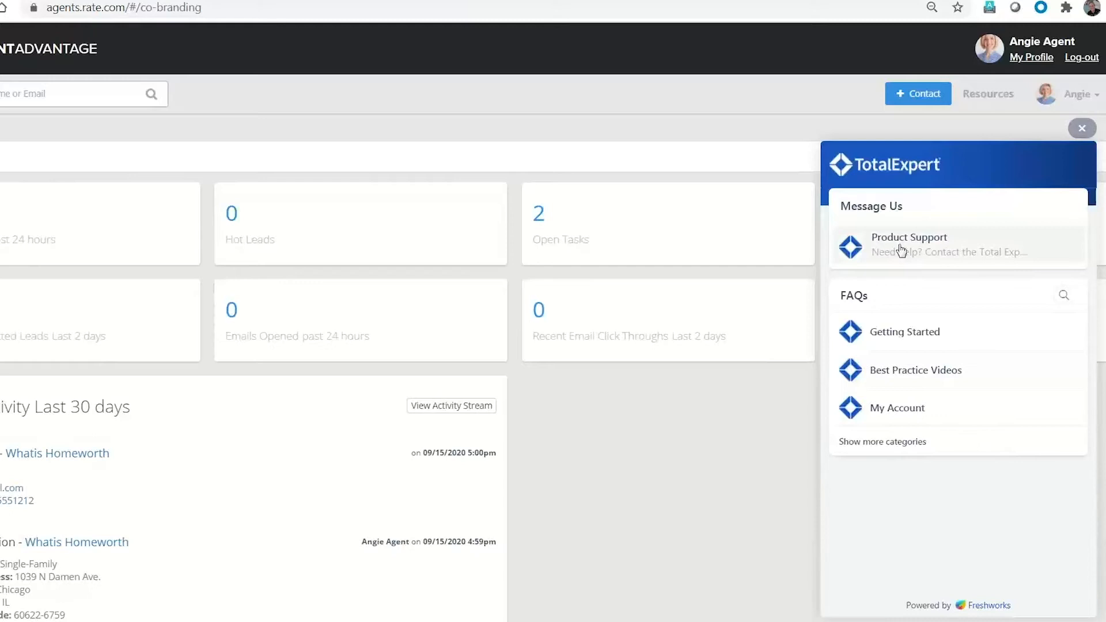
pyautogui.click(909, 244)
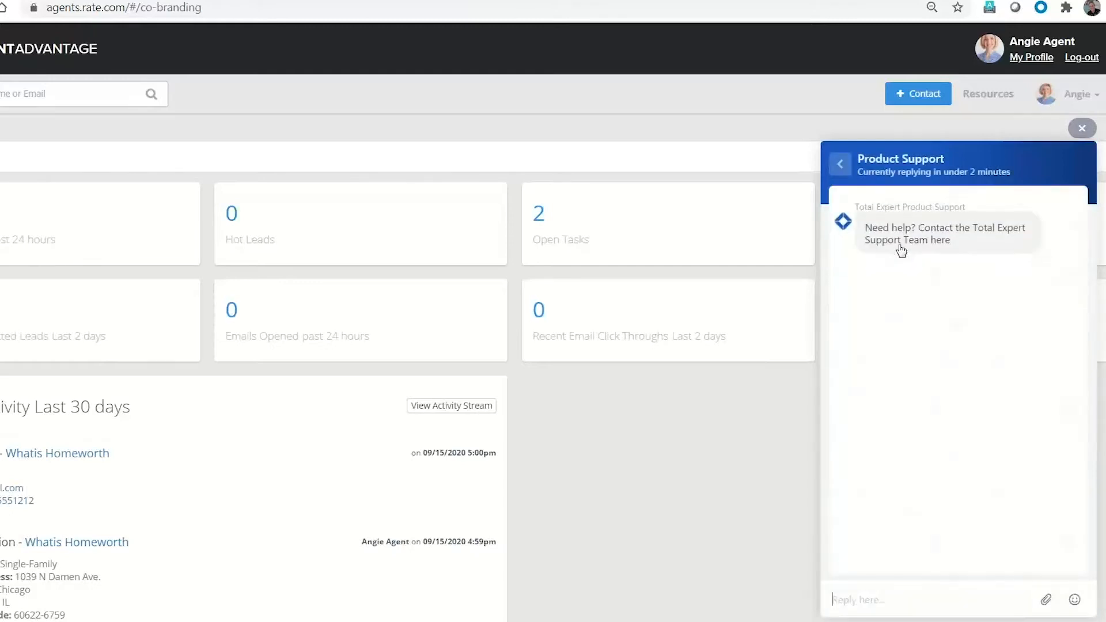
pyautogui.moveTo(894, 493)
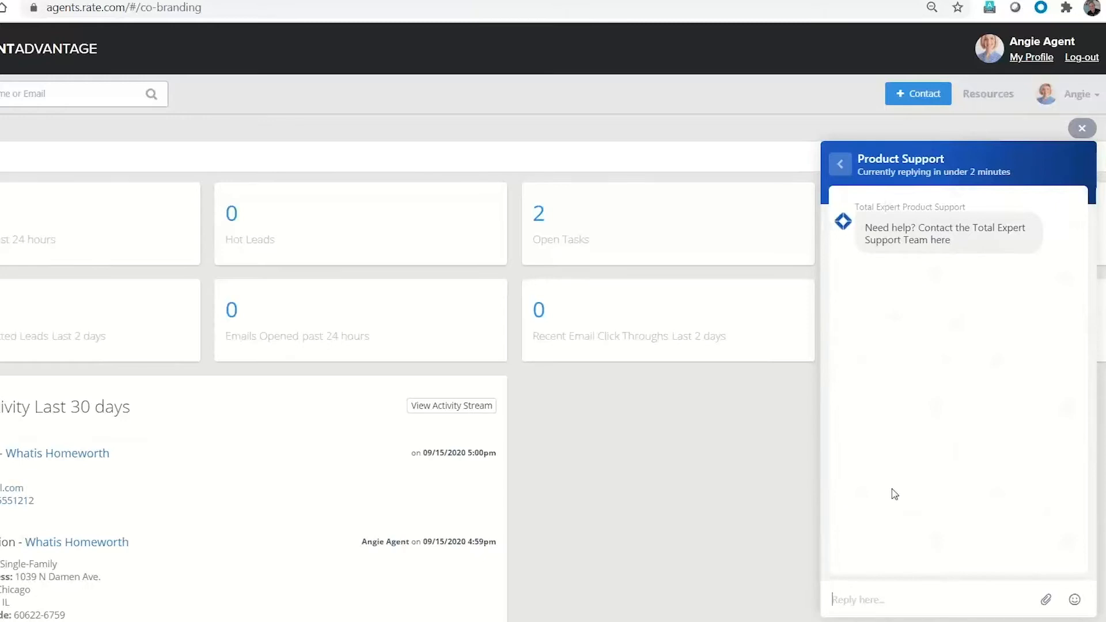
pyautogui.moveTo(967, 184)
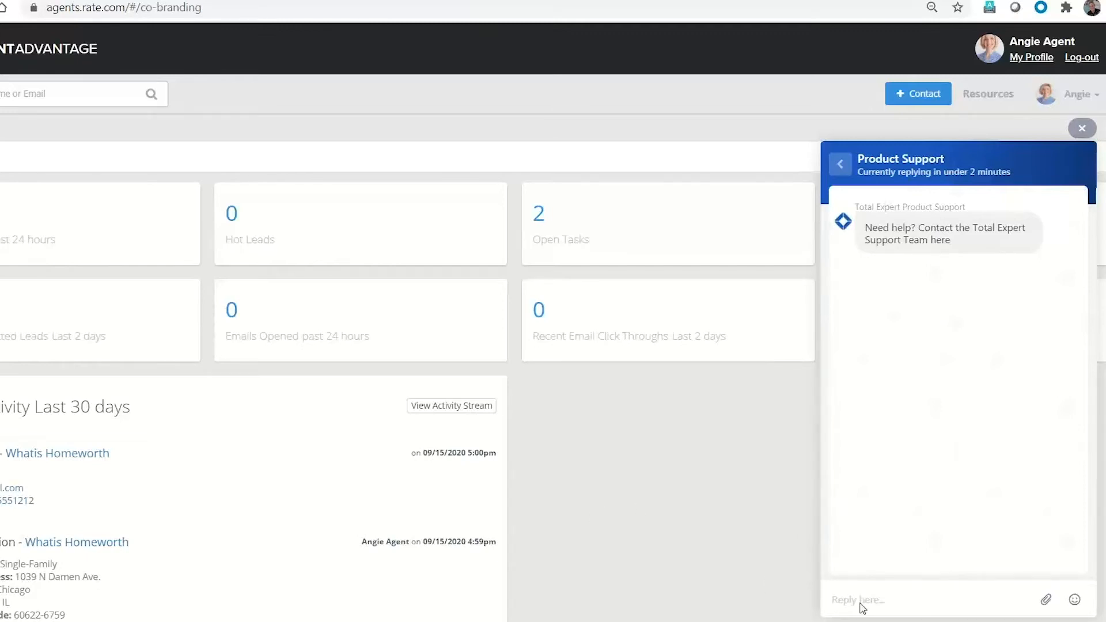
pyautogui.moveTo(673, 529)
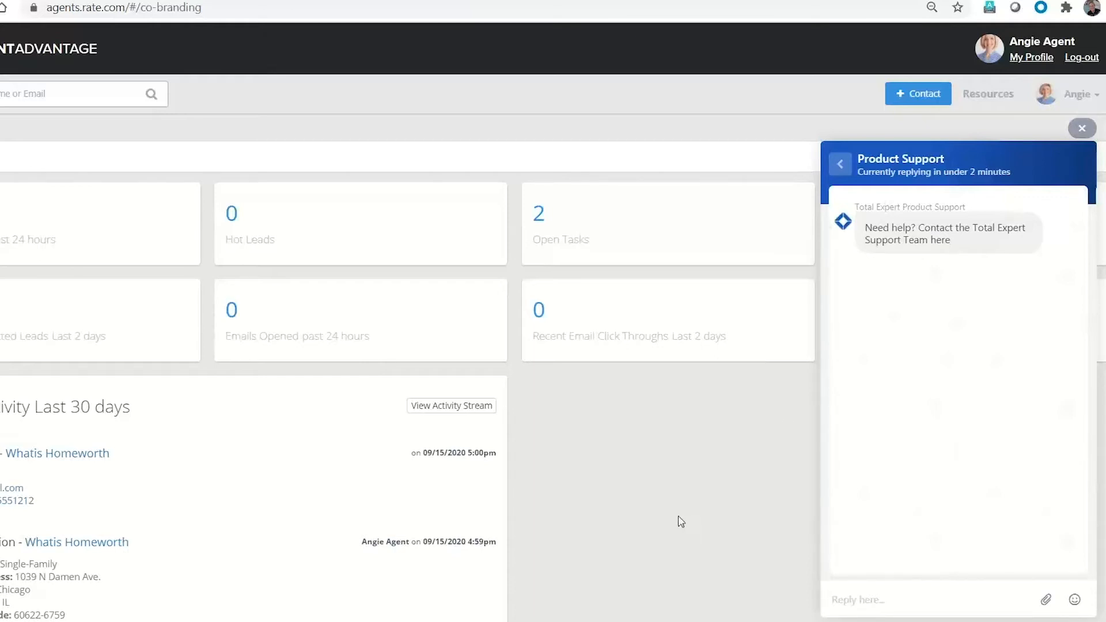
# Step: Close the support chat, browse the account settings dropdown, then return to the Home dashboard
pyautogui.click(1082, 128)
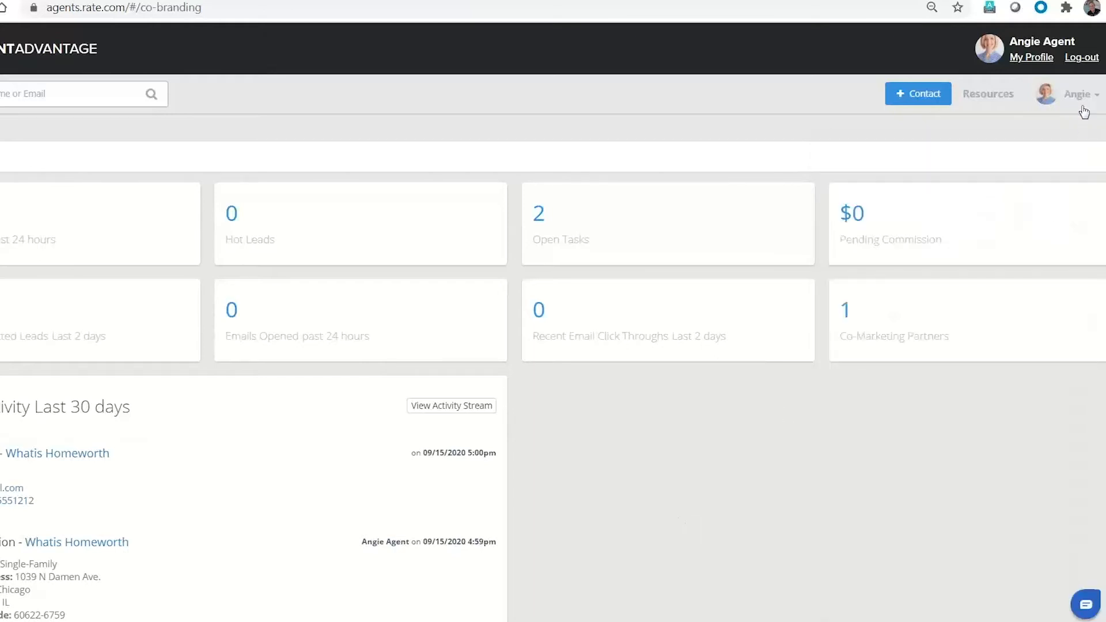
pyautogui.click(1075, 94)
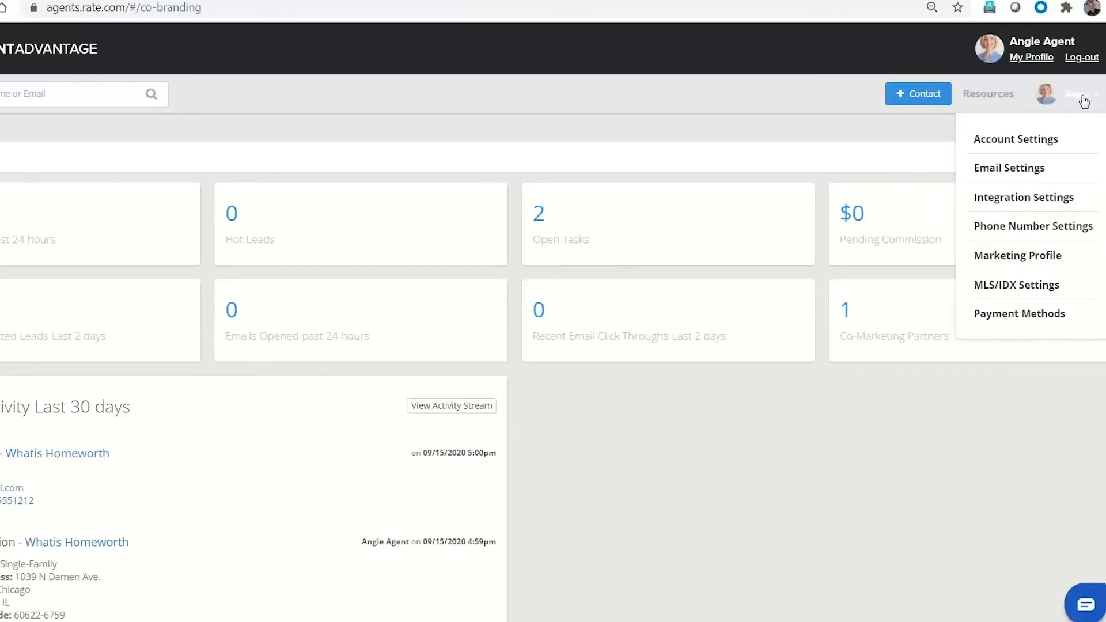
pyautogui.scroll(-3)
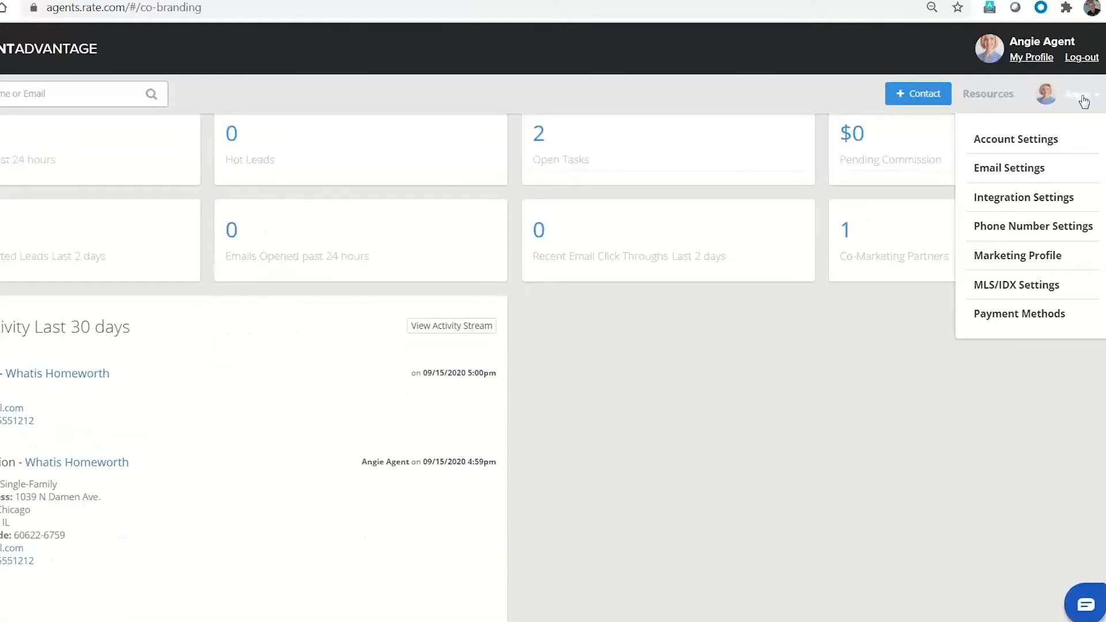
pyautogui.moveTo(28, 60)
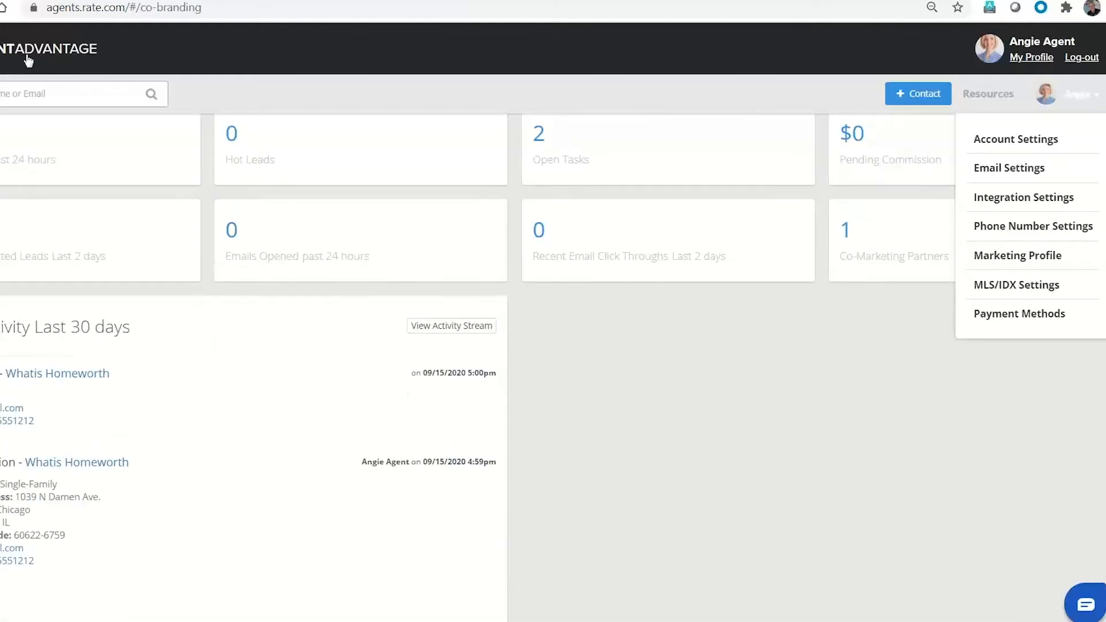
pyautogui.click(49, 49)
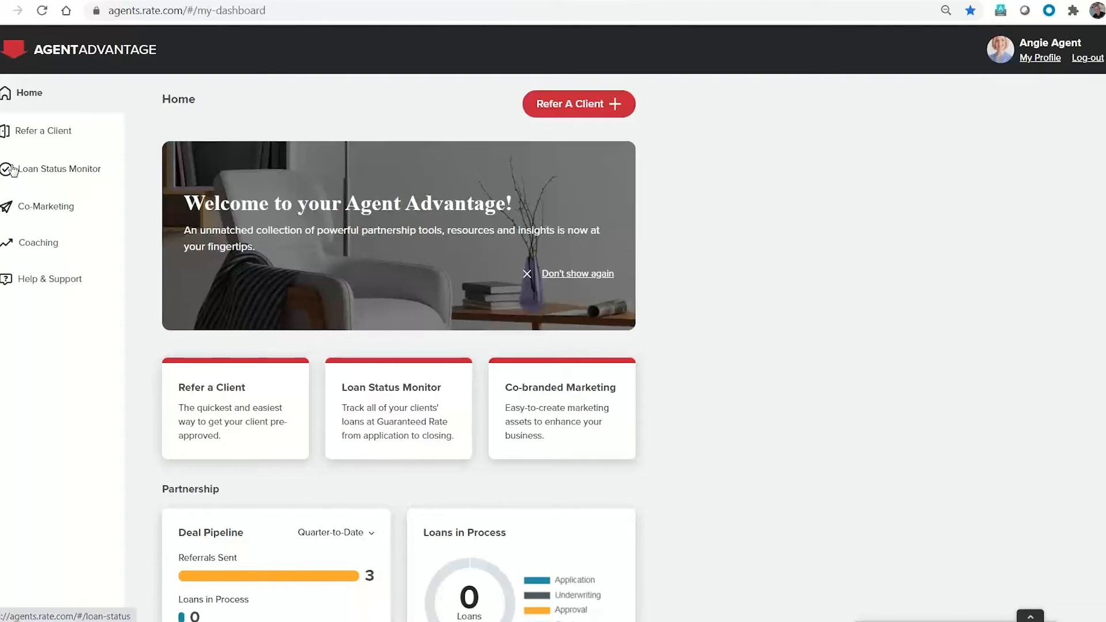
pyautogui.moveTo(135, 489)
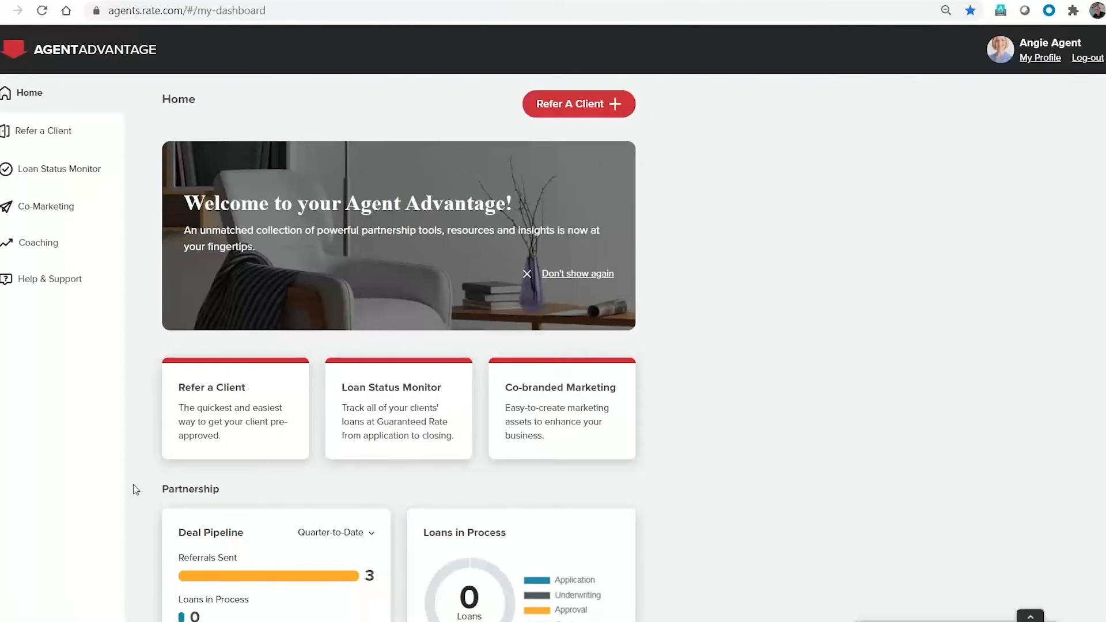
pyautogui.moveTo(59, 402)
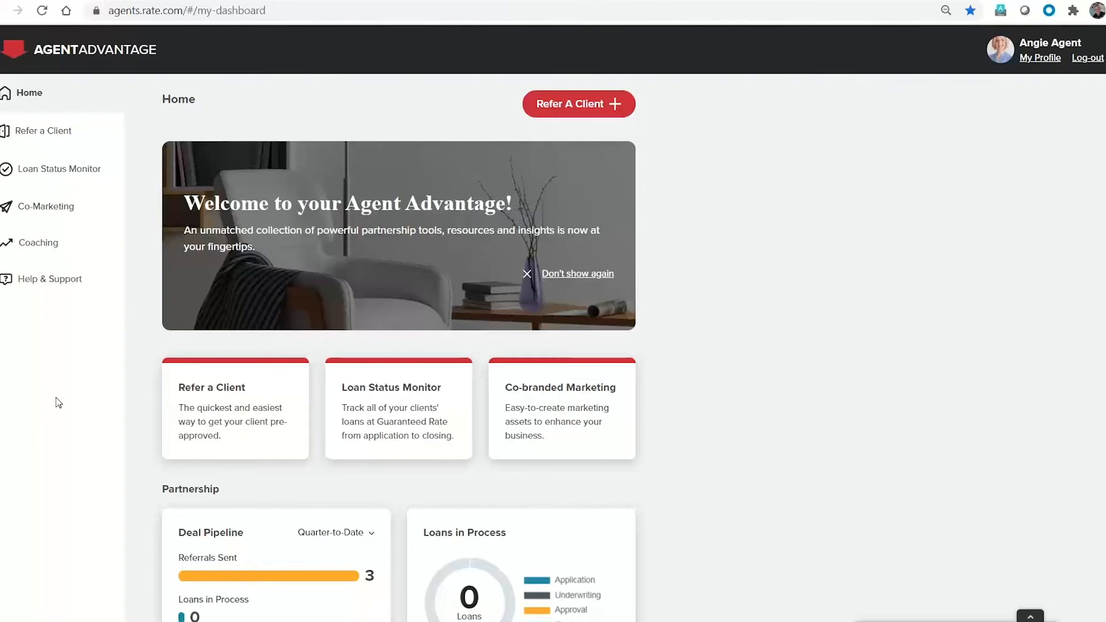
pyautogui.moveTo(70, 402)
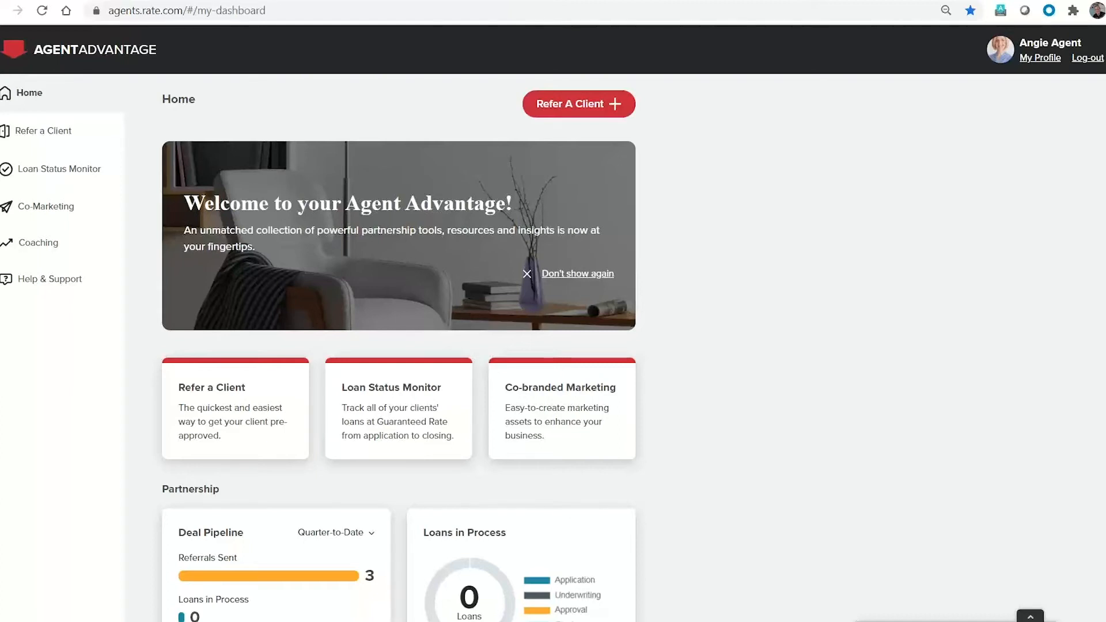
pyautogui.moveTo(999, 491)
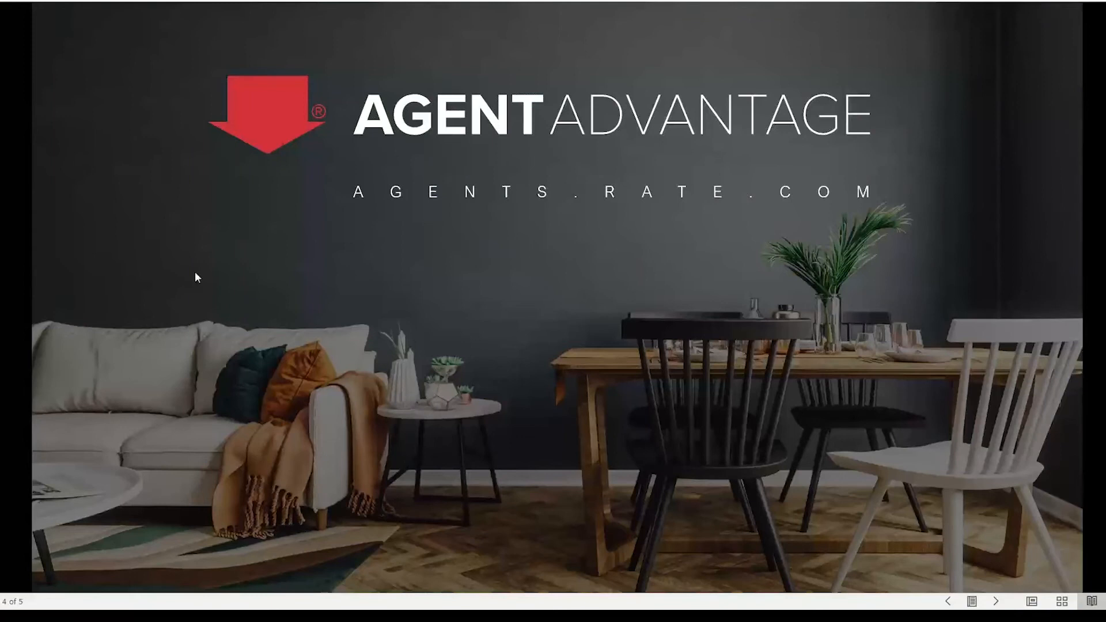
# Step: Advance the presentation to the final slide with the contact email for questions
pyautogui.click(995, 601)
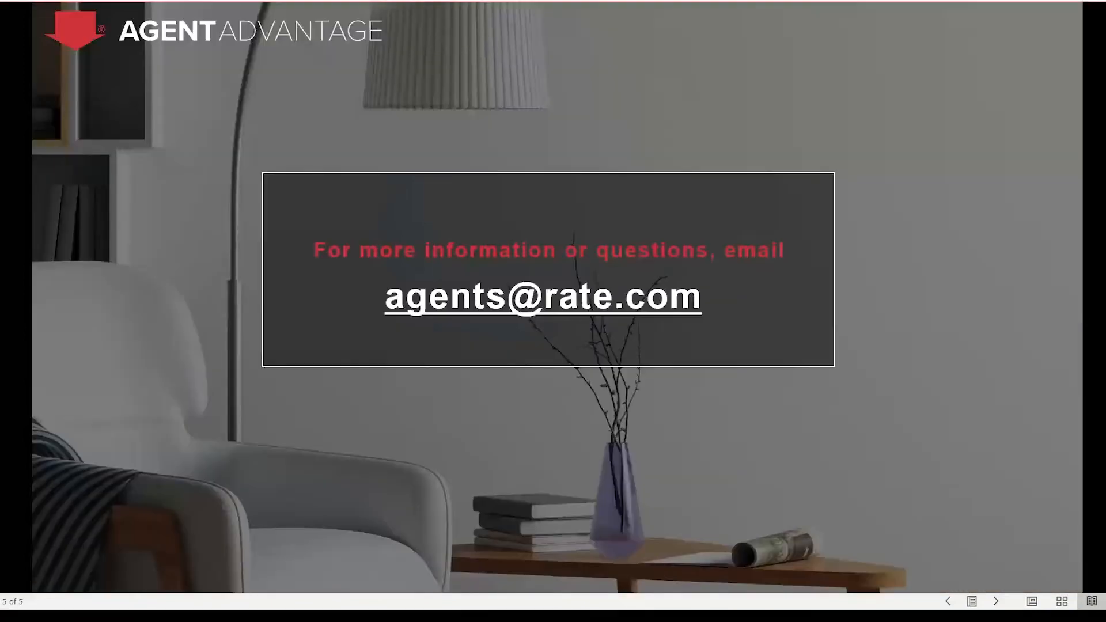